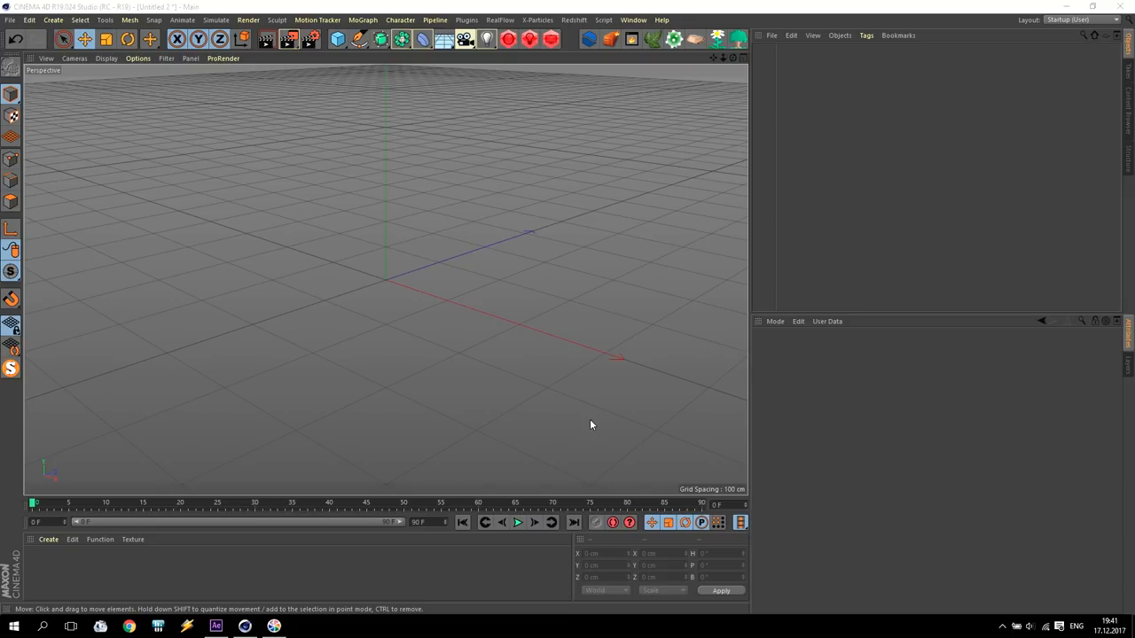
mouse_move(422, 397)
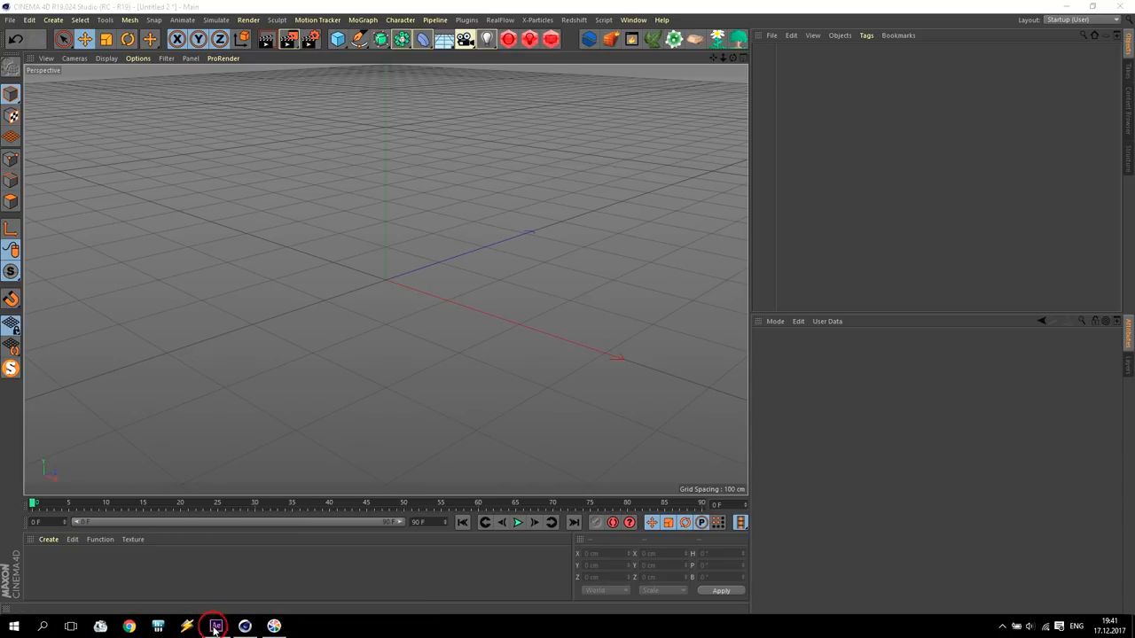
- Switch to After Effects to show Comp 1 with its staggered word text layers
left_click(214, 628)
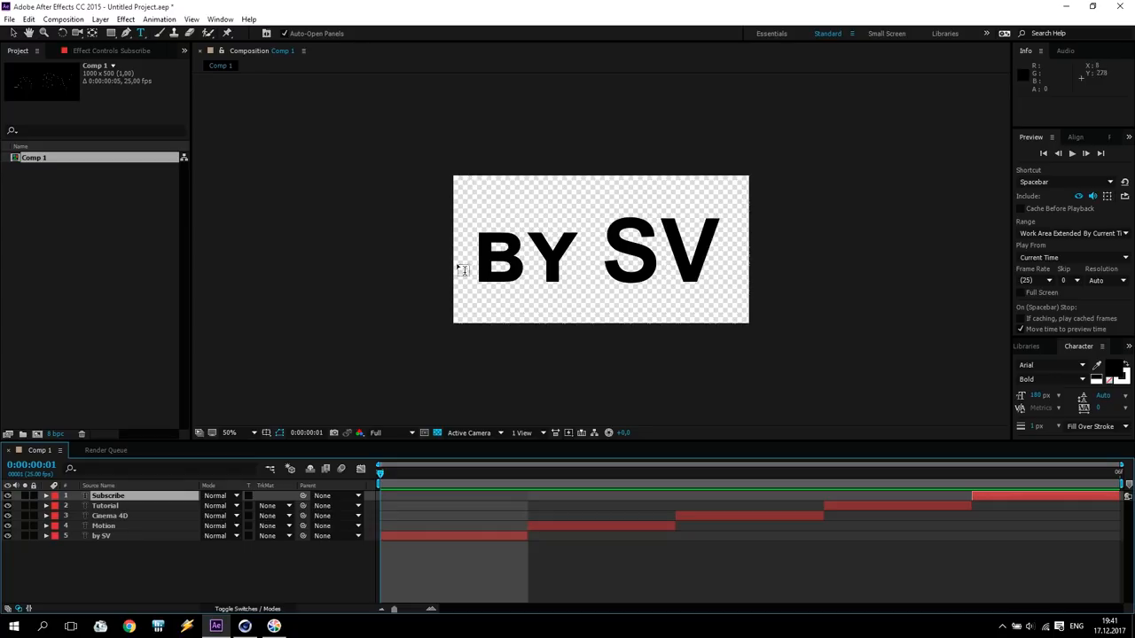
mouse_move(482, 327)
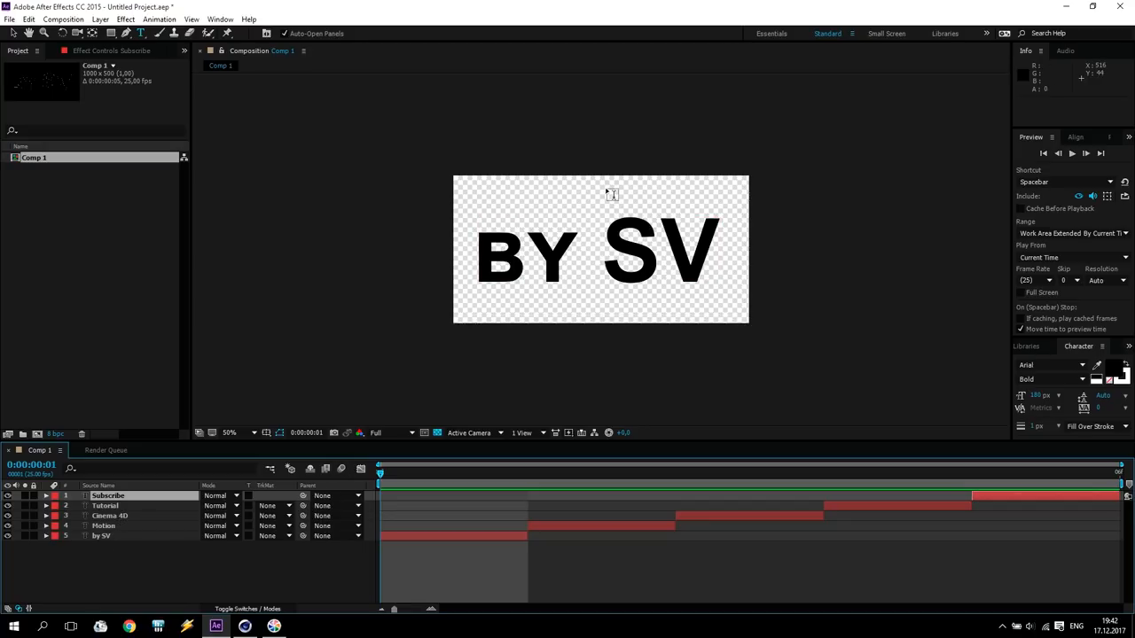
mouse_move(690, 145)
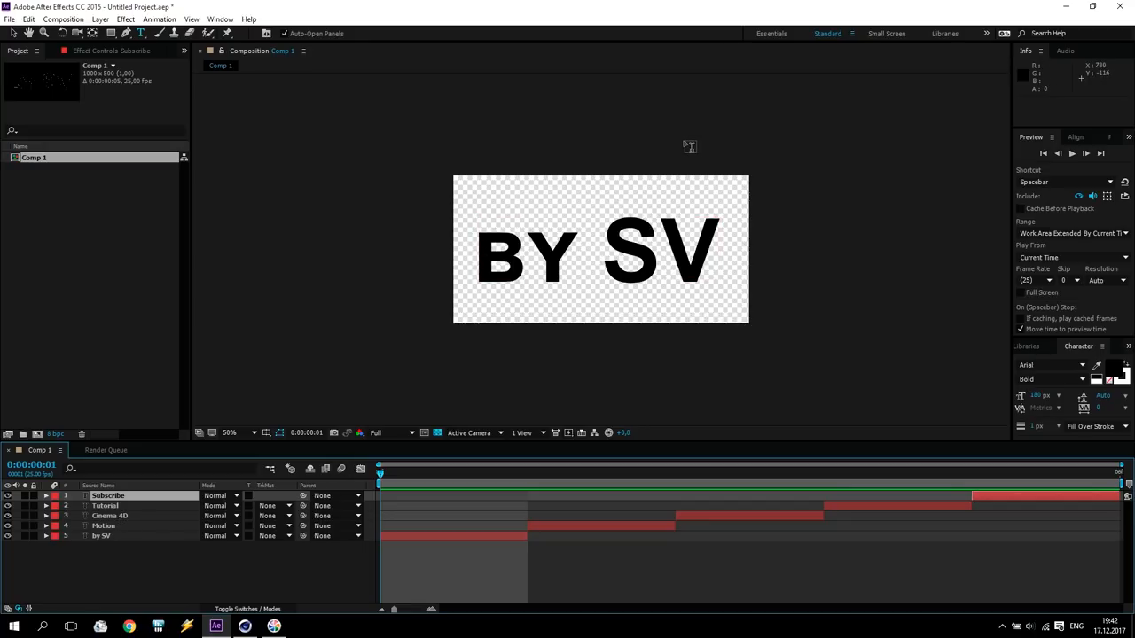
mouse_move(795, 172)
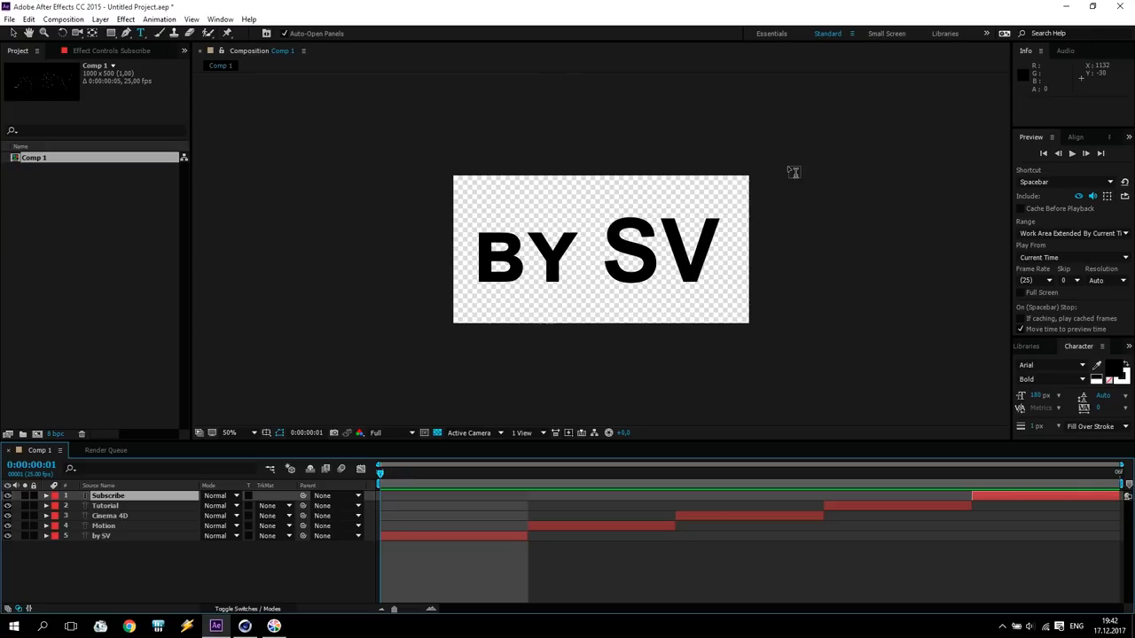
mouse_move(870, 135)
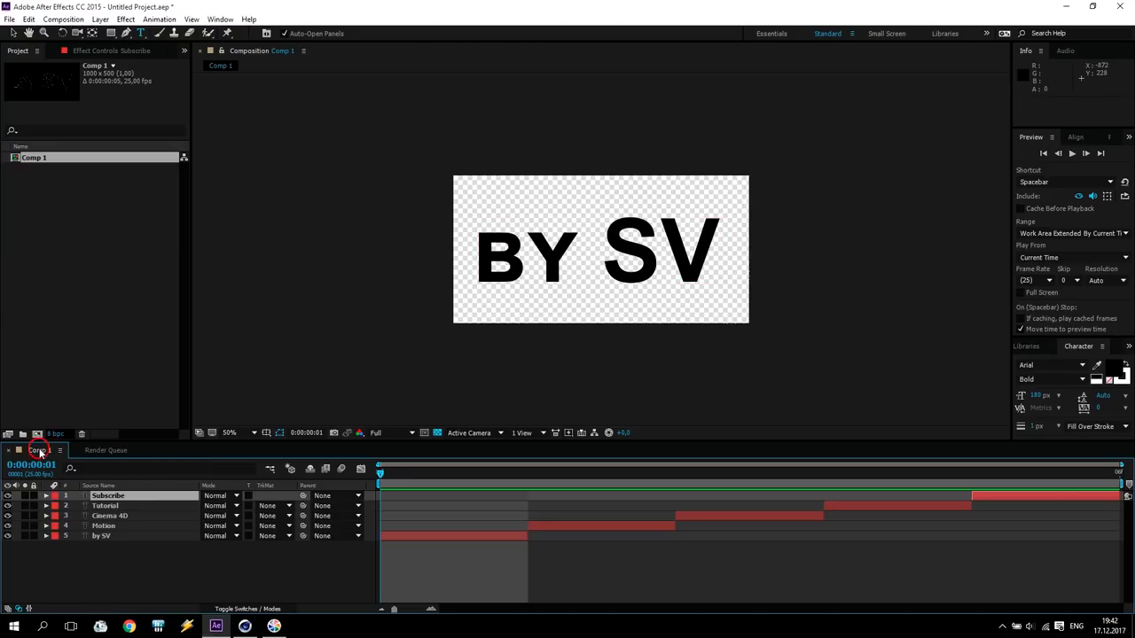
- Send Comp 1 to the Render Queue and bring up its Output Module settings
left_click(64, 18)
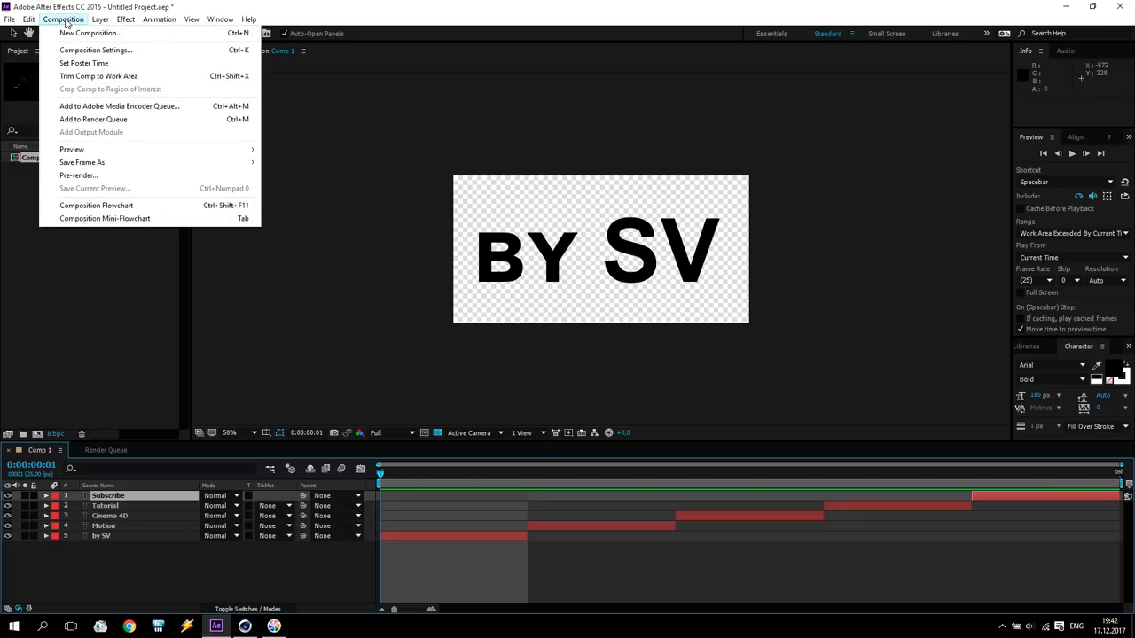
mouse_move(92, 118)
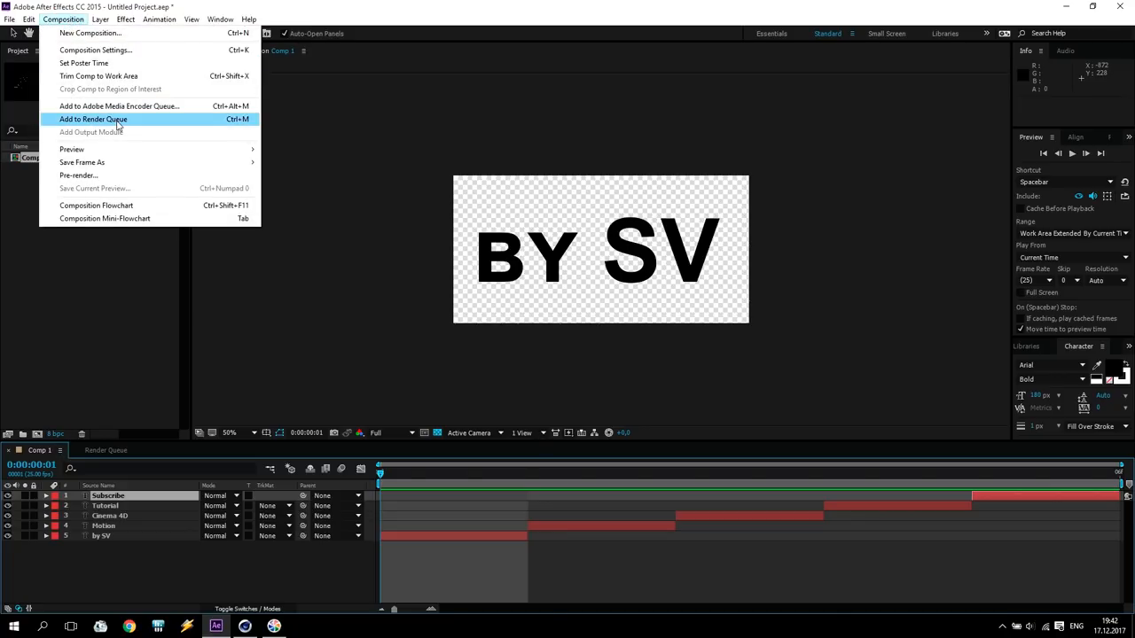
left_click(92, 119)
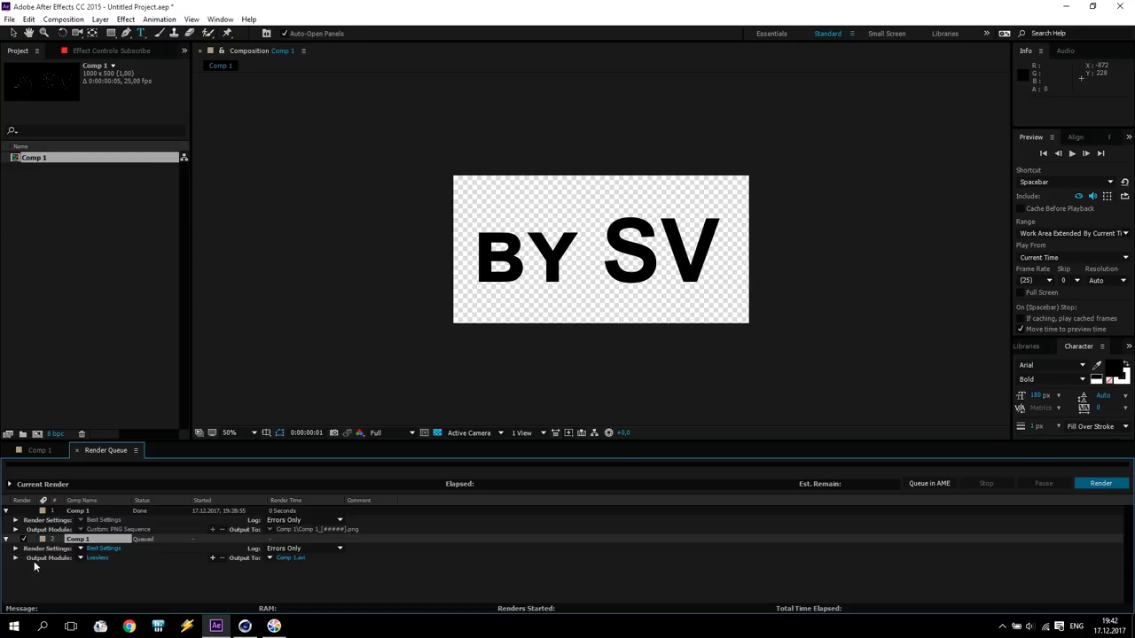
left_click(98, 557)
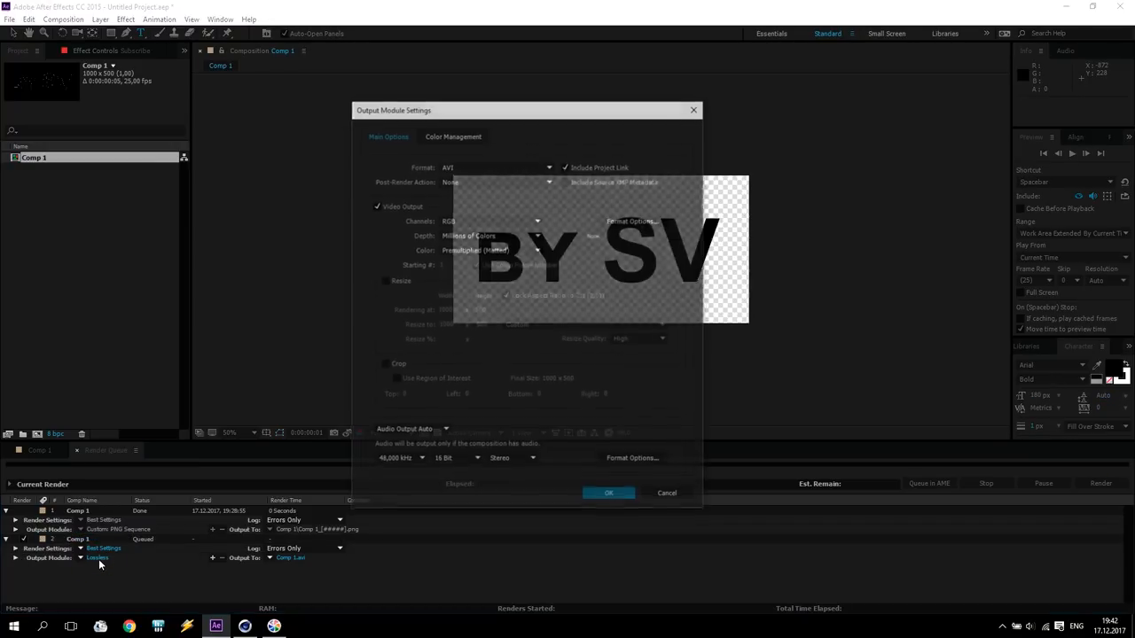
- Set the output format to PNG Sequence with alpha channel and confirm
left_click(496, 167)
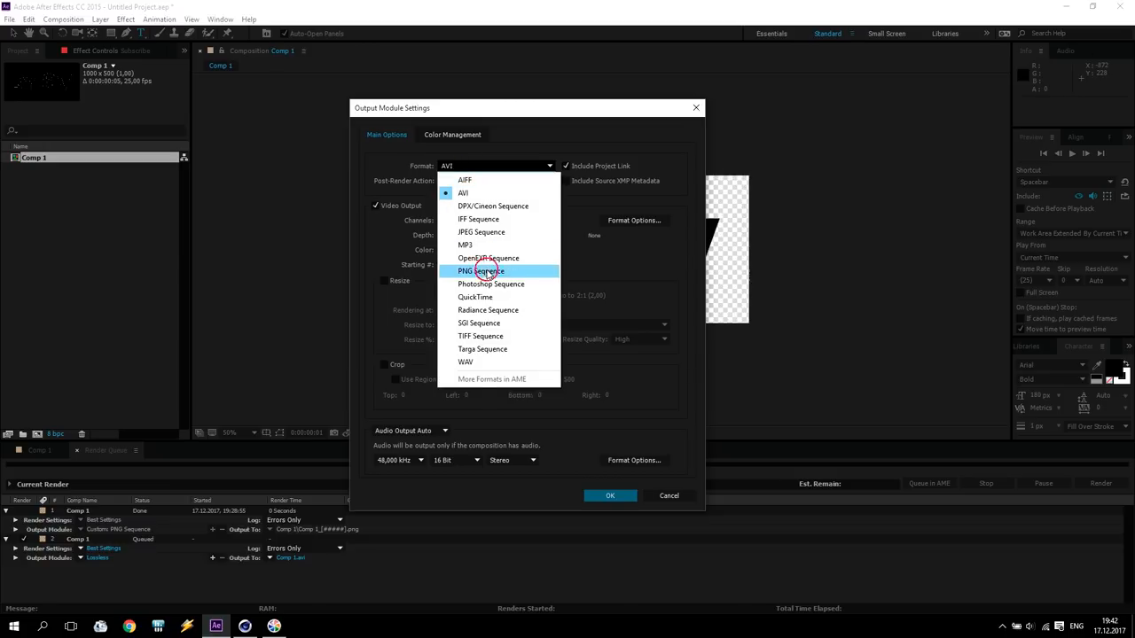
left_click(480, 269)
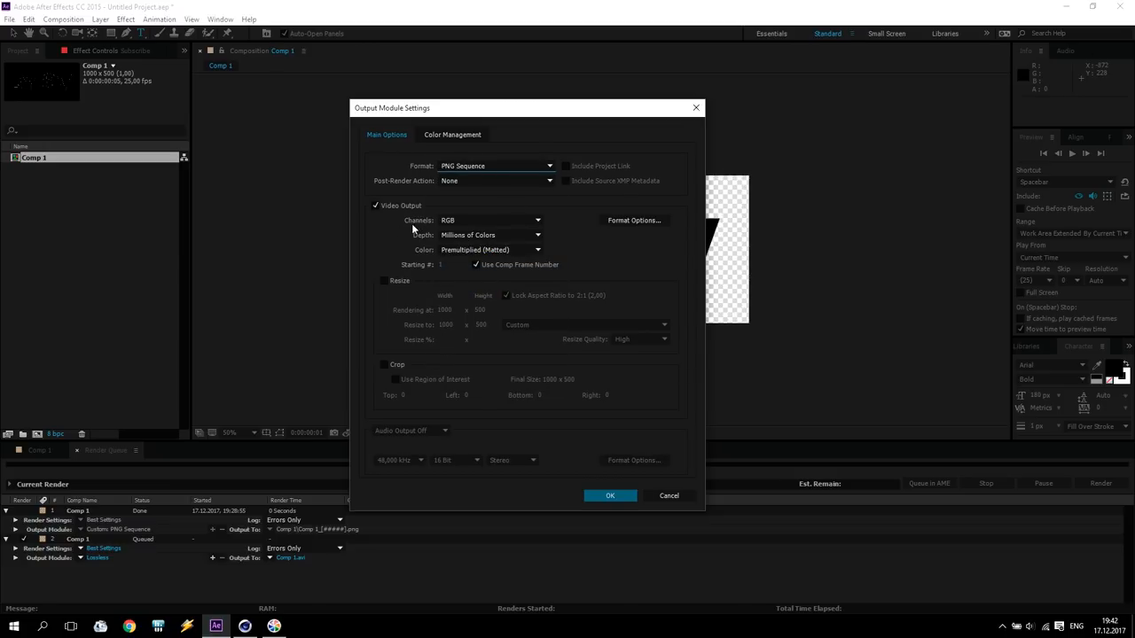
left_click(490, 220)
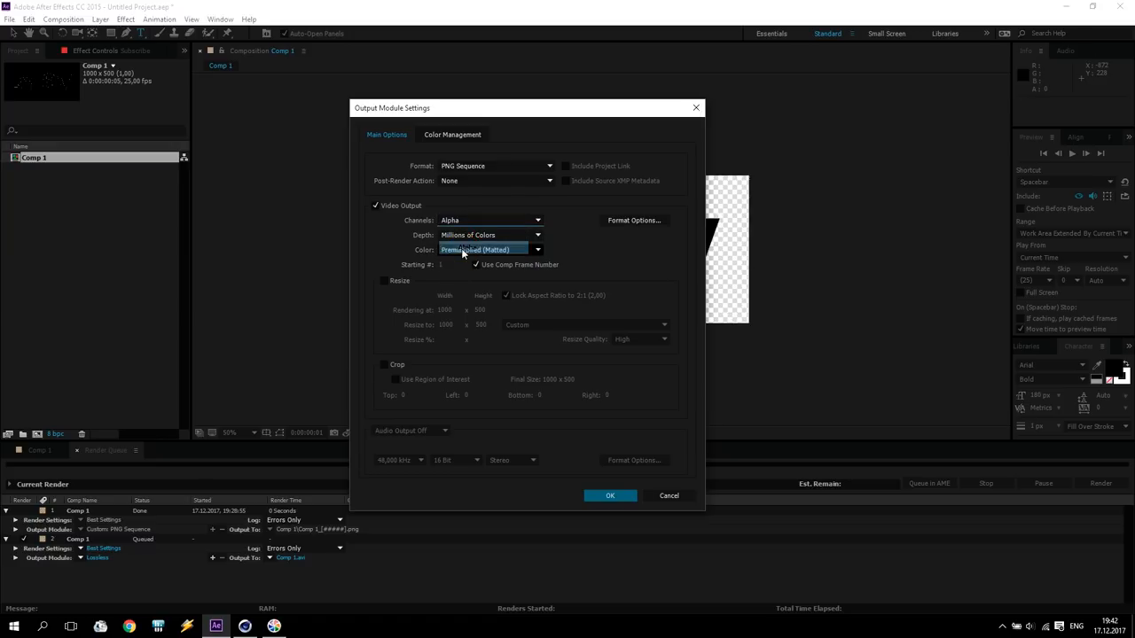
left_click(489, 220)
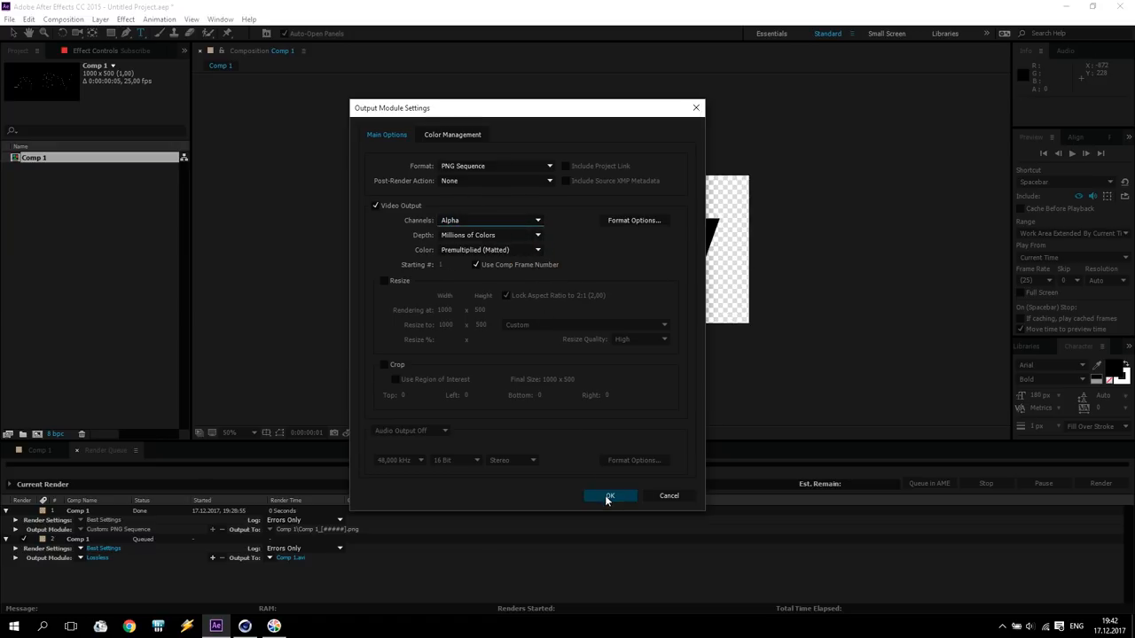
left_click(610, 496)
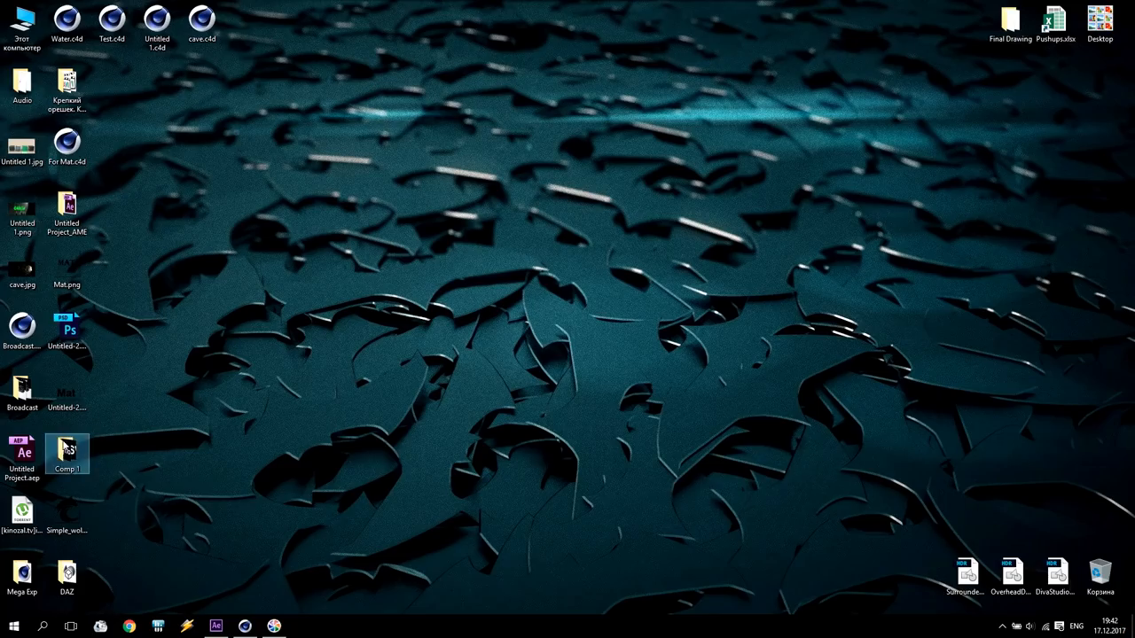
- Look over the rendered word PNGs in the Comp 1 folder, selecting Cinema 4D and Motion
double_click(68, 447)
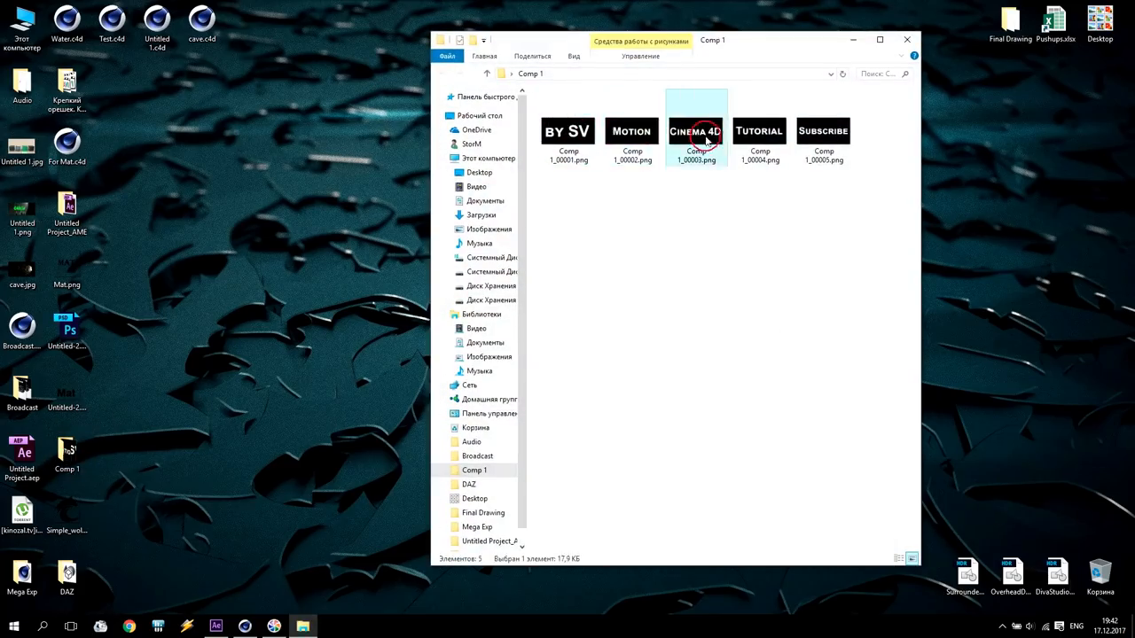
left_click(631, 133)
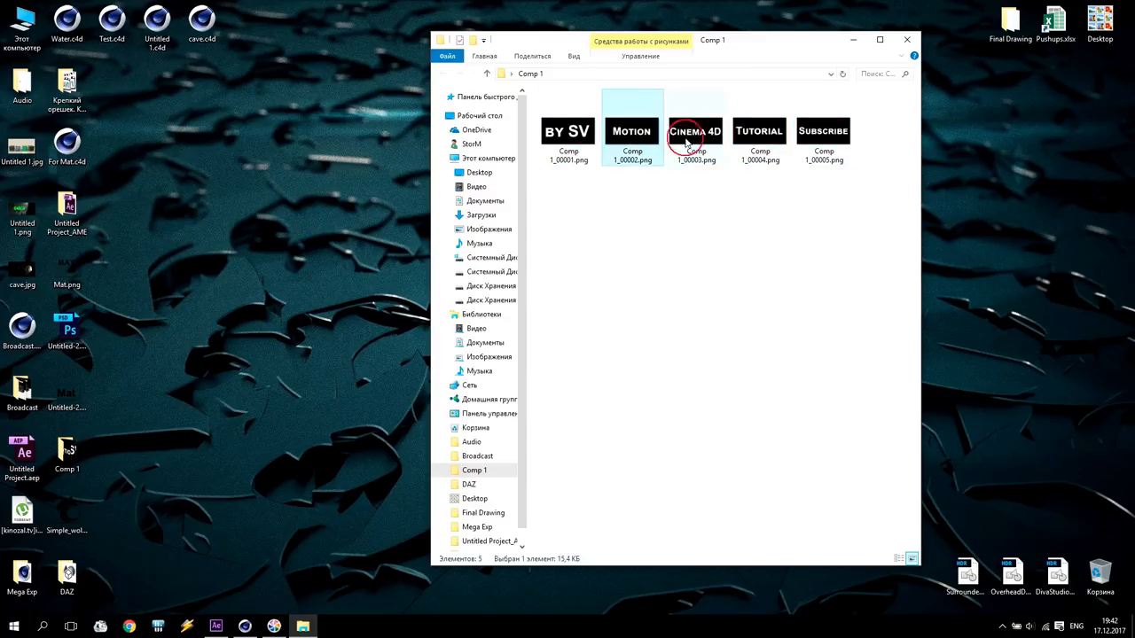
left_click(245, 628)
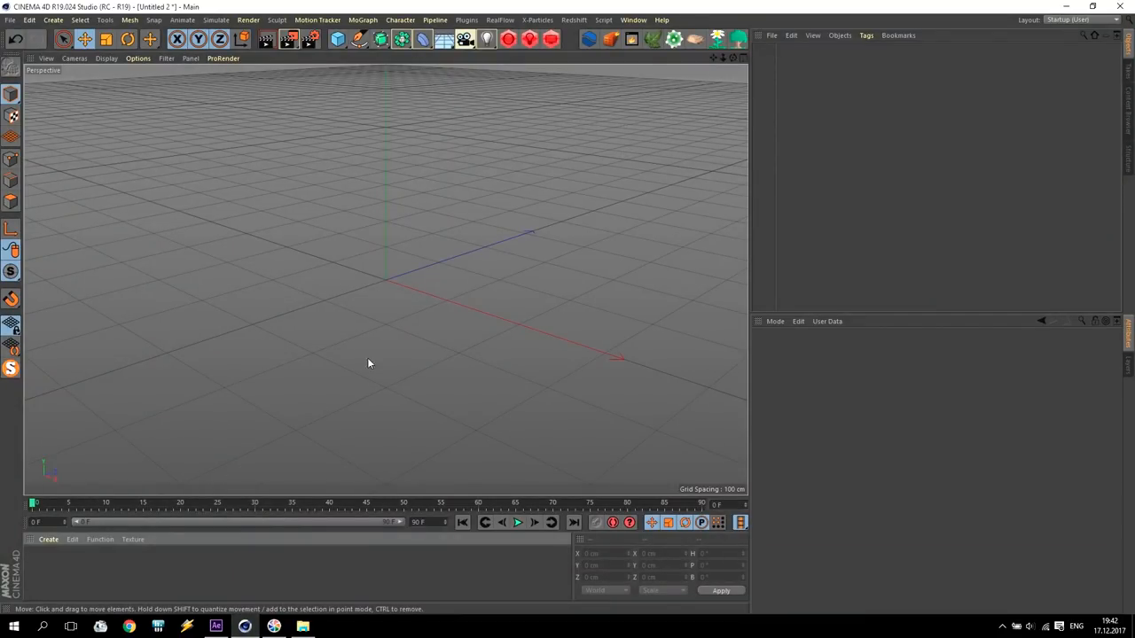
- Add a Cylinder primitive and fillet its cap edges, adjusting the fillet segment count
left_click(337, 39)
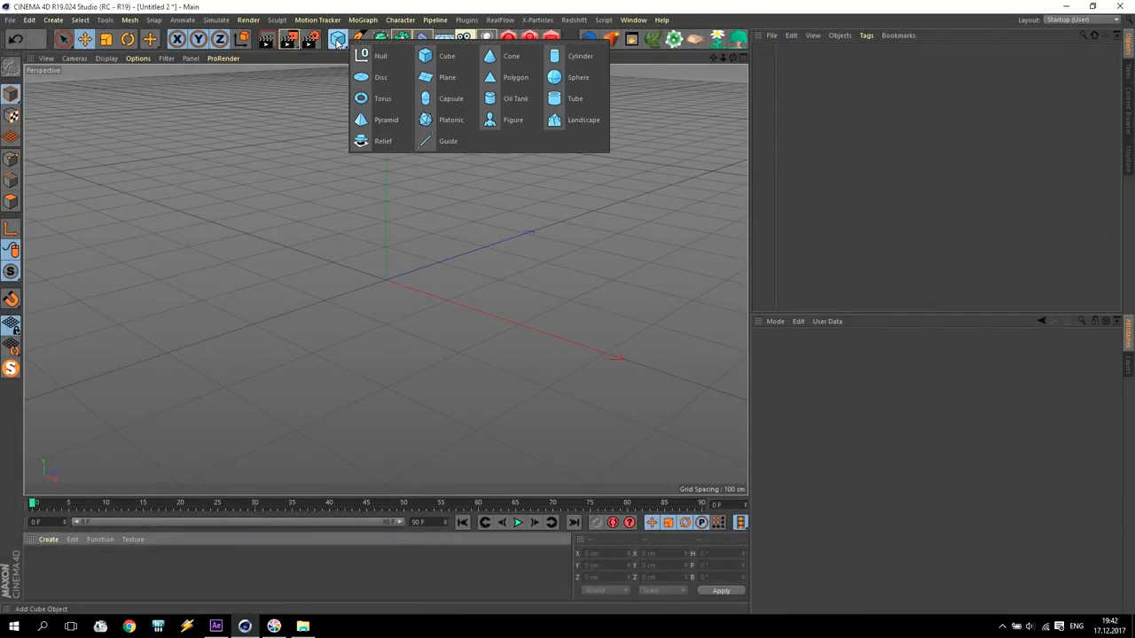
left_click(580, 55)
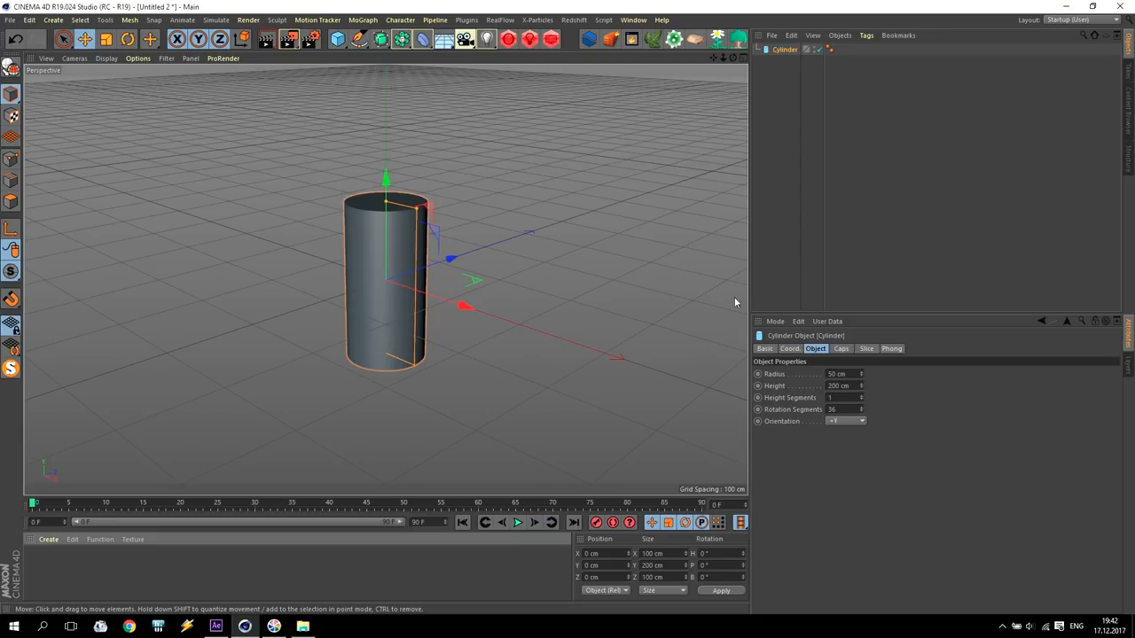
left_click(841, 347)
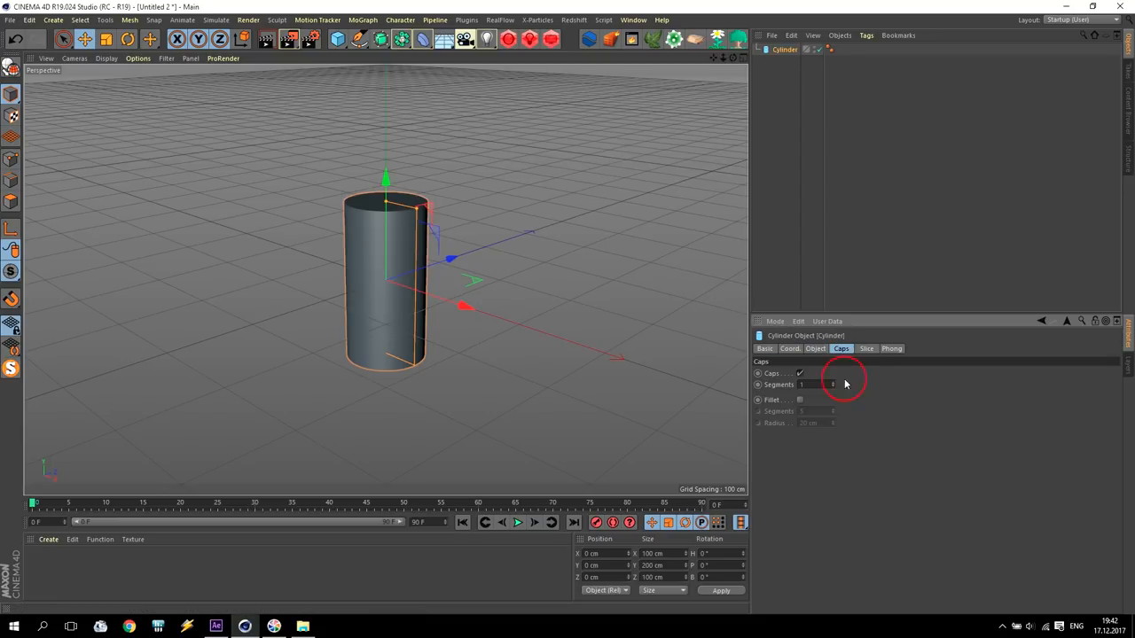
left_click(800, 399)
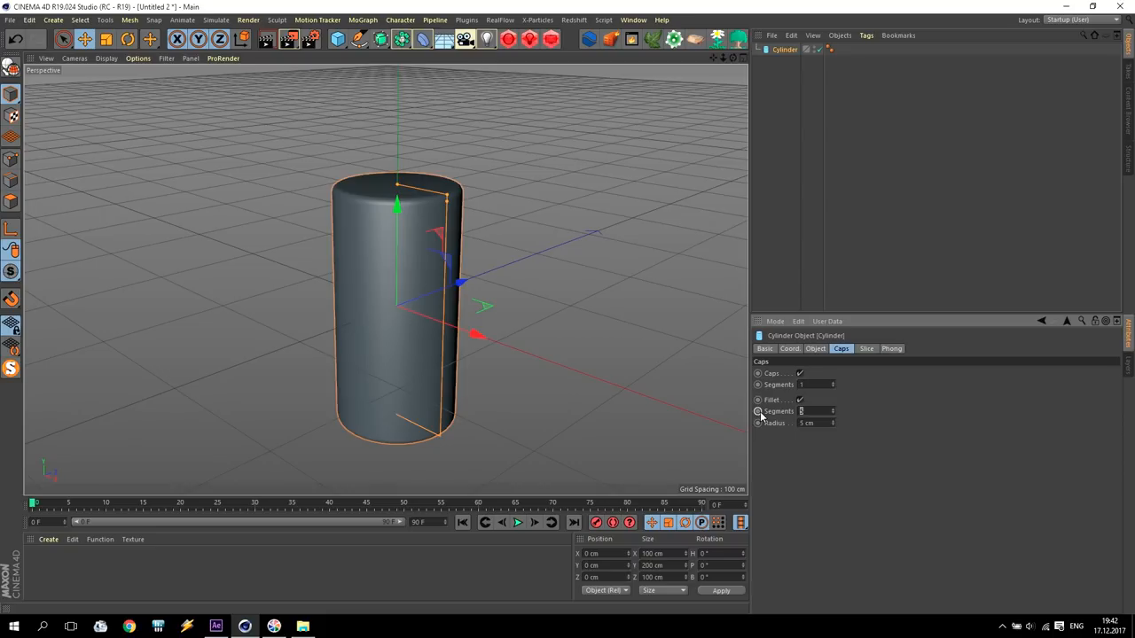
left_click(816, 347)
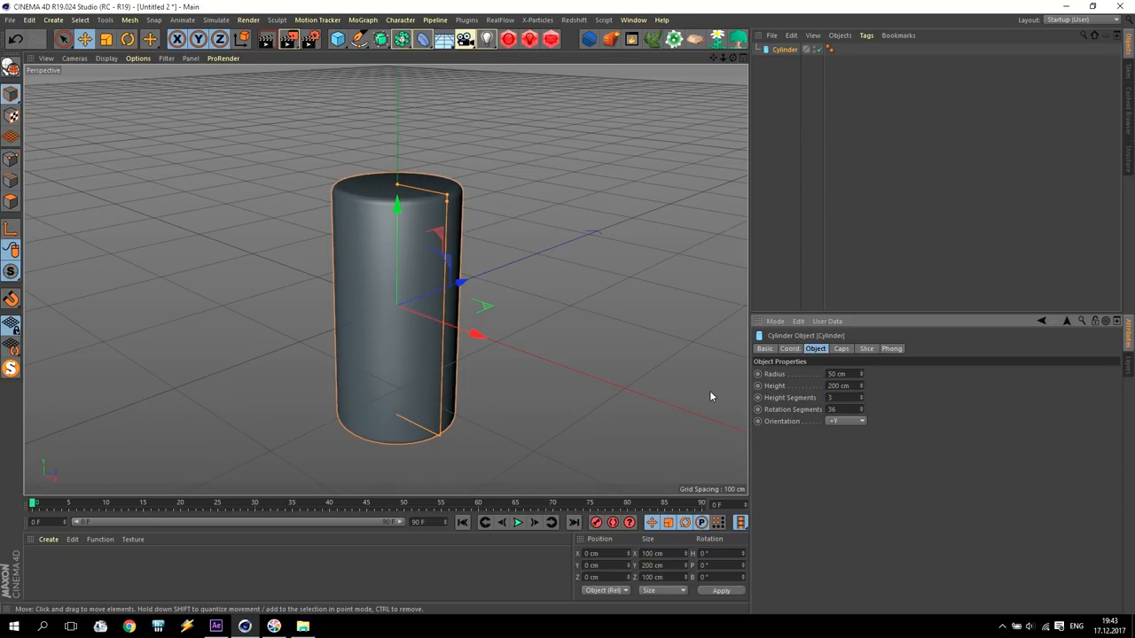
left_click(135, 110)
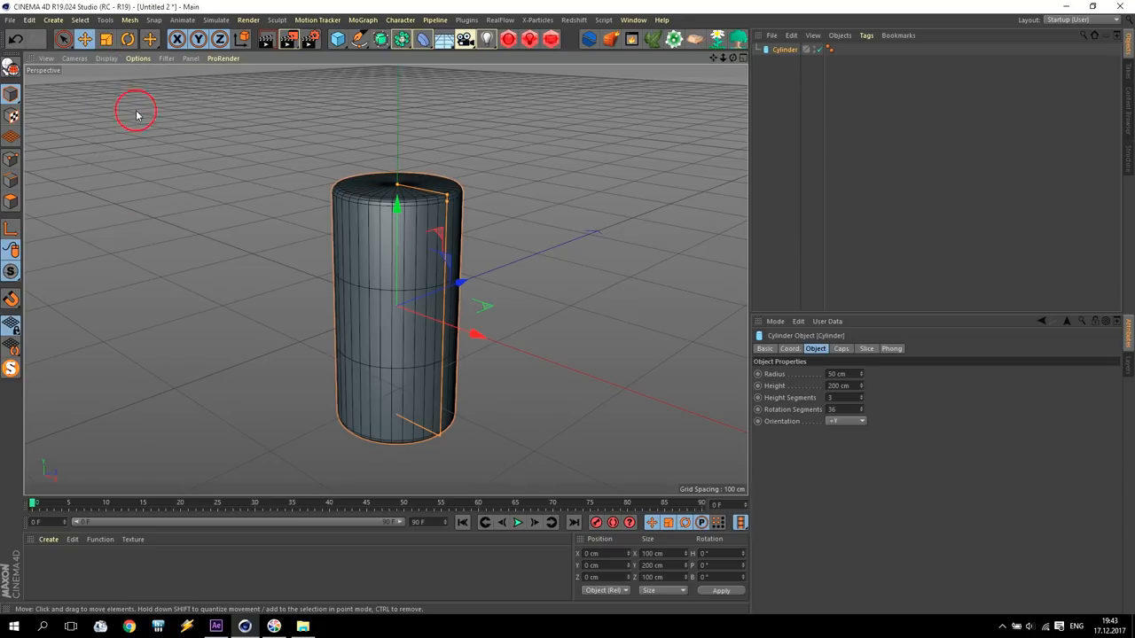
- Set the viewport display to Gouraud Shading with lines
left_click(107, 57)
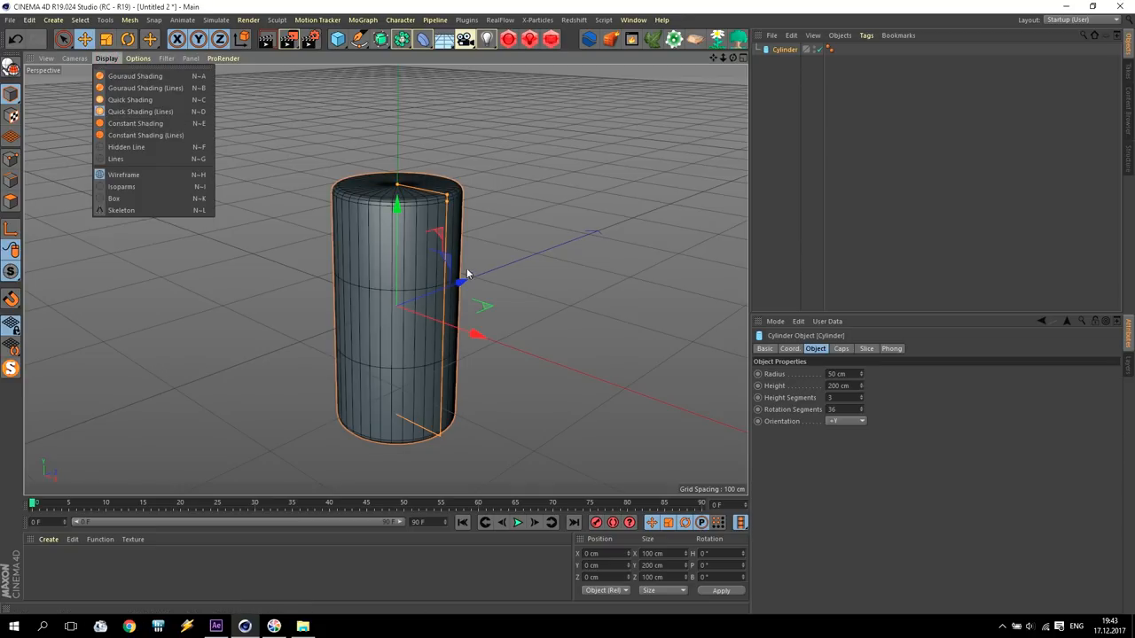
left_click(412, 294)
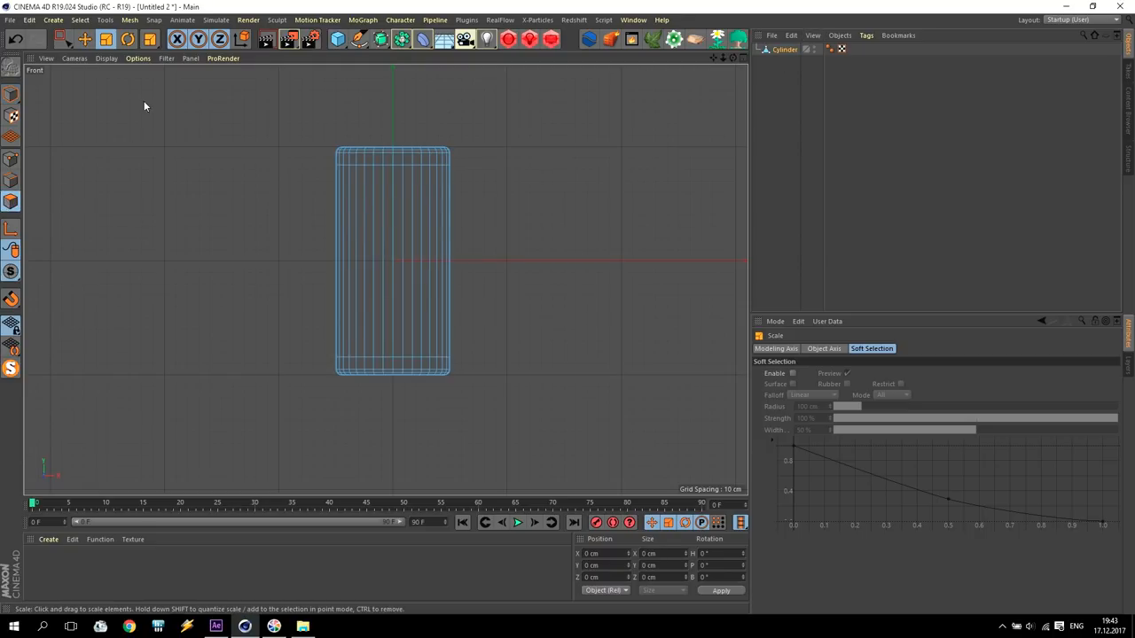
- Live-select the cylinder's side polygons and store them with Set Selection as a tag
left_click(62, 39)
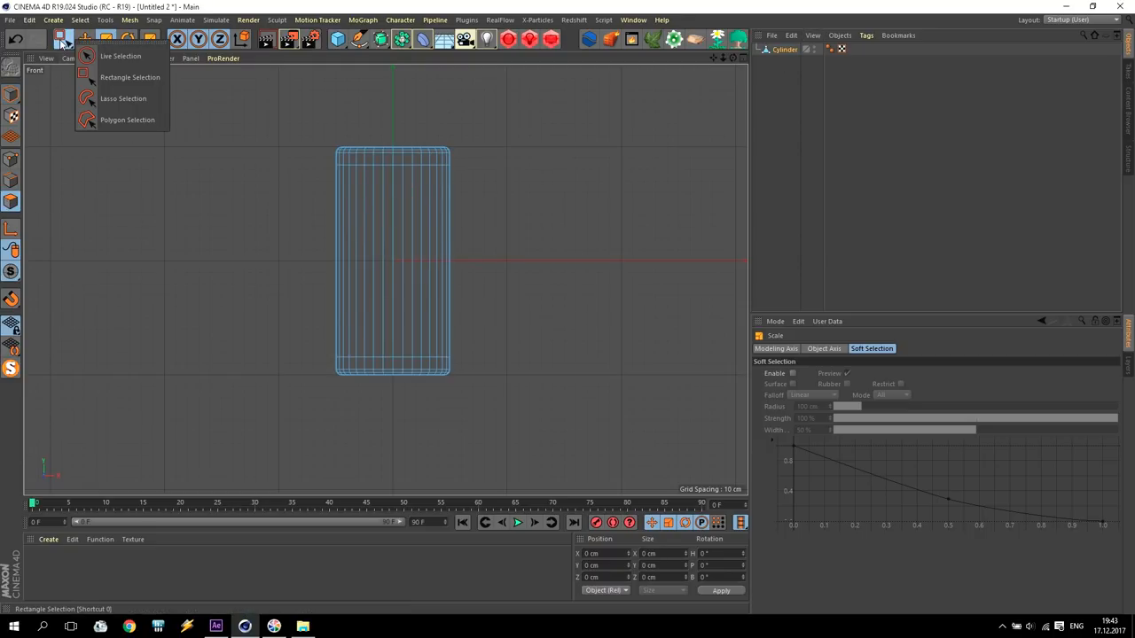
left_click(121, 55)
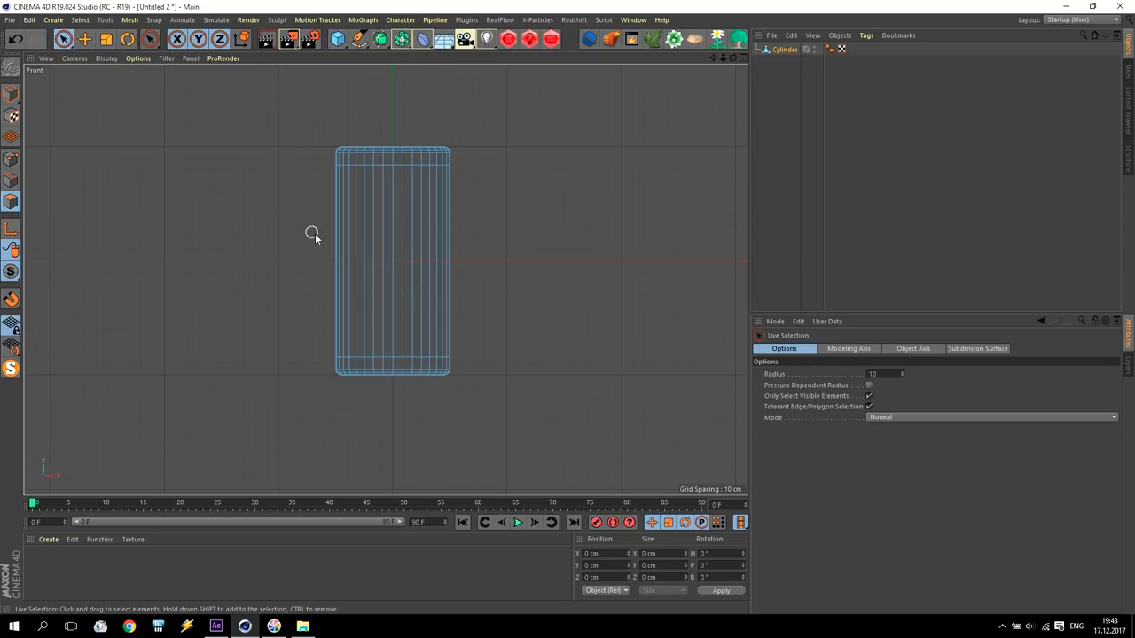
left_click(394, 262)
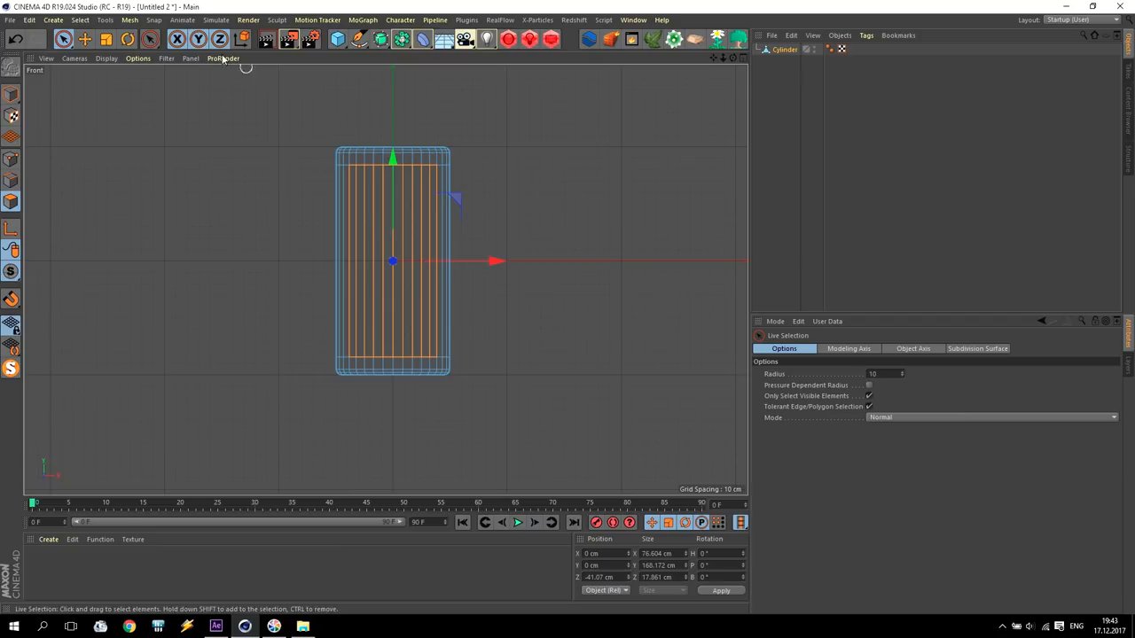
left_click(80, 20)
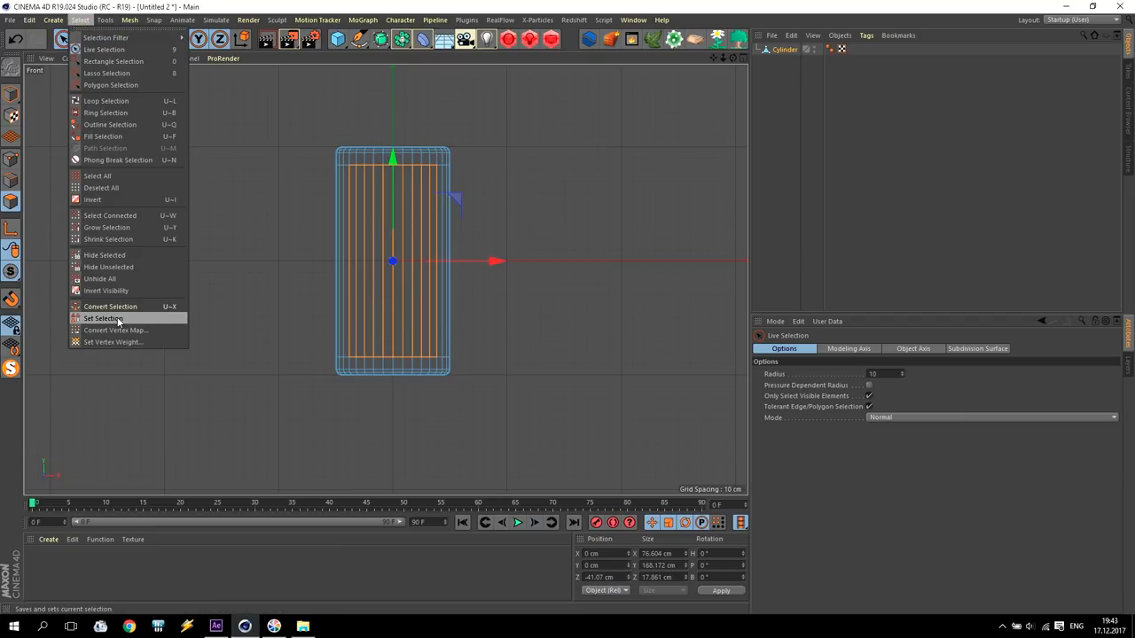
left_click(103, 320)
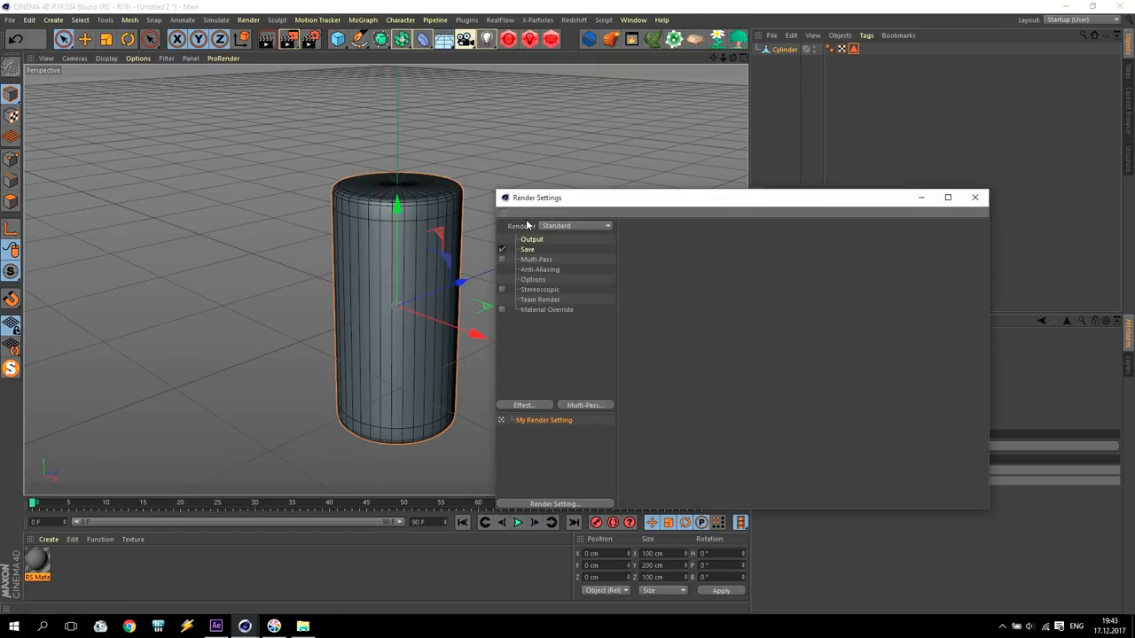
- Set the renderer to Redshift and review its basic sampling and system bucket settings
left_click(575, 225)
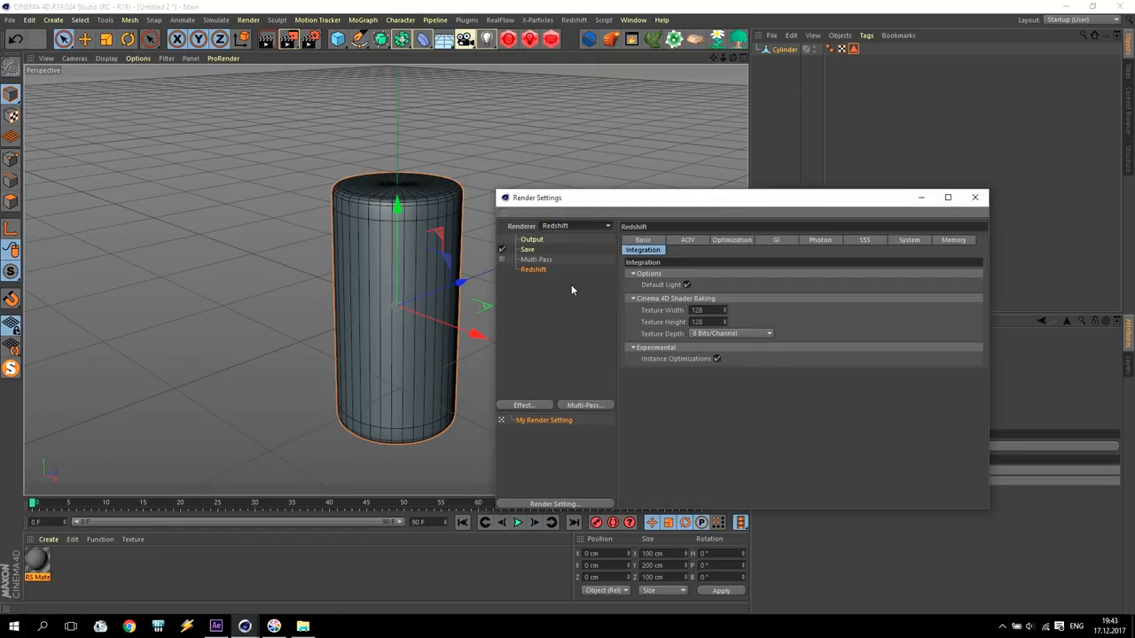
left_click(642, 239)
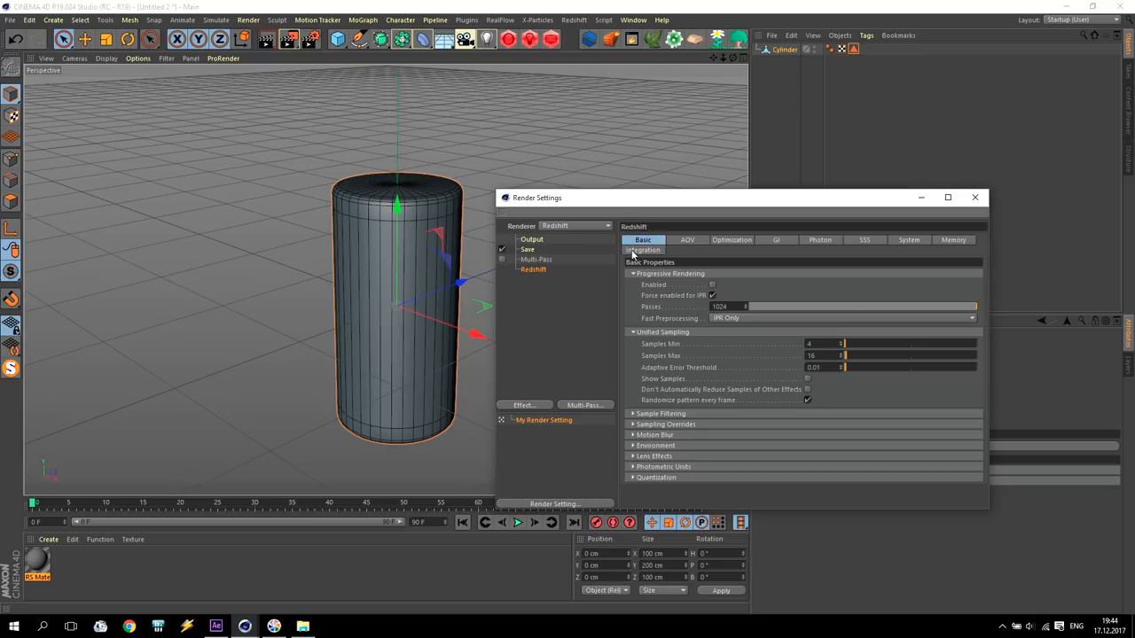
left_click(713, 295)
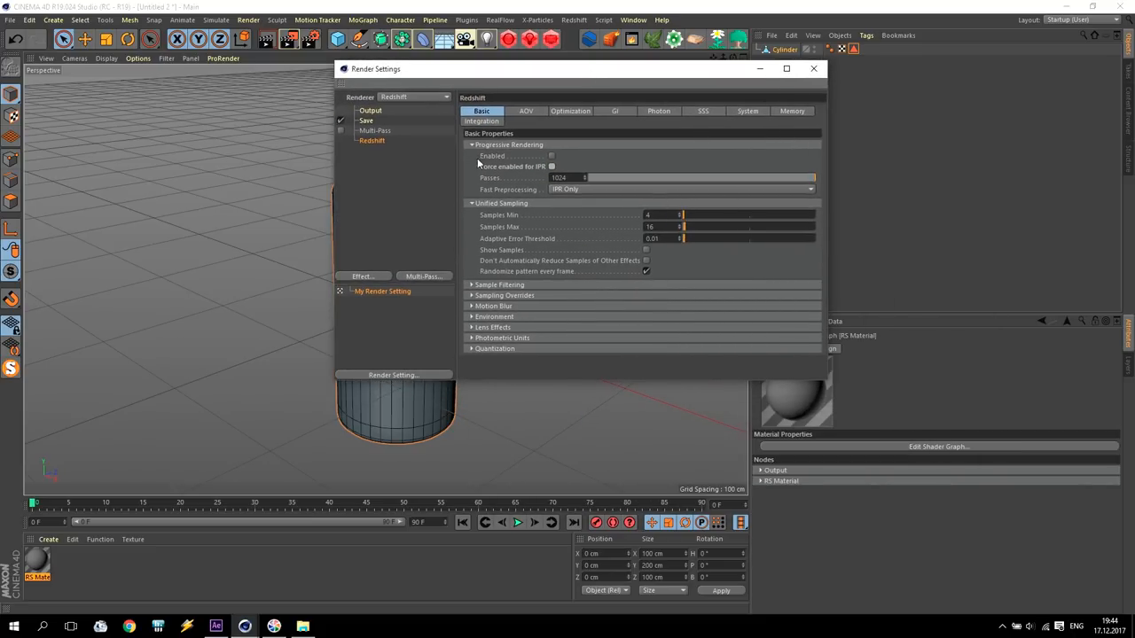
left_click(748, 110)
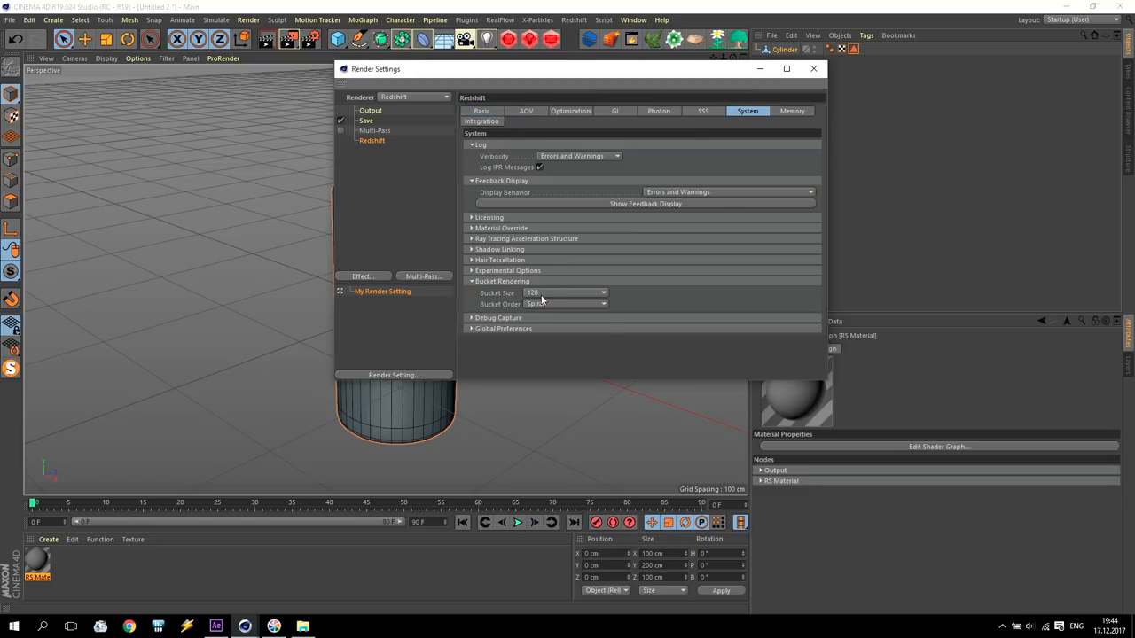
left_click(567, 293)
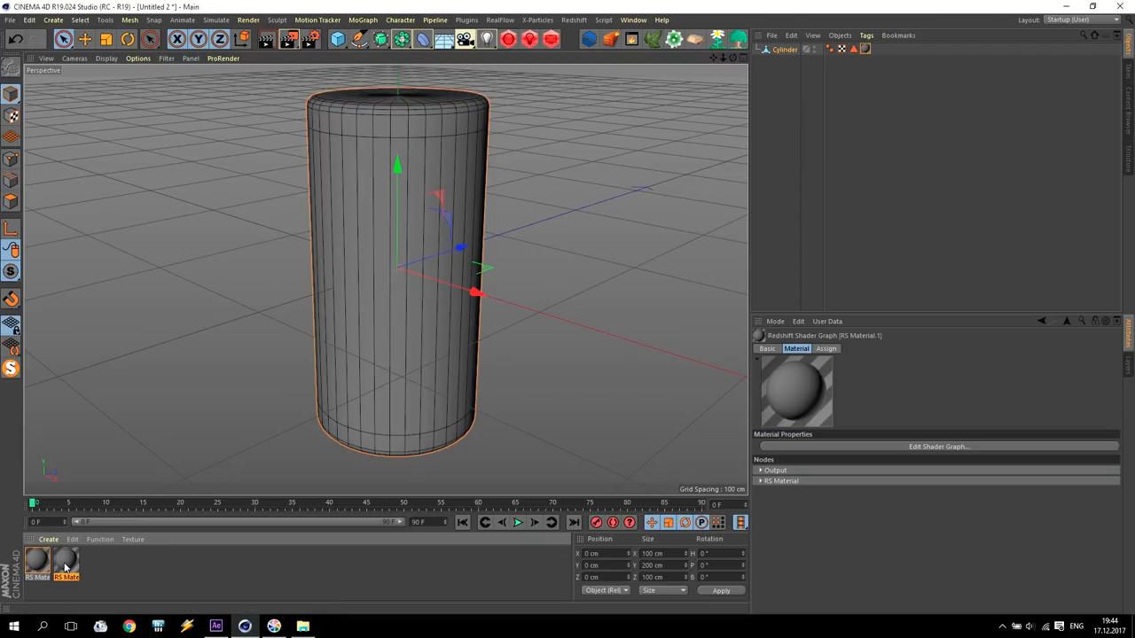
- Give a new Redshift material a green diffuse colour in its shader graph
left_click(37, 561)
type("Text")
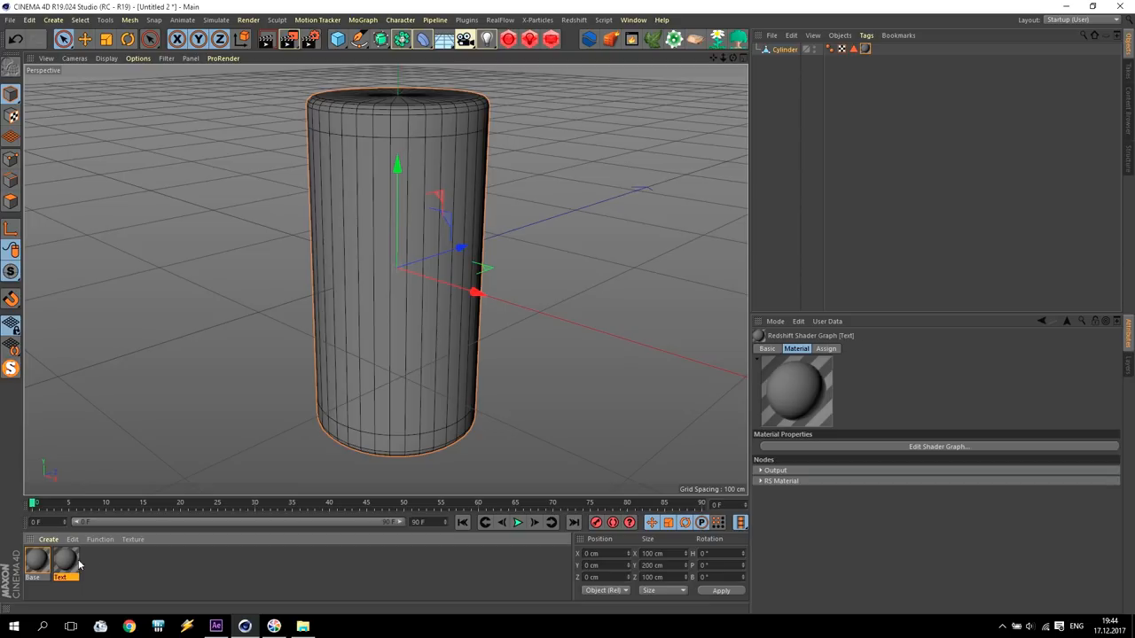
left_click(939, 447)
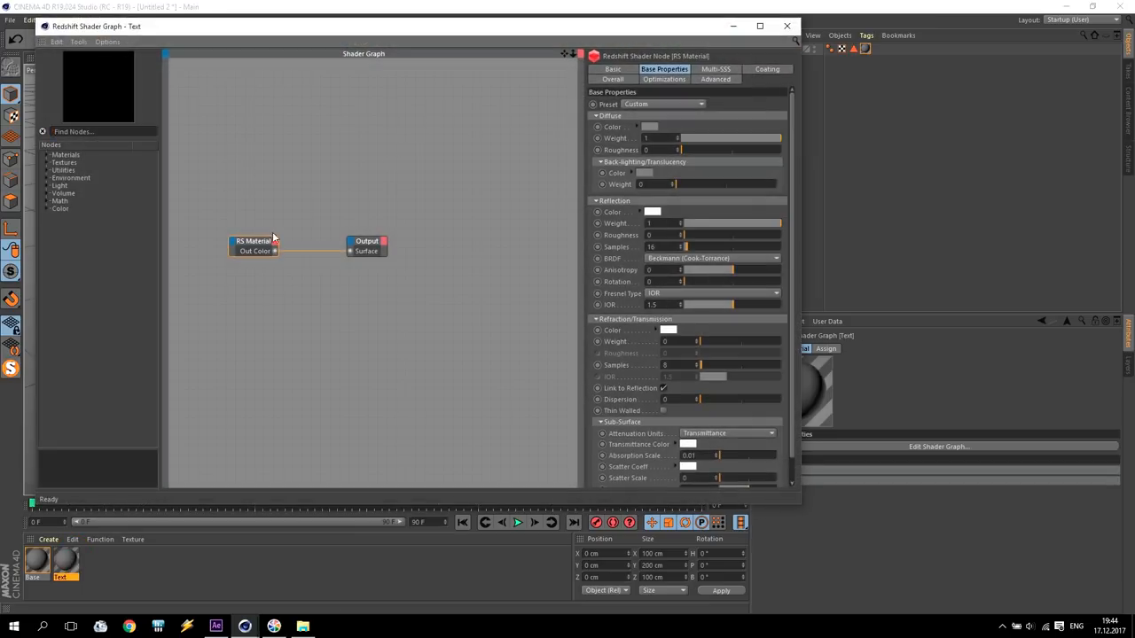
left_click(650, 128)
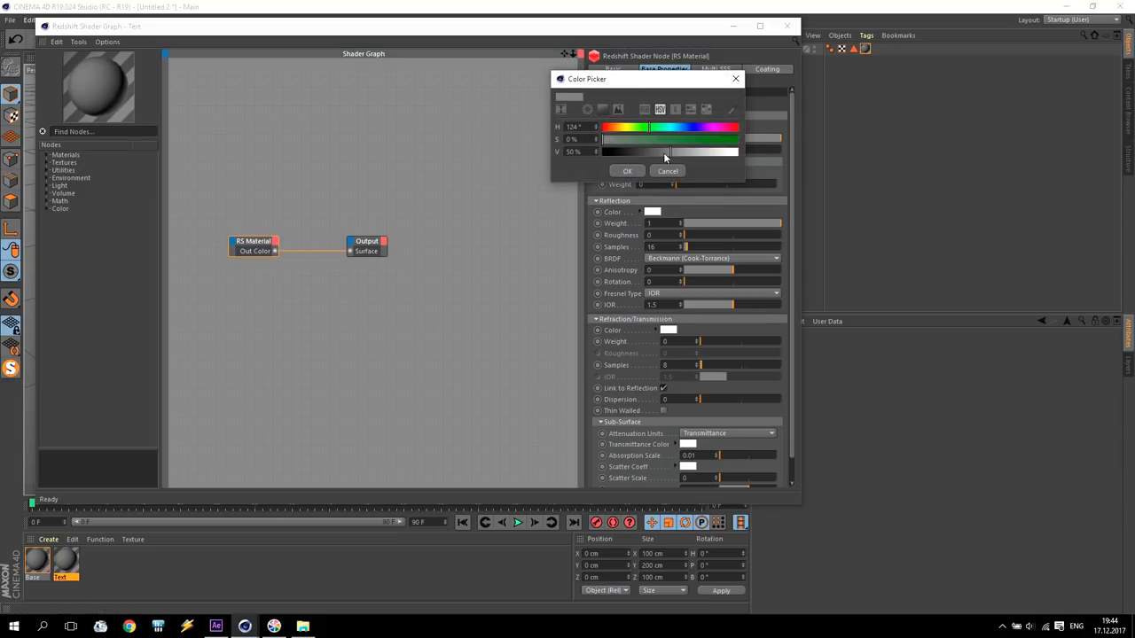
left_click(627, 170)
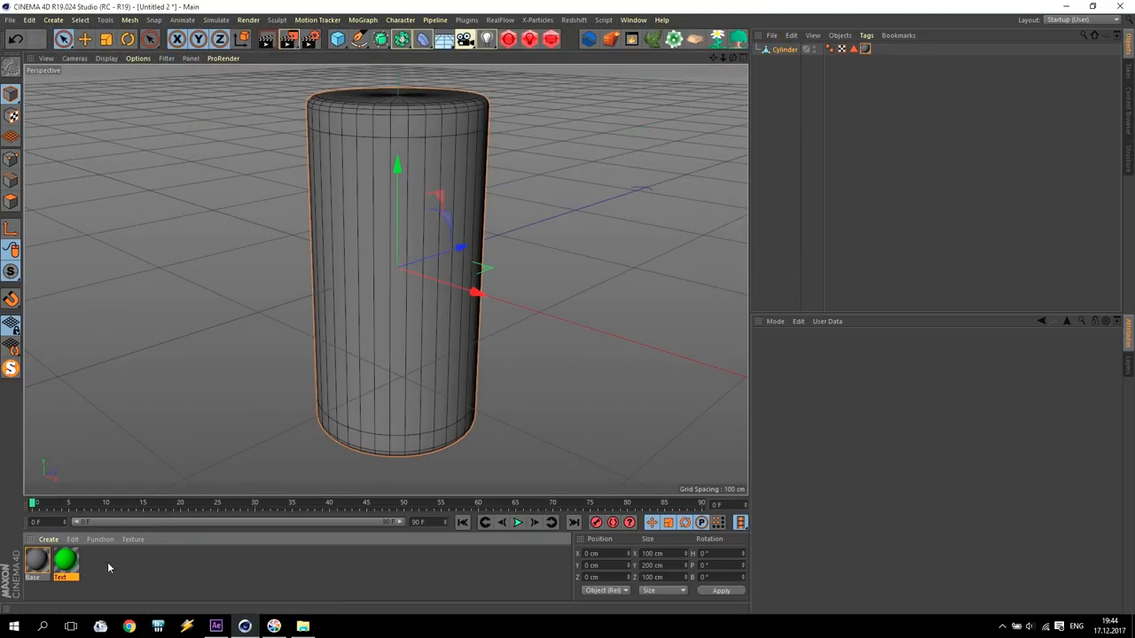
- Apply the green material to the cylinder restricted to the saved selection, with a Base material on the rest
left_click(877, 50)
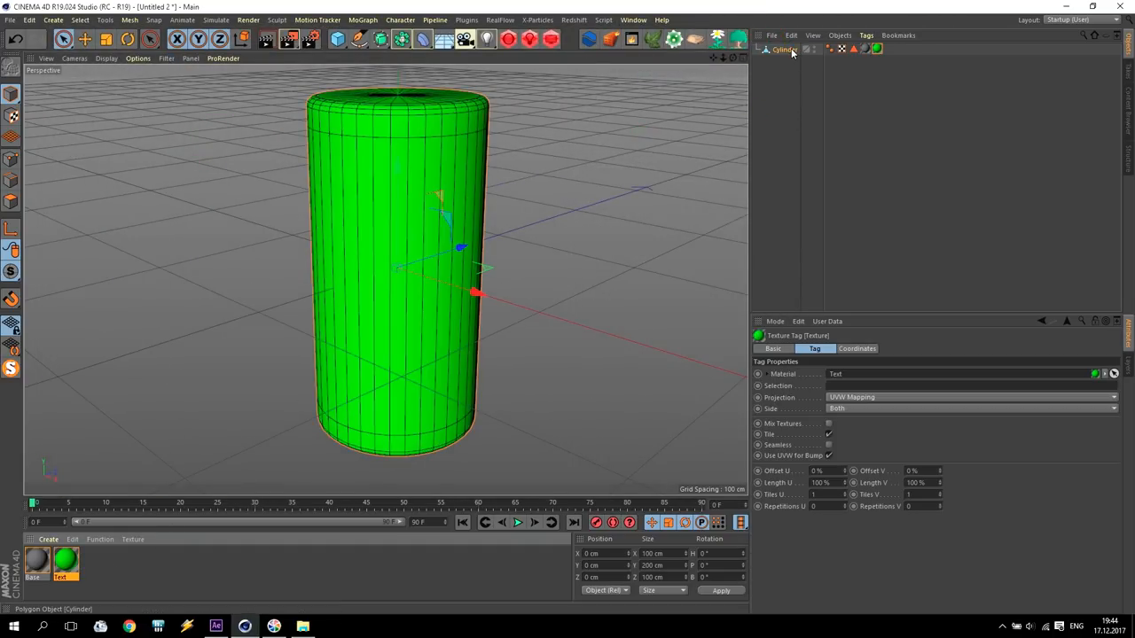
left_click(876, 50)
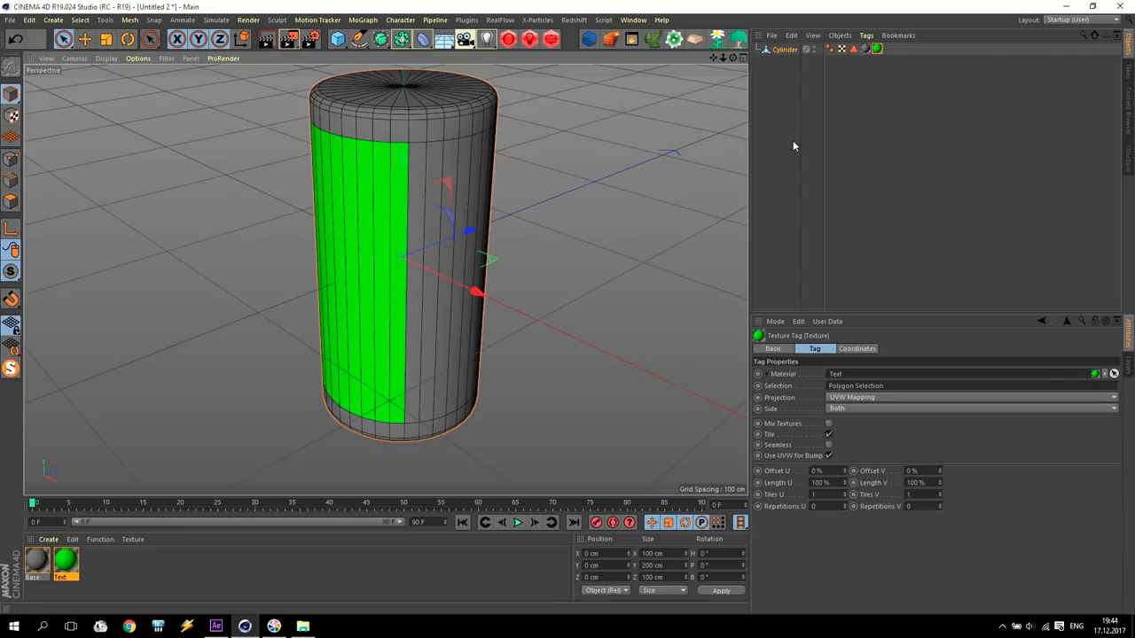
left_click(865, 50)
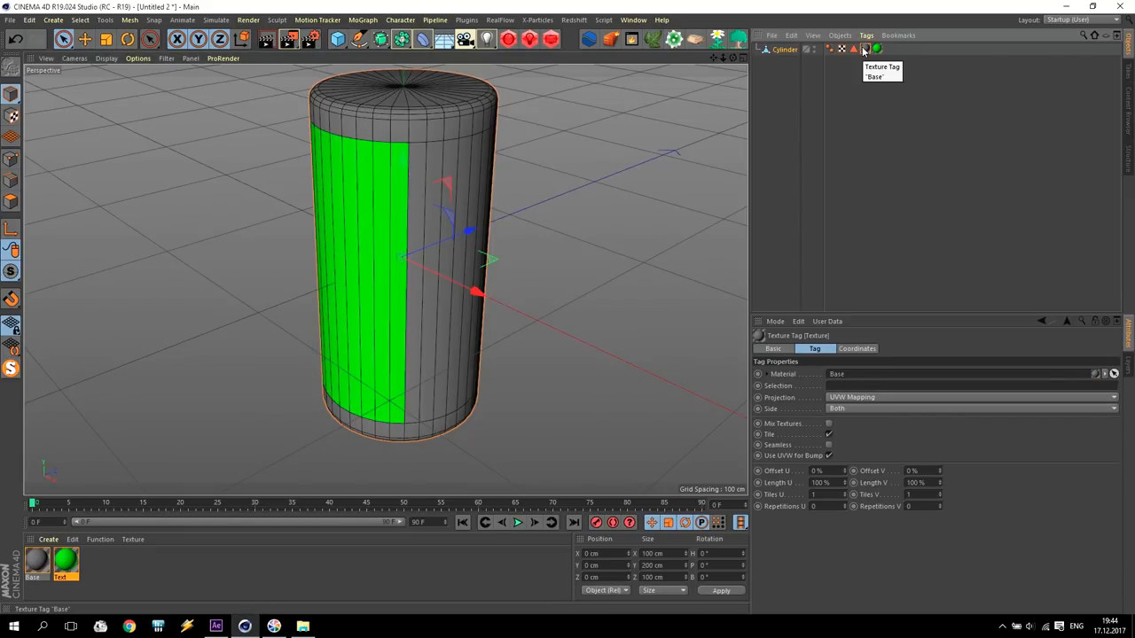
mouse_move(393, 138)
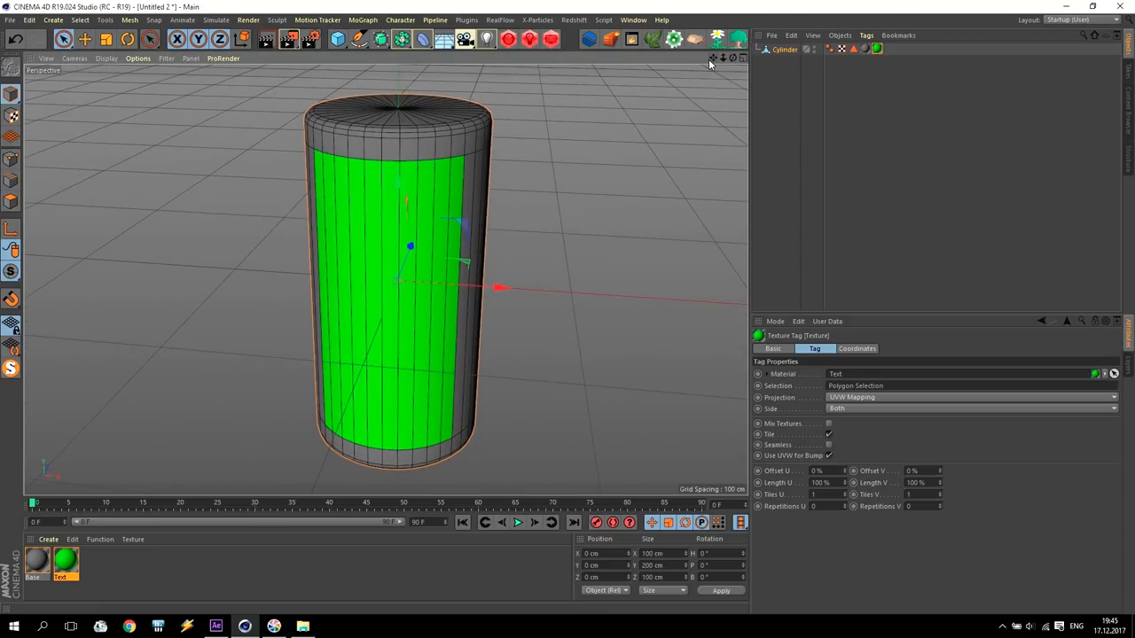
- Make the Base material black with reflection roughness 0.3 in its shader graph
left_click(35, 562)
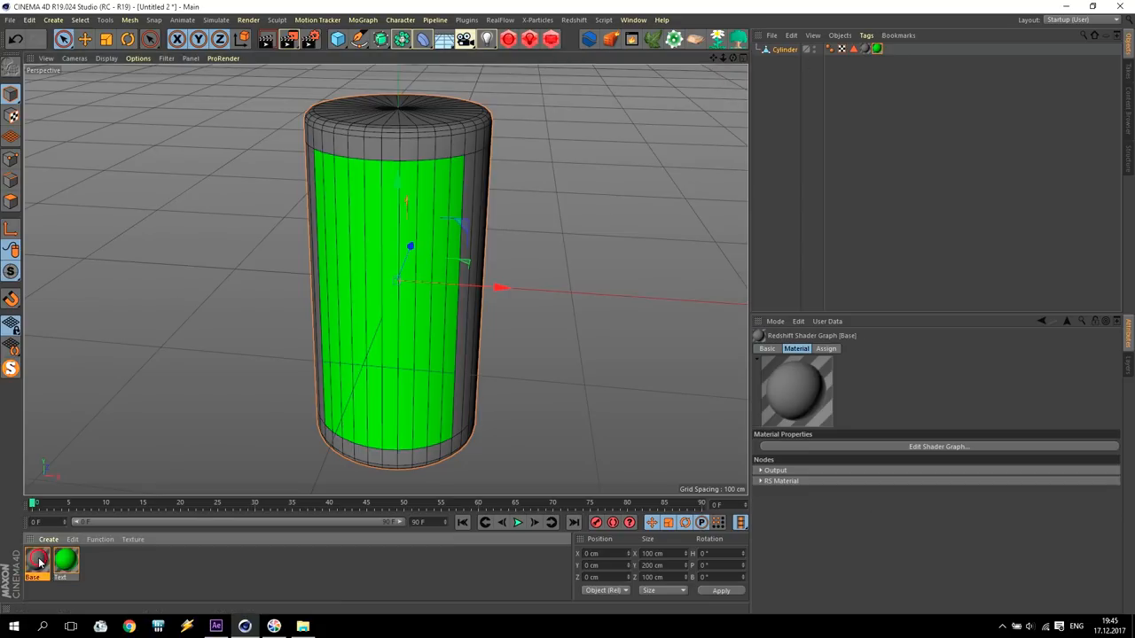
double_click(39, 560)
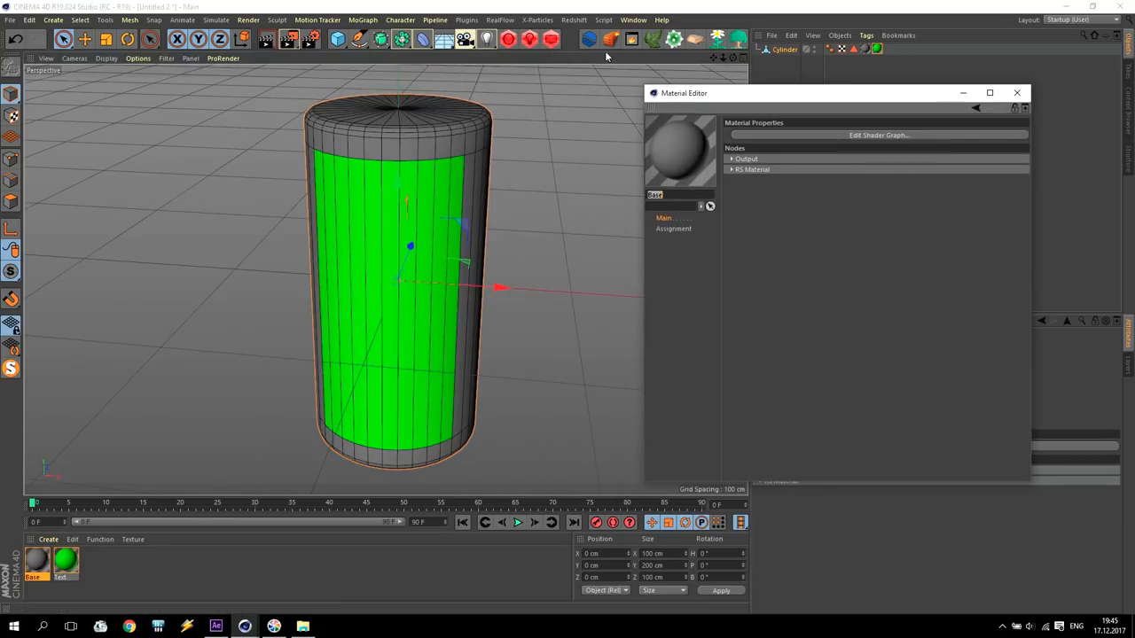
left_click(878, 135)
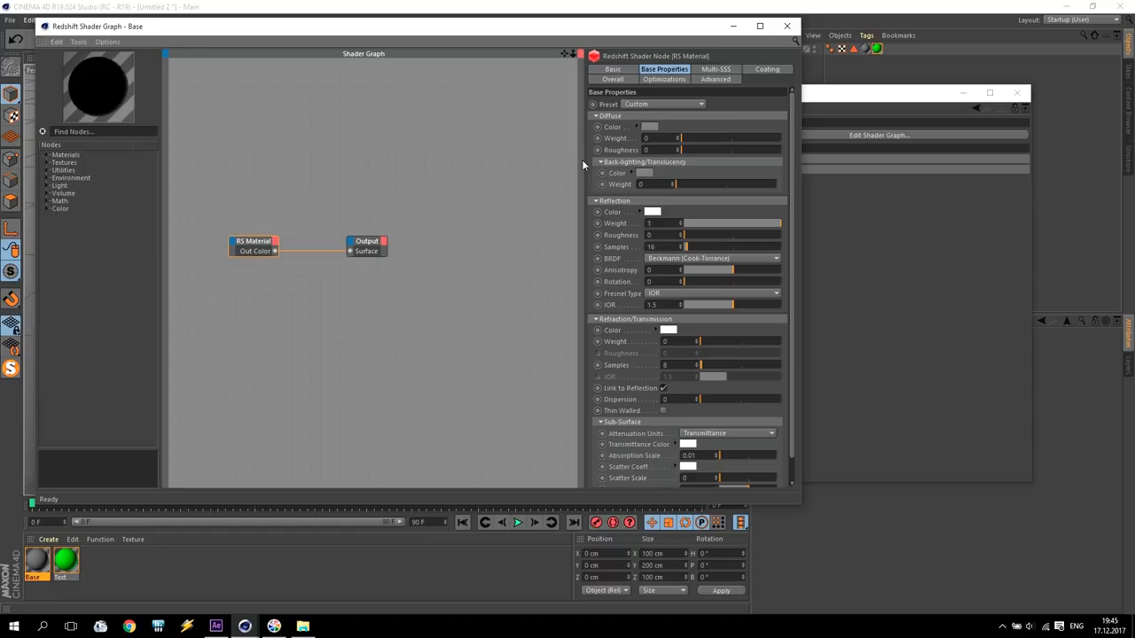
left_click(713, 294)
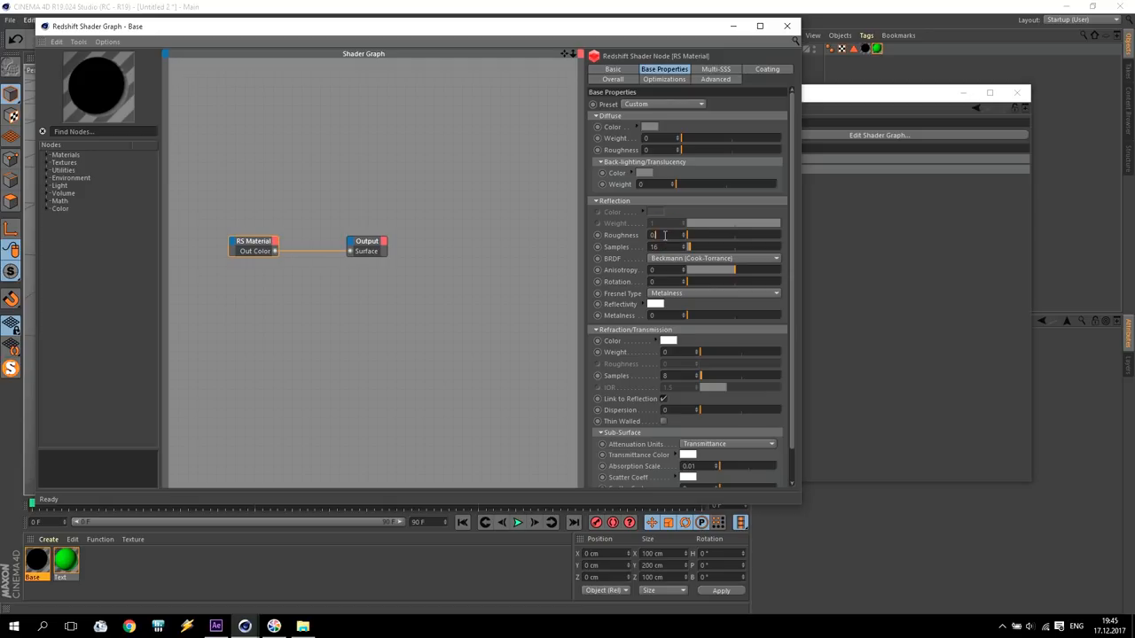
type("0.3")
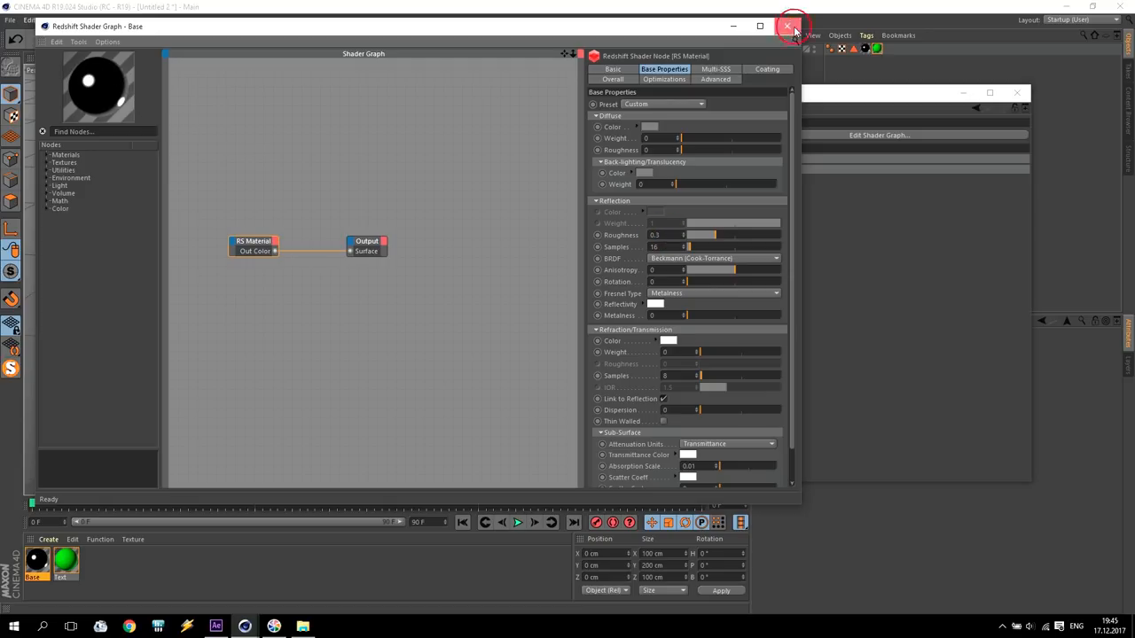
left_click(785, 25)
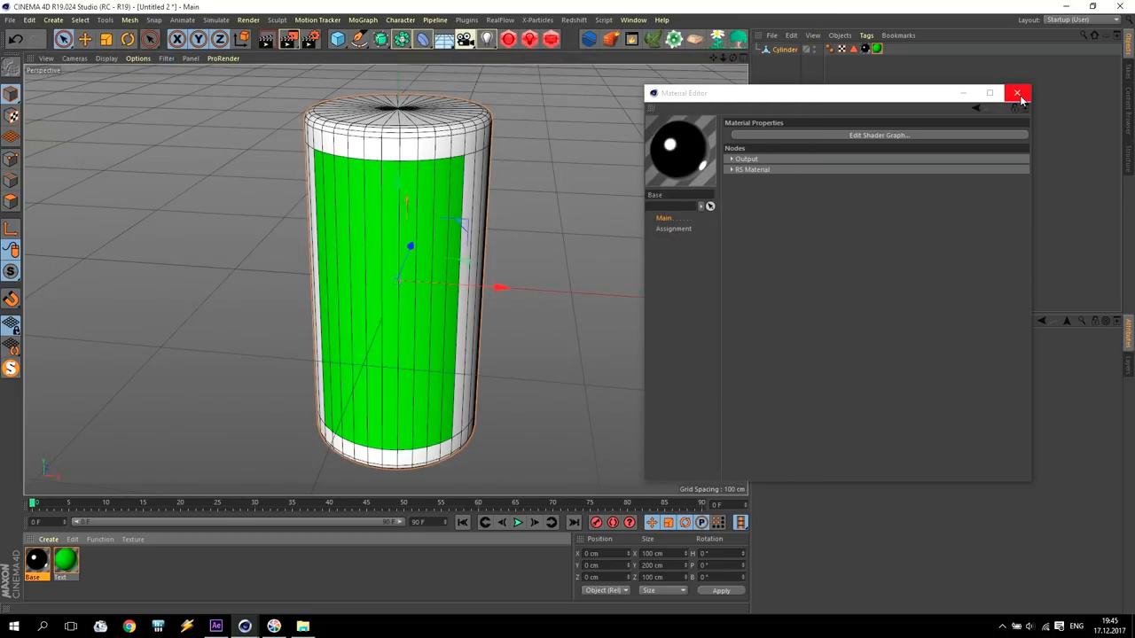
- Bring up the green Test material's shader graph and move its nodes lower
left_click(1018, 92)
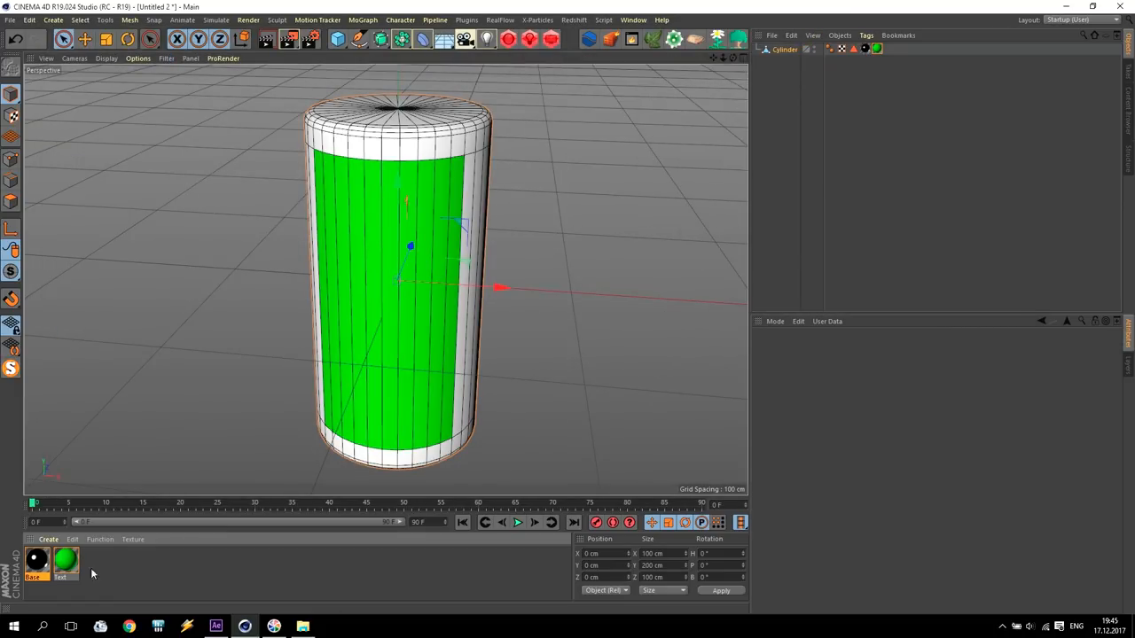
double_click(67, 560)
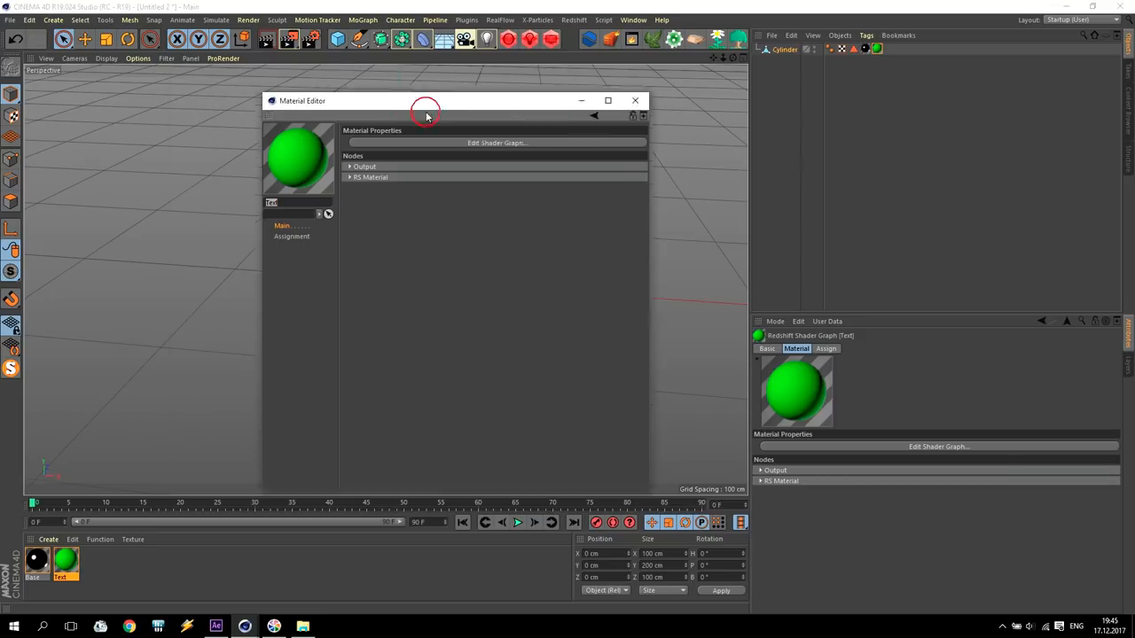
left_click(497, 142)
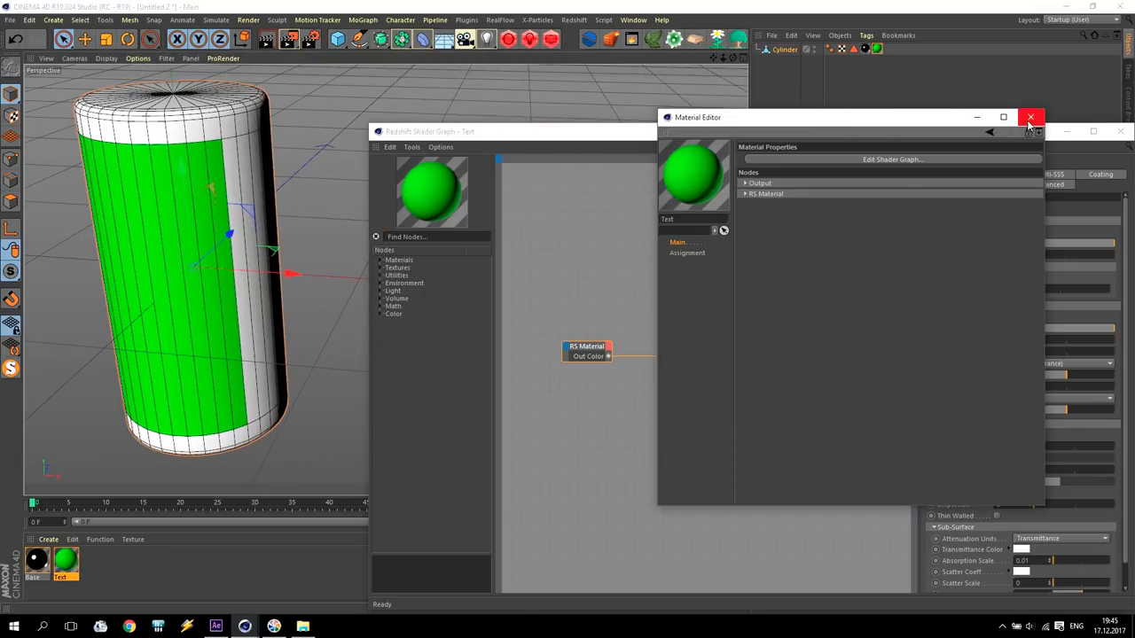
left_click(1031, 117)
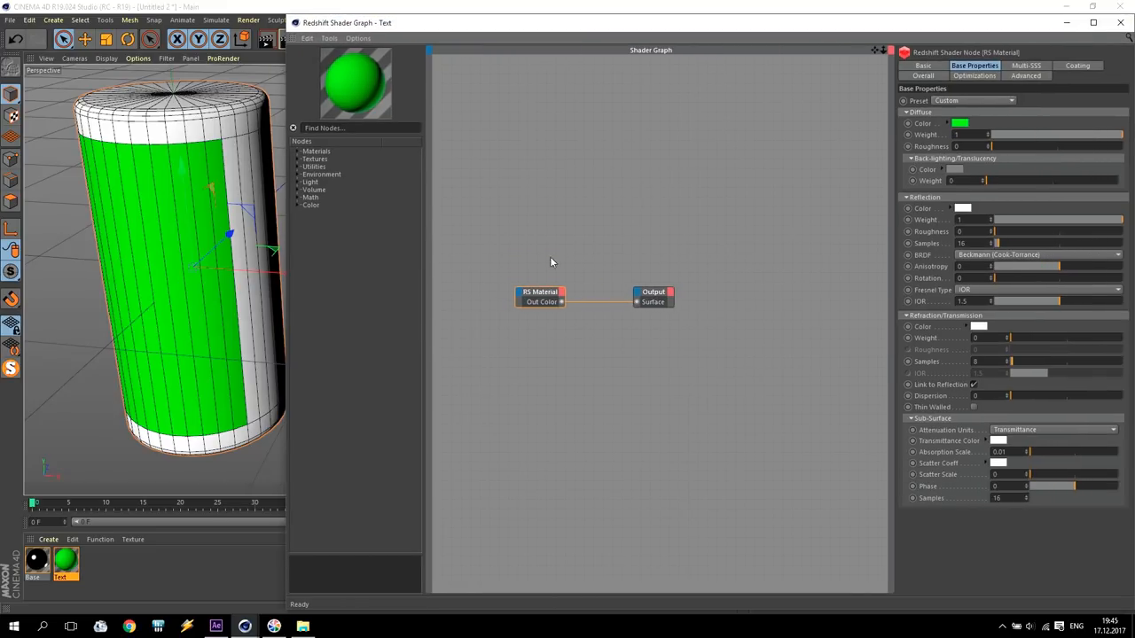
left_click_drag(539, 298, 691, 319)
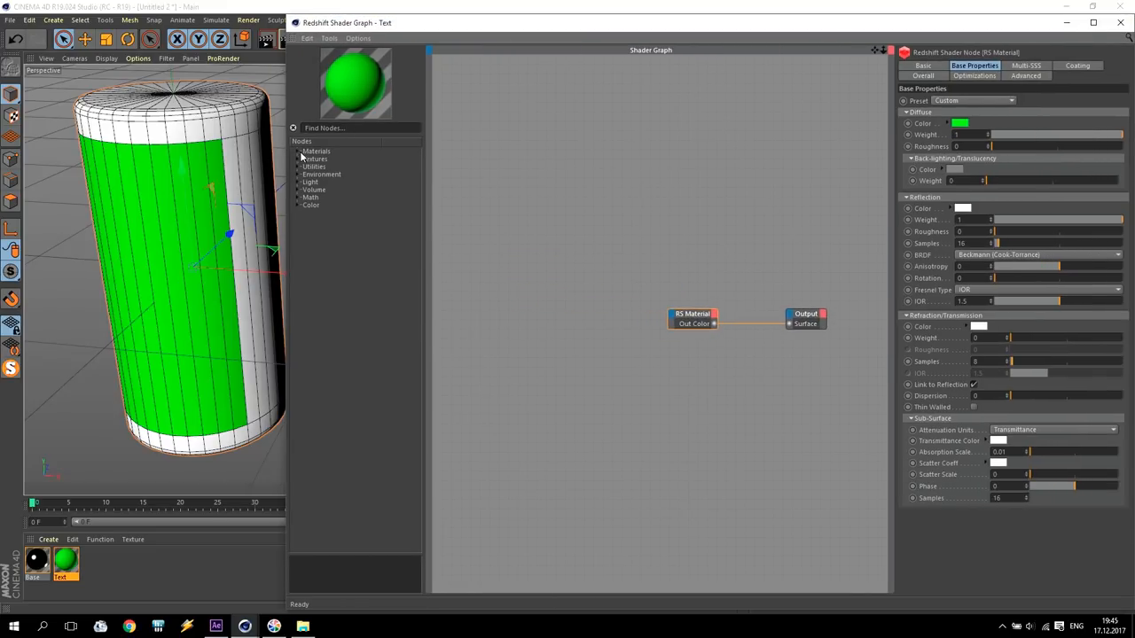
- Load the first rendered BY SV logo frame into a Texture node's Filename
left_click(300, 160)
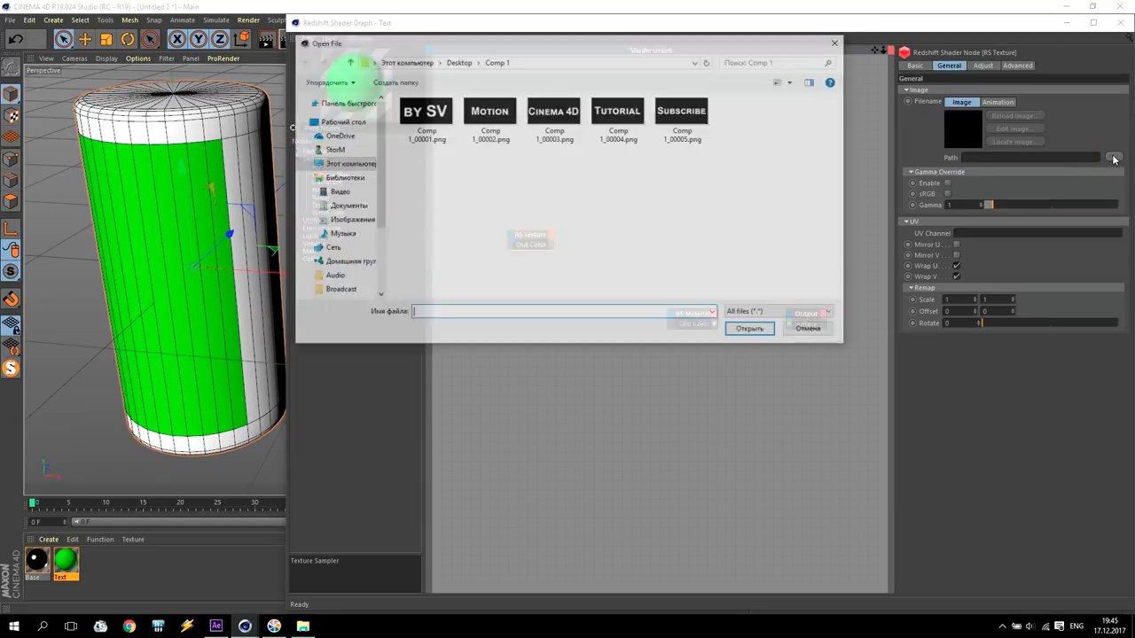
left_click(425, 120)
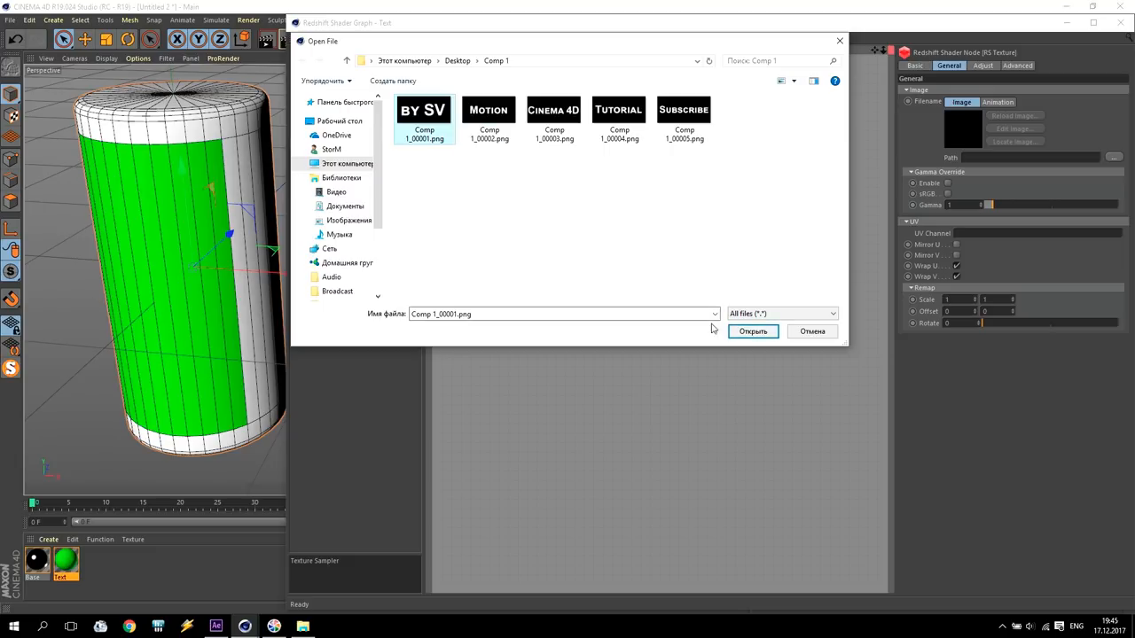
left_click(752, 332)
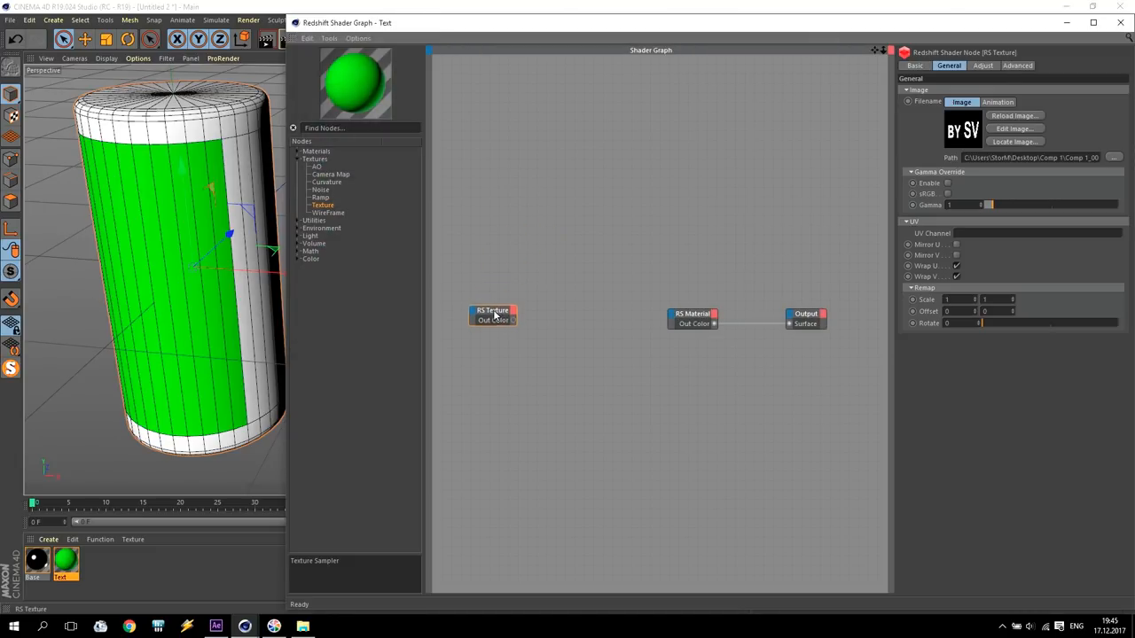
- Add Material Blender and RS Material nodes, giving the material a green diffuse with Metalness fresnel
left_click_drag(691, 314, 603, 235)
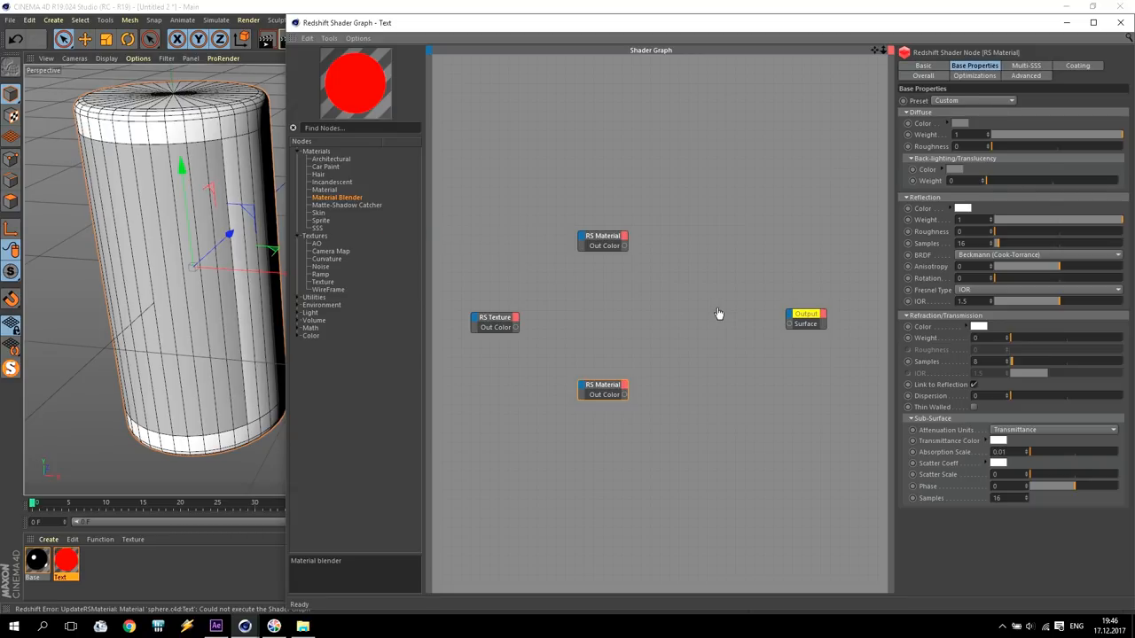
left_click(721, 313)
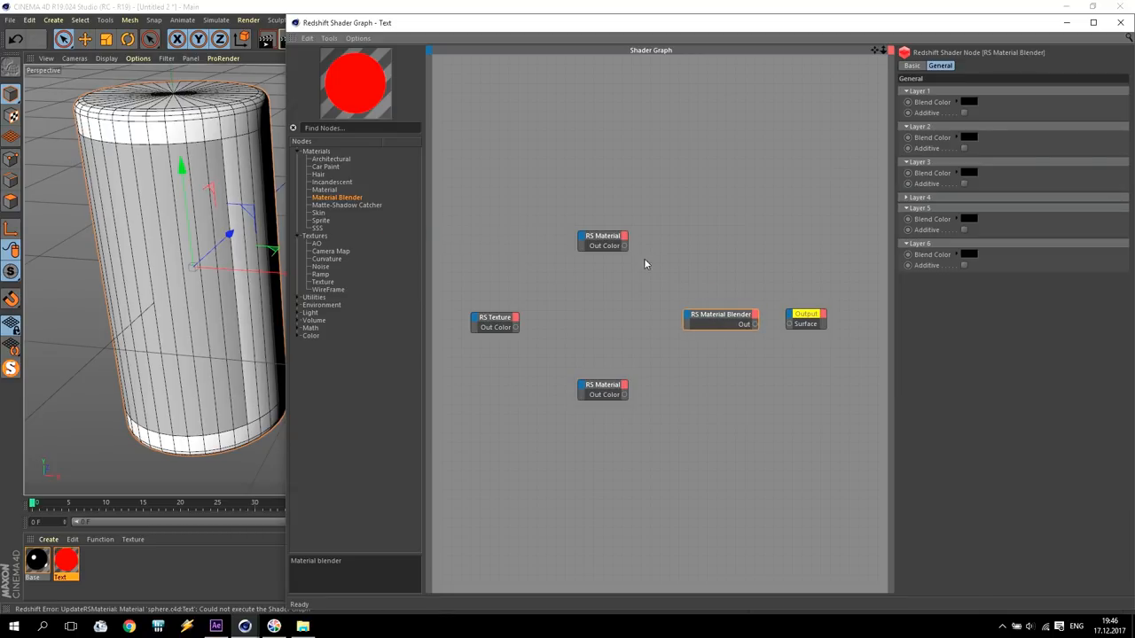
left_click(603, 241)
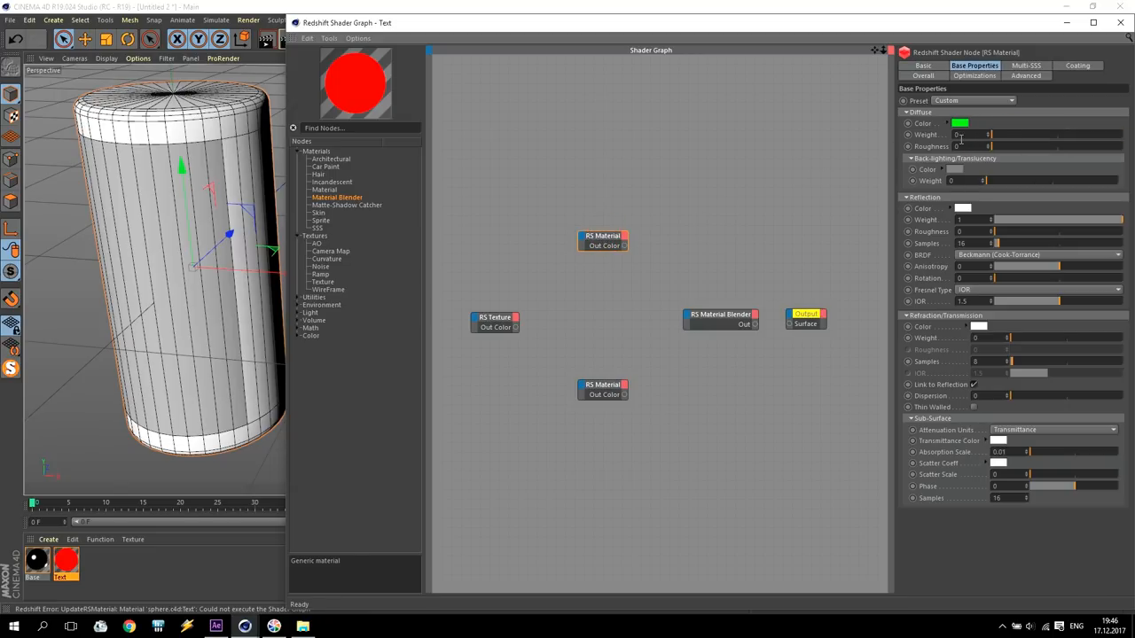
left_click(1037, 289)
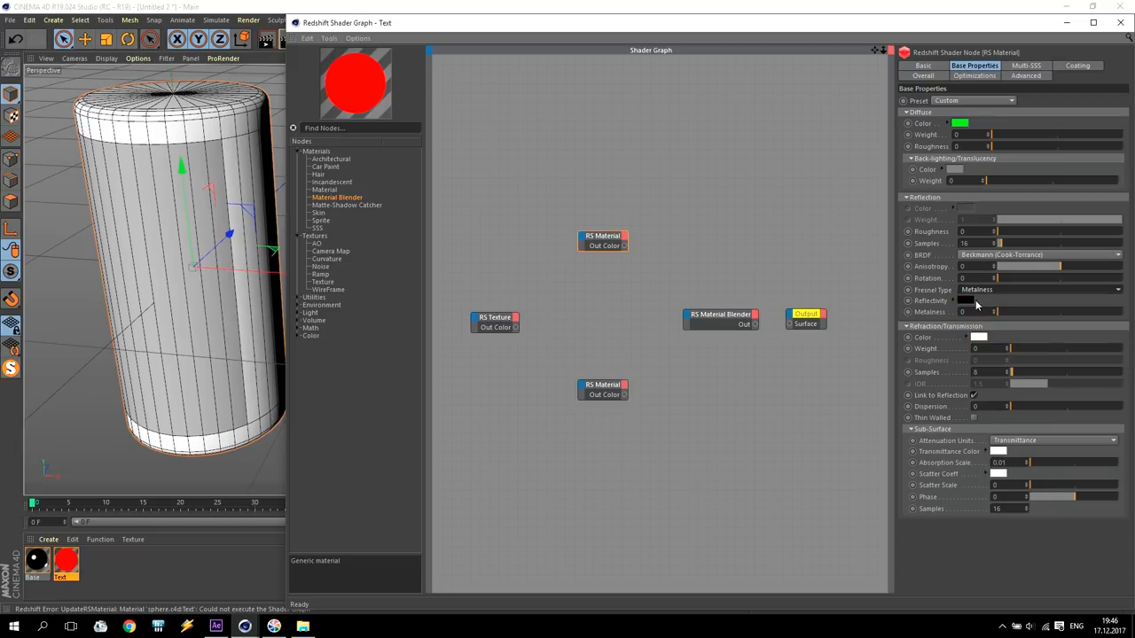
left_click(961, 300)
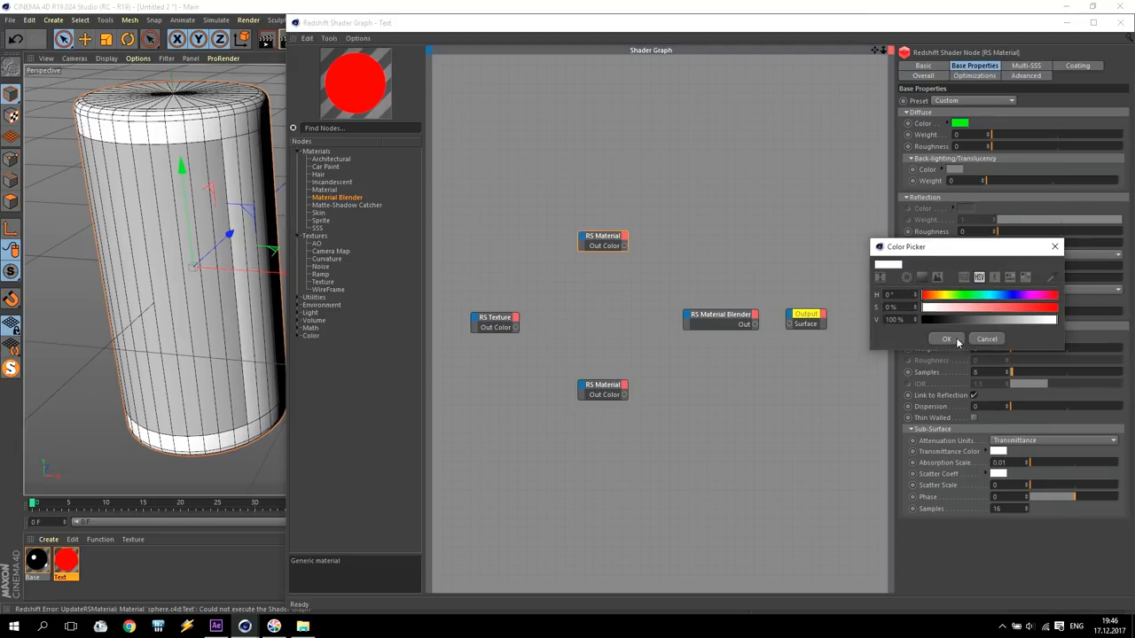
left_click(947, 339)
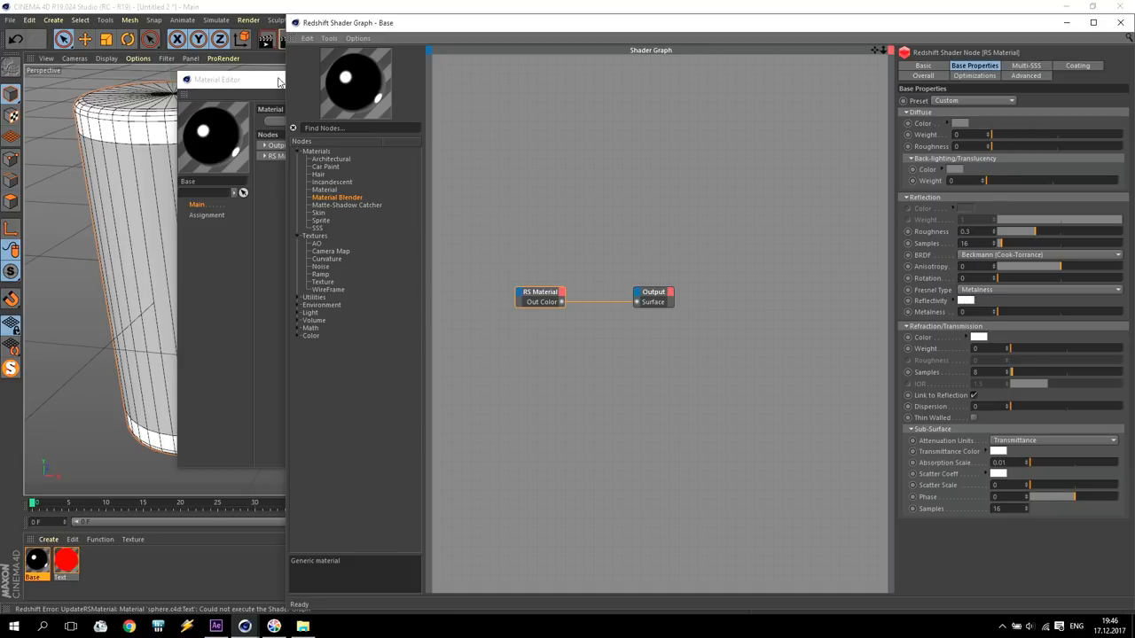
left_click(67, 564)
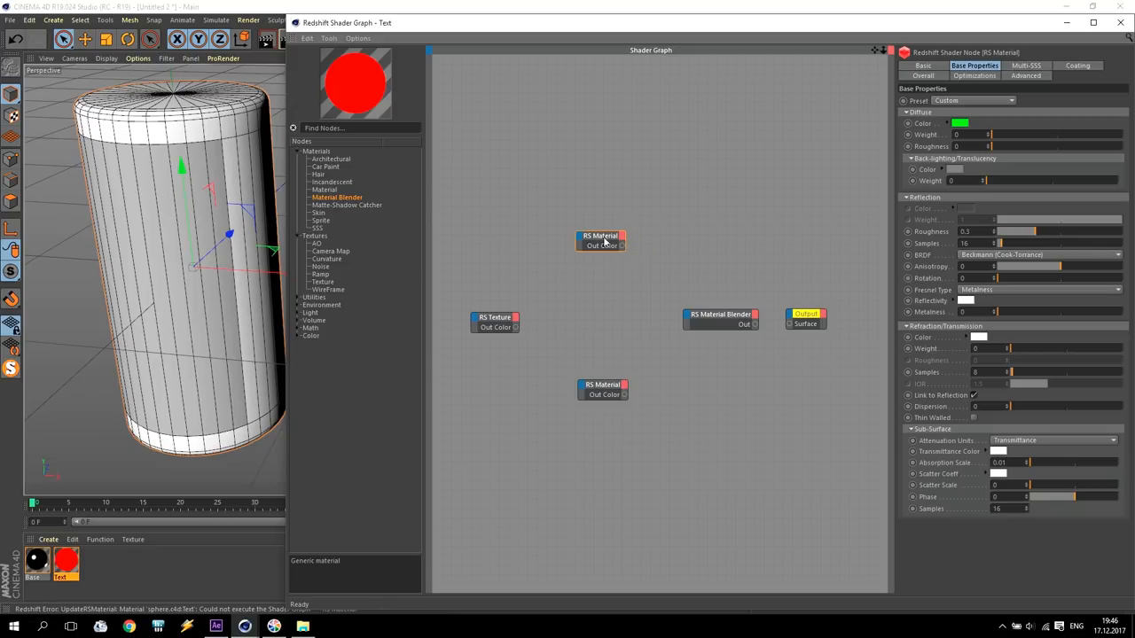
- Rename the upper RS Material node to 'Like Base'
left_click(601, 240)
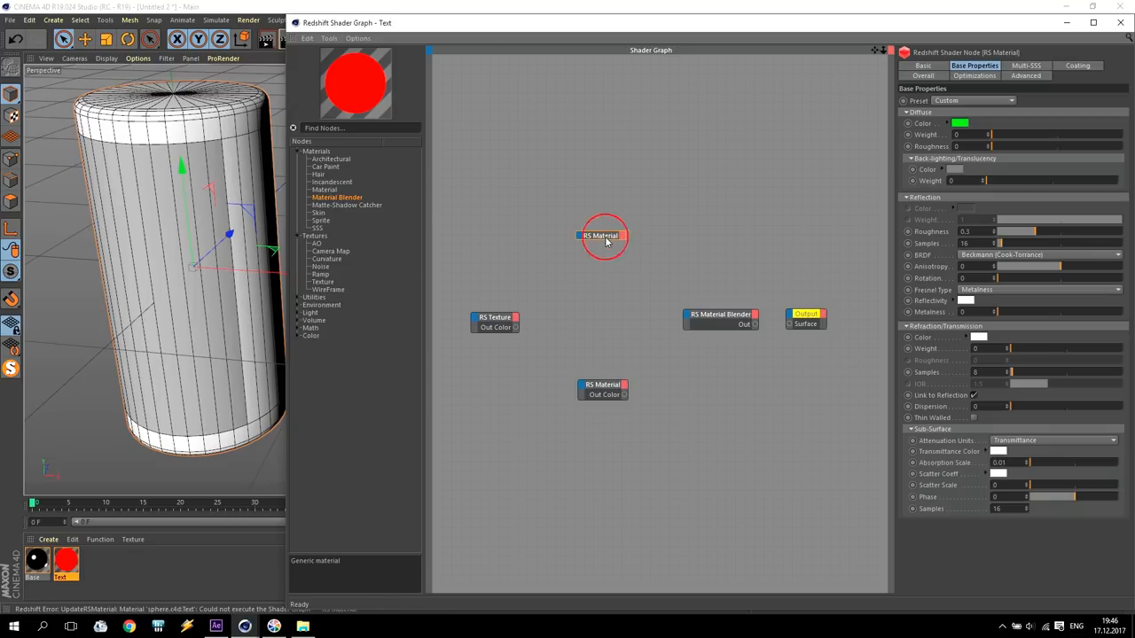
right_click(603, 236)
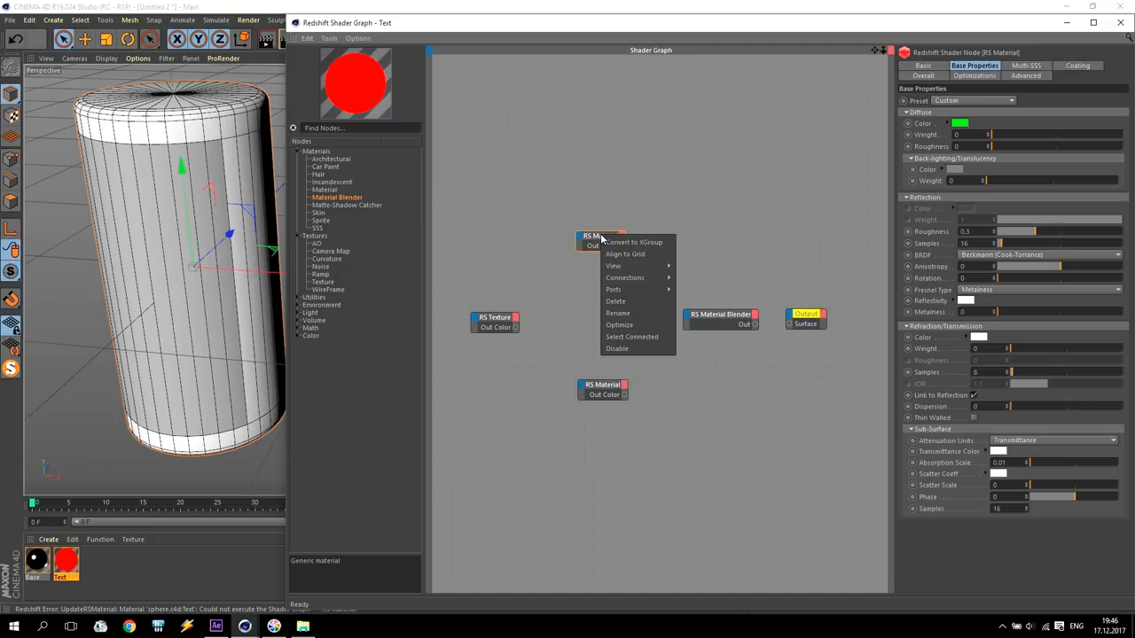
left_click(617, 313)
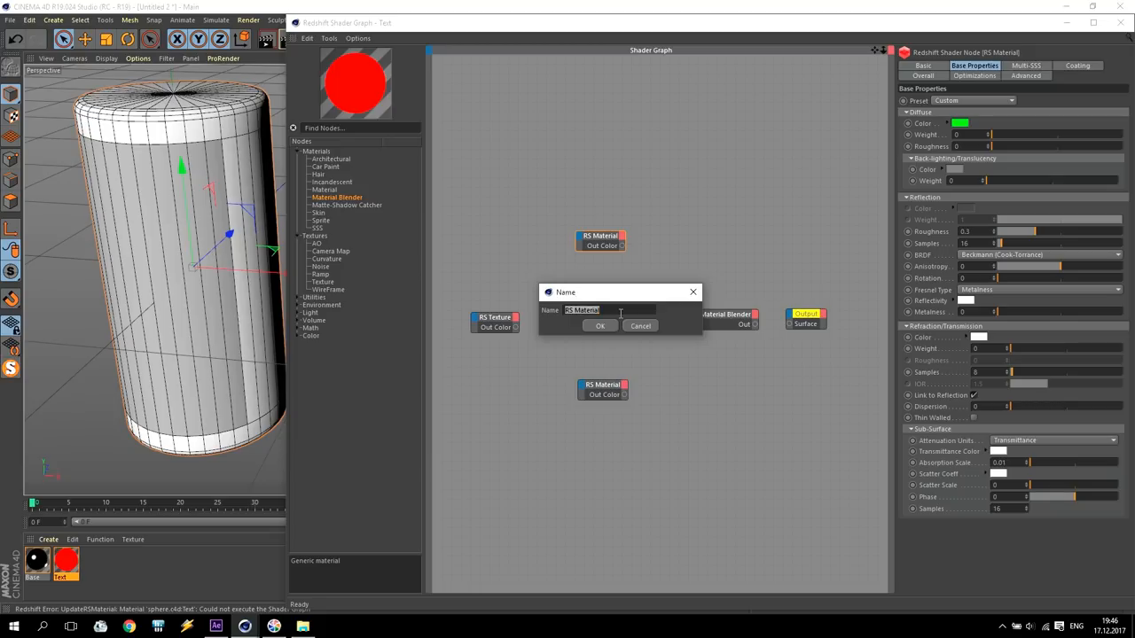
type("Like V")
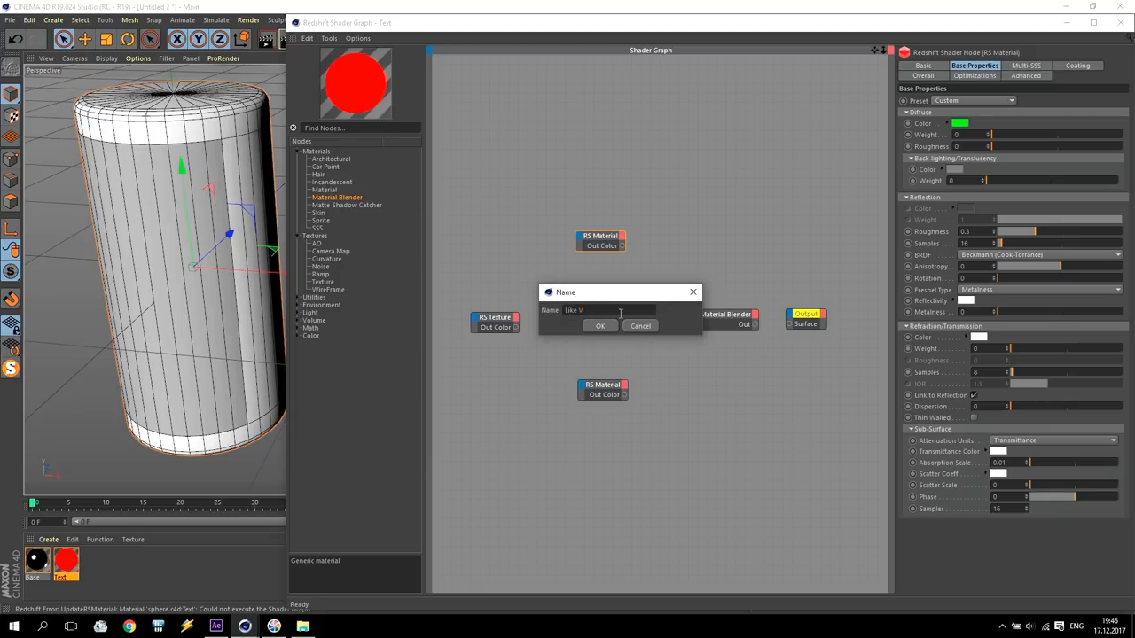
type("Base")
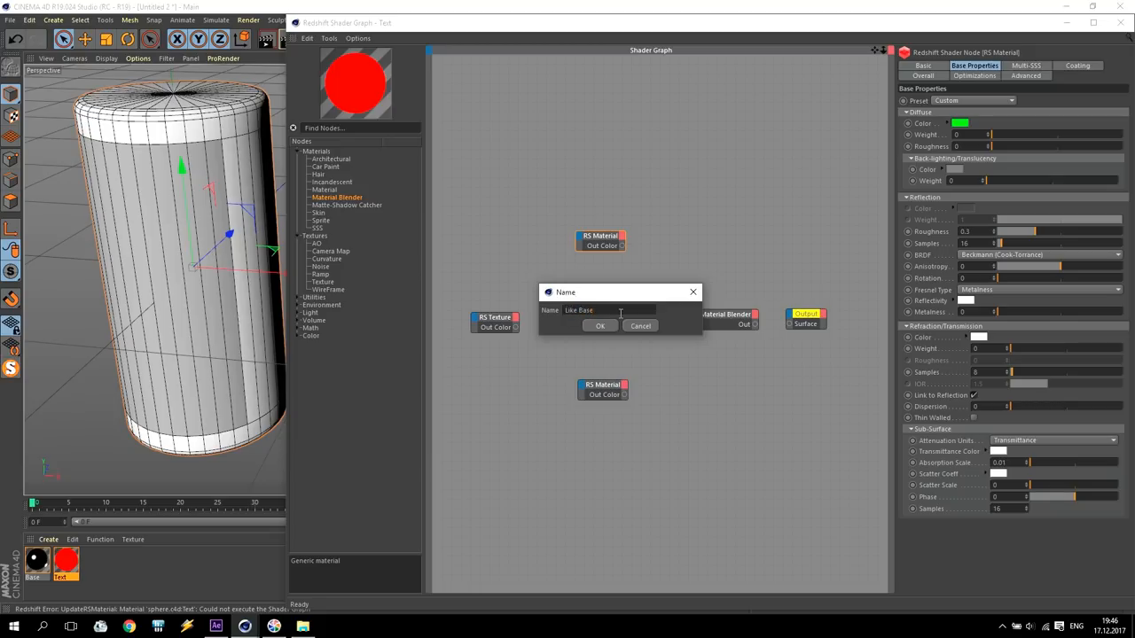
left_click(600, 326)
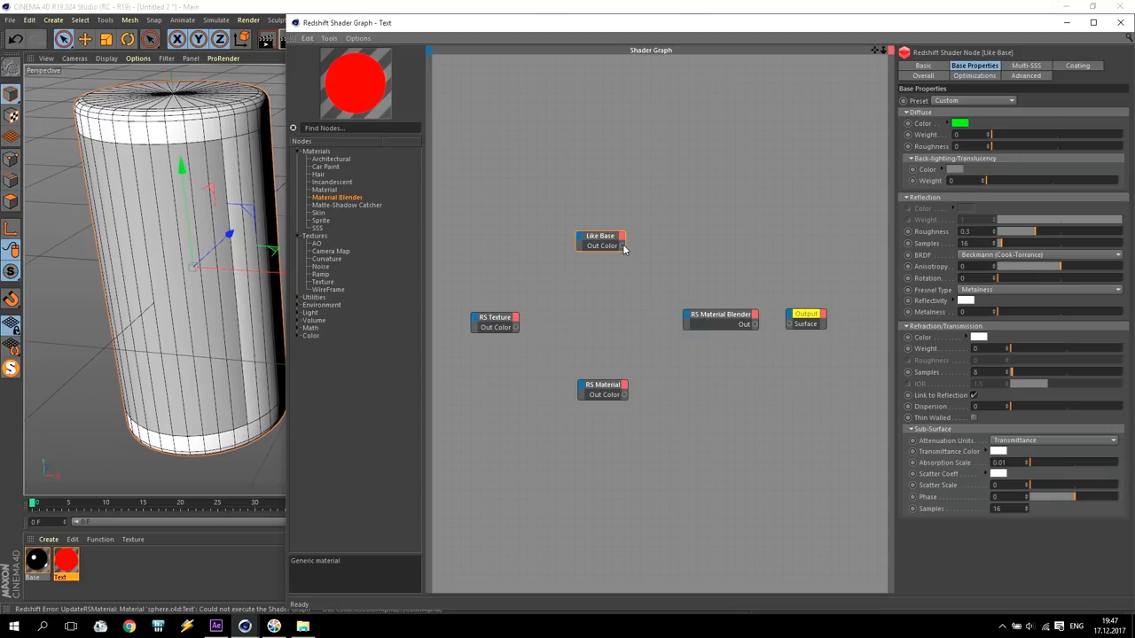
- Wire Like Base into the Material Blender's Base Color and the blender into the output
left_click_drag(622, 244, 721, 319)
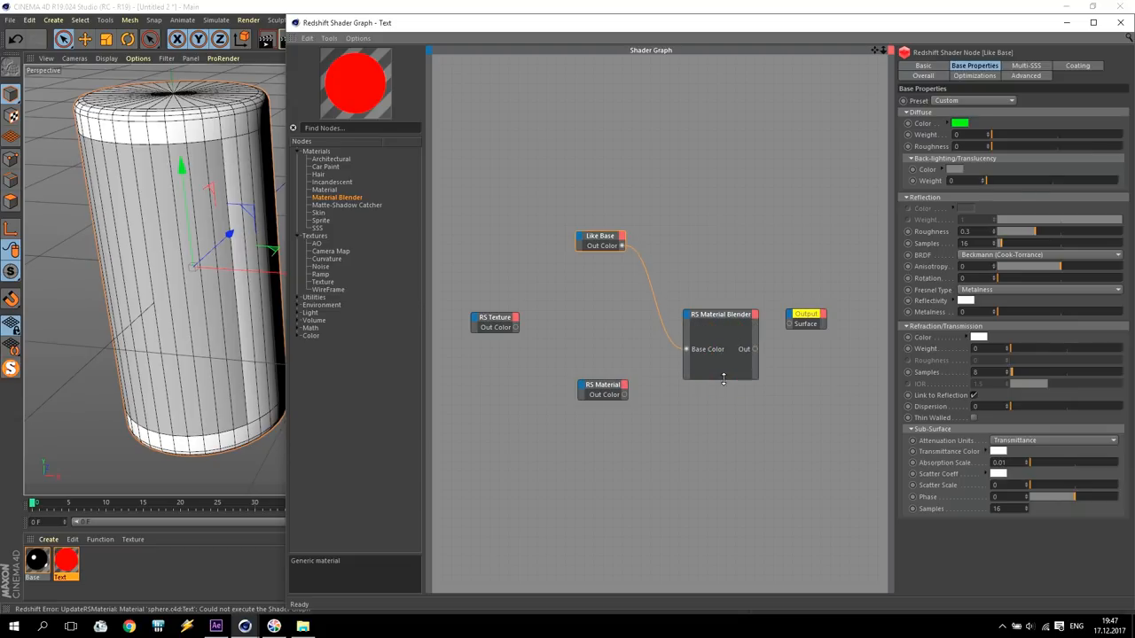
left_click(720, 314)
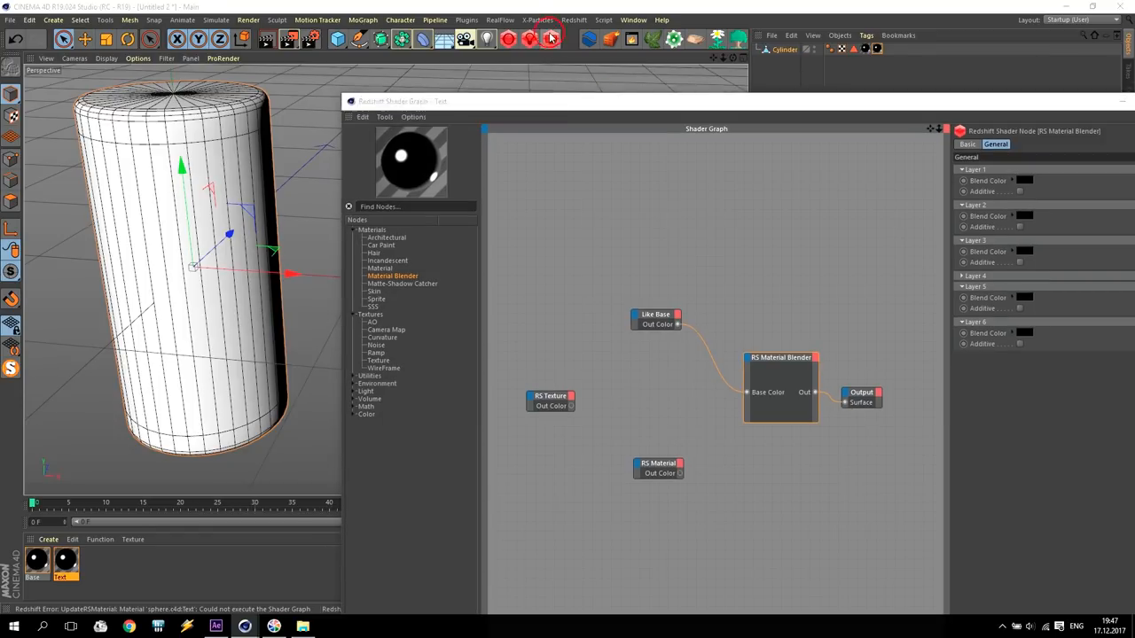
left_click(550, 39)
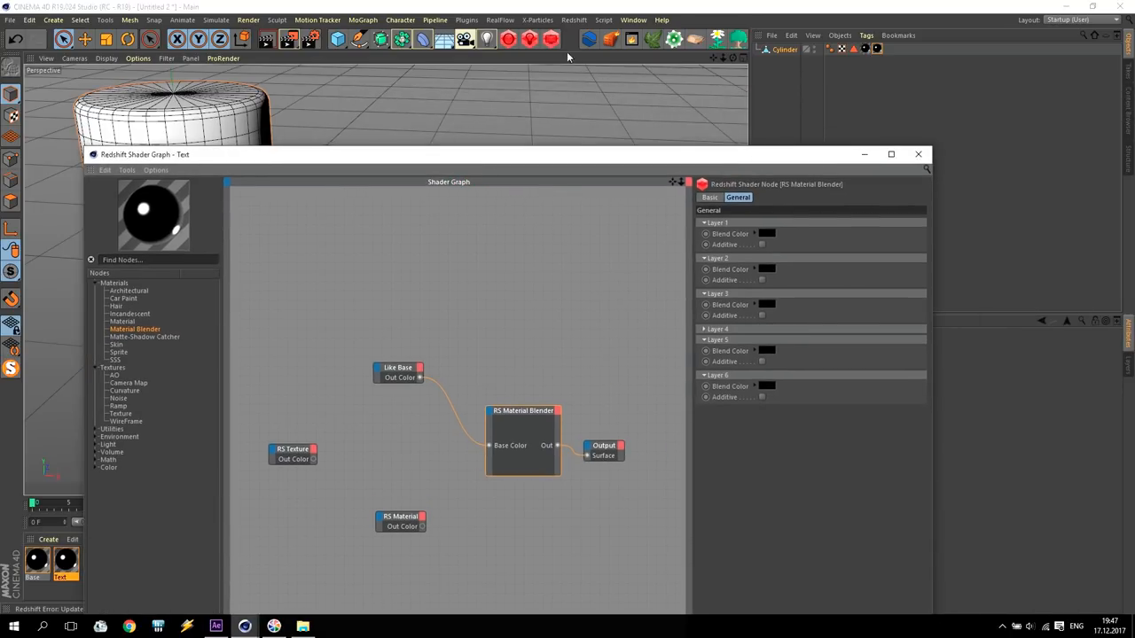
- Start the Redshift IPR live render and light the scene with a studio HDR dome light
left_click(552, 39)
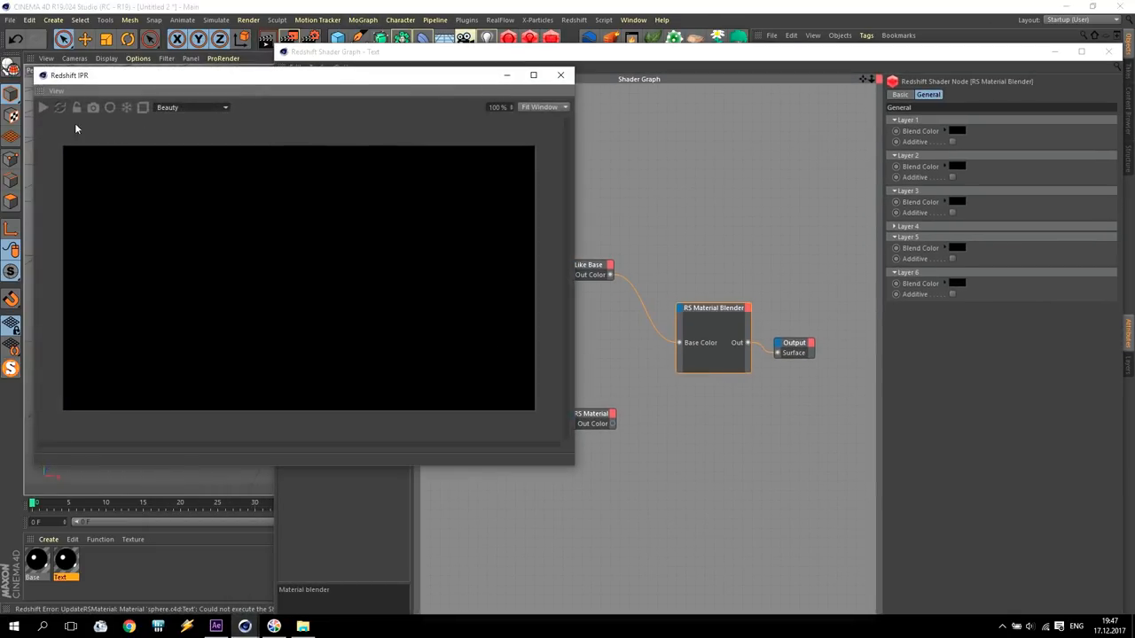
left_click(43, 108)
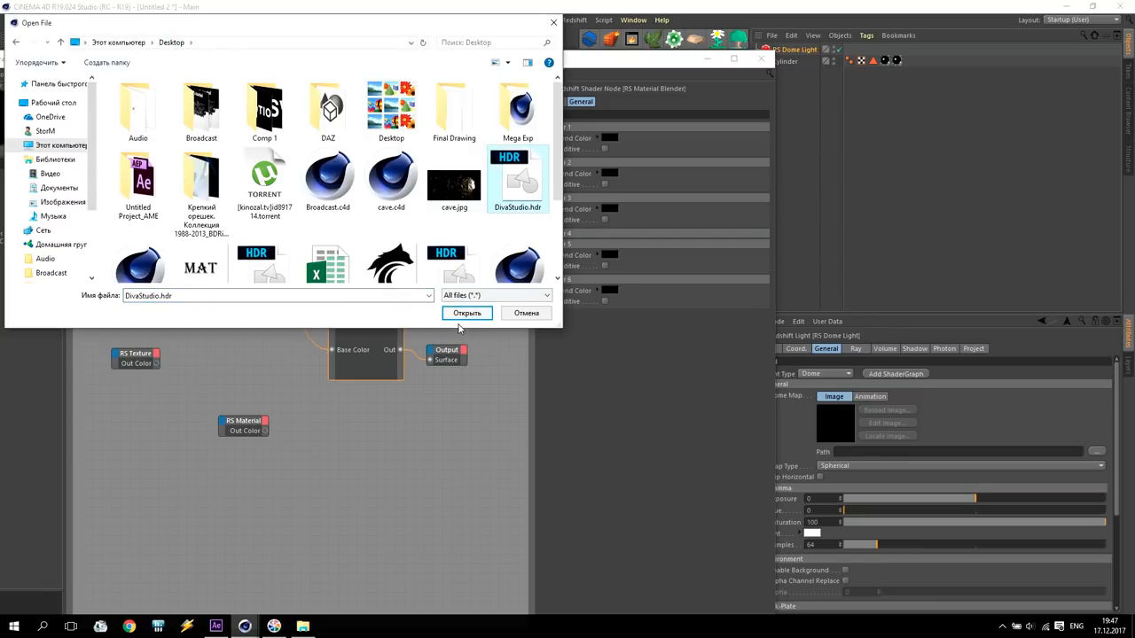
left_click(466, 313)
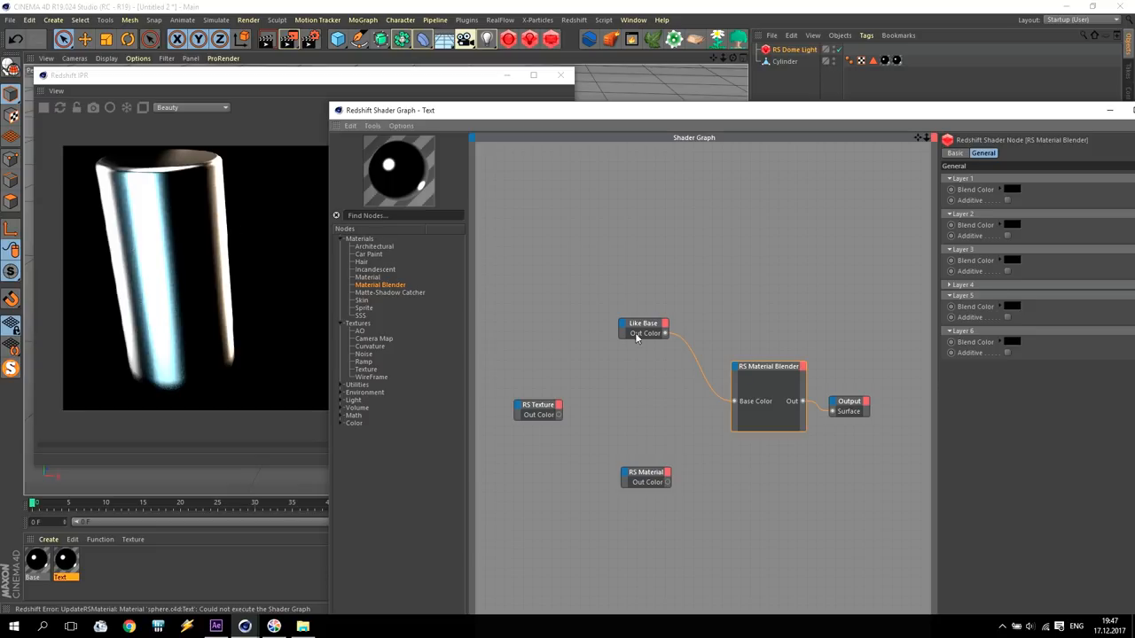
left_click(642, 323)
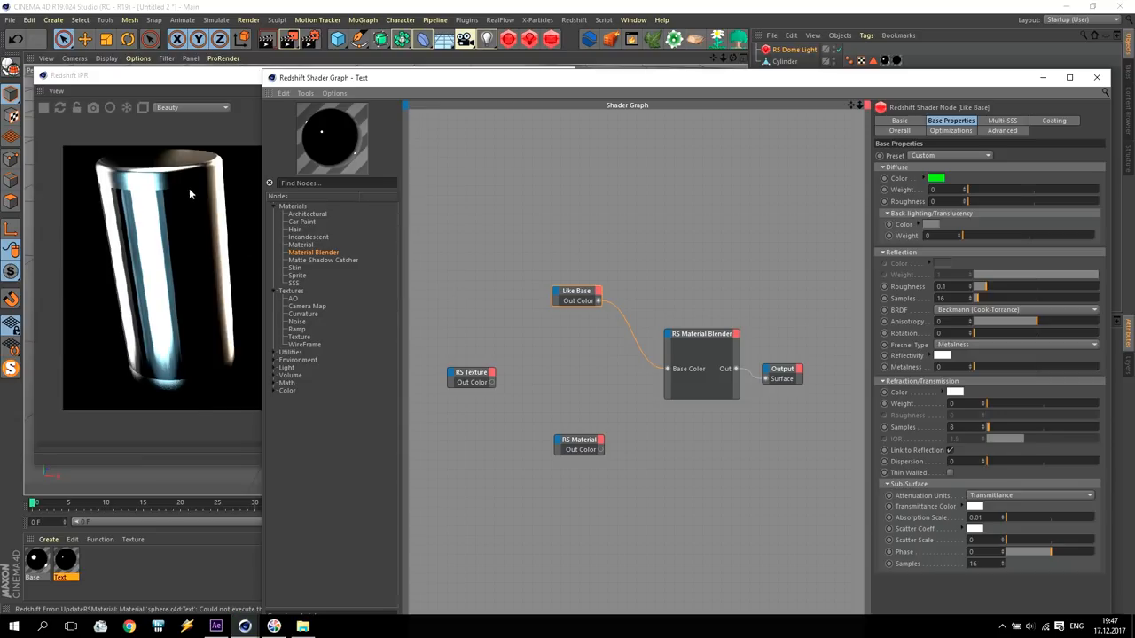
mouse_move(143, 202)
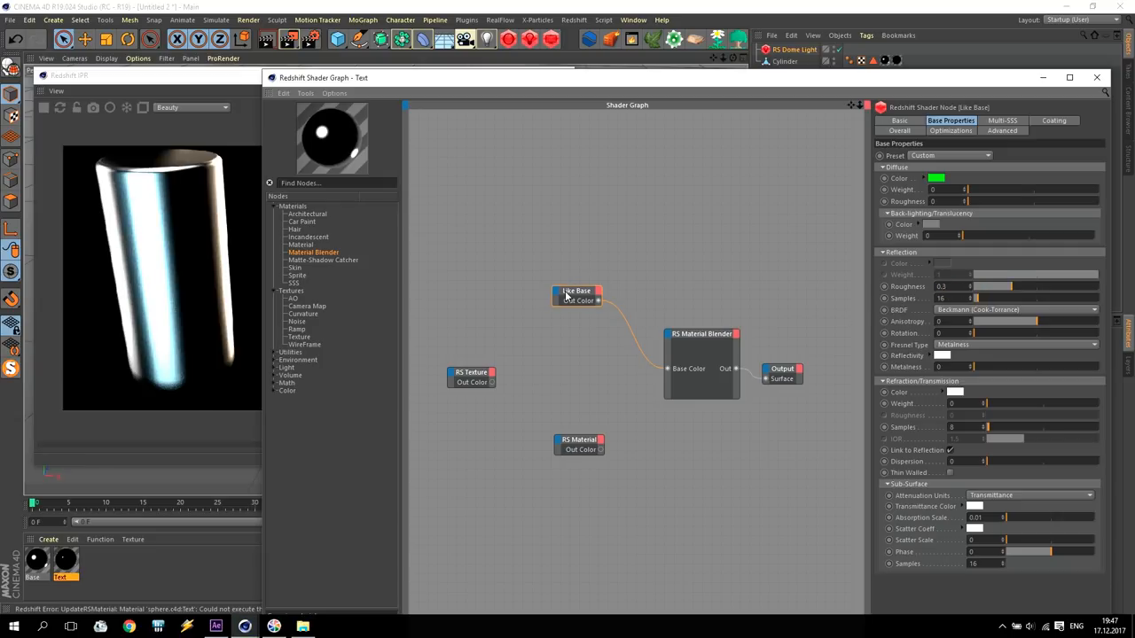
left_click(472, 372)
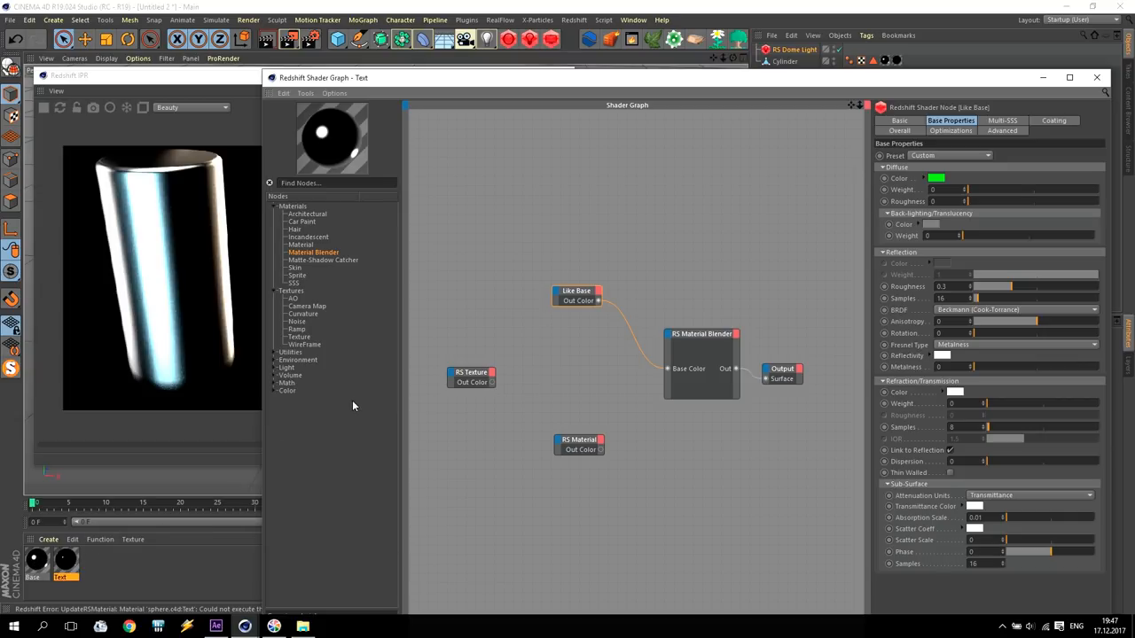
- Wire the BY SV texture's Out Color into the Material Blender's Blend Color
left_click(578, 443)
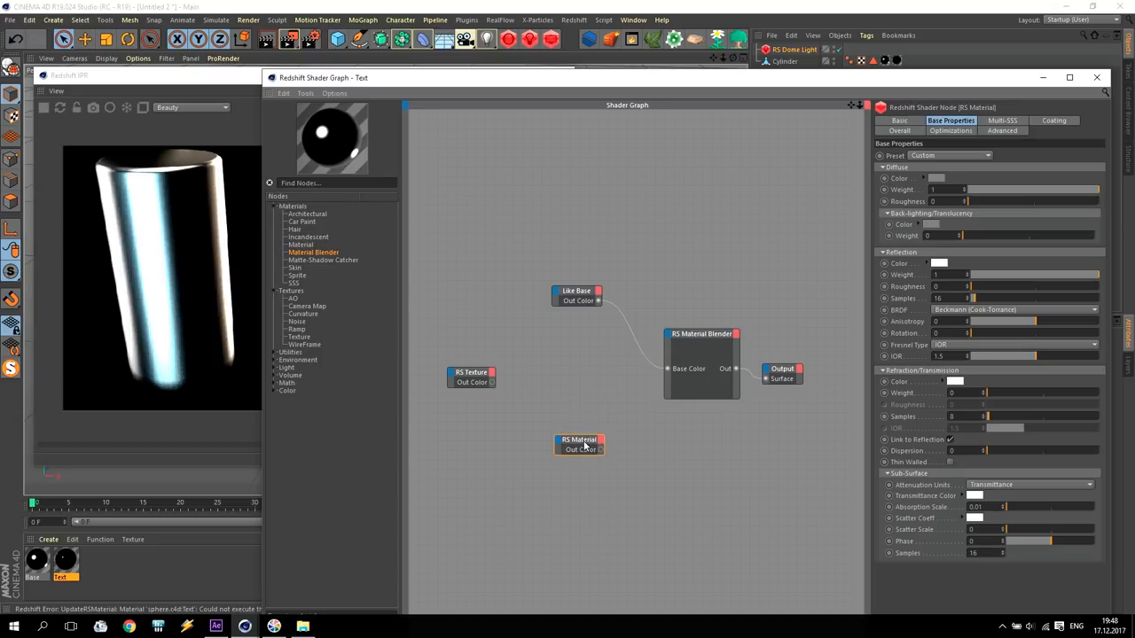
left_click(472, 376)
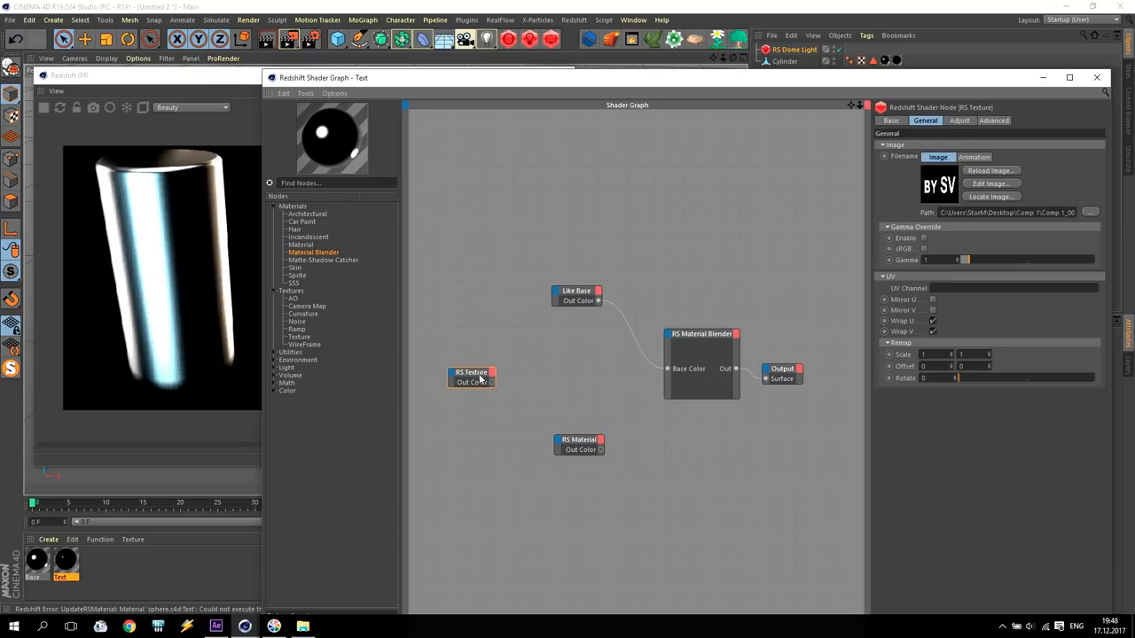
left_click_drag(483, 383, 647, 346)
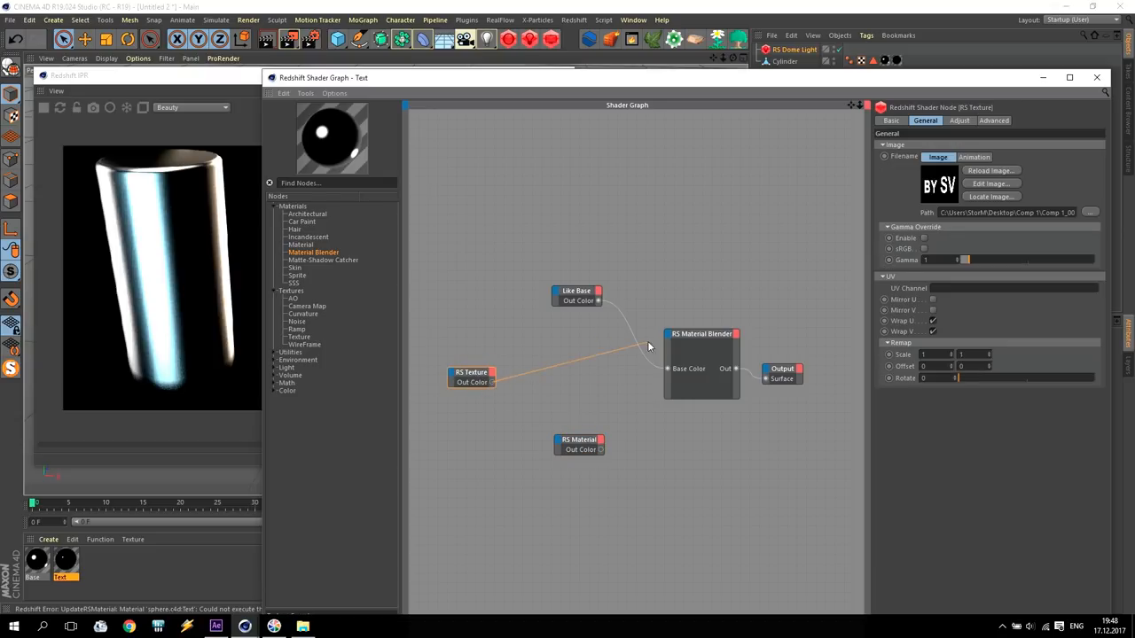
left_click(670, 344)
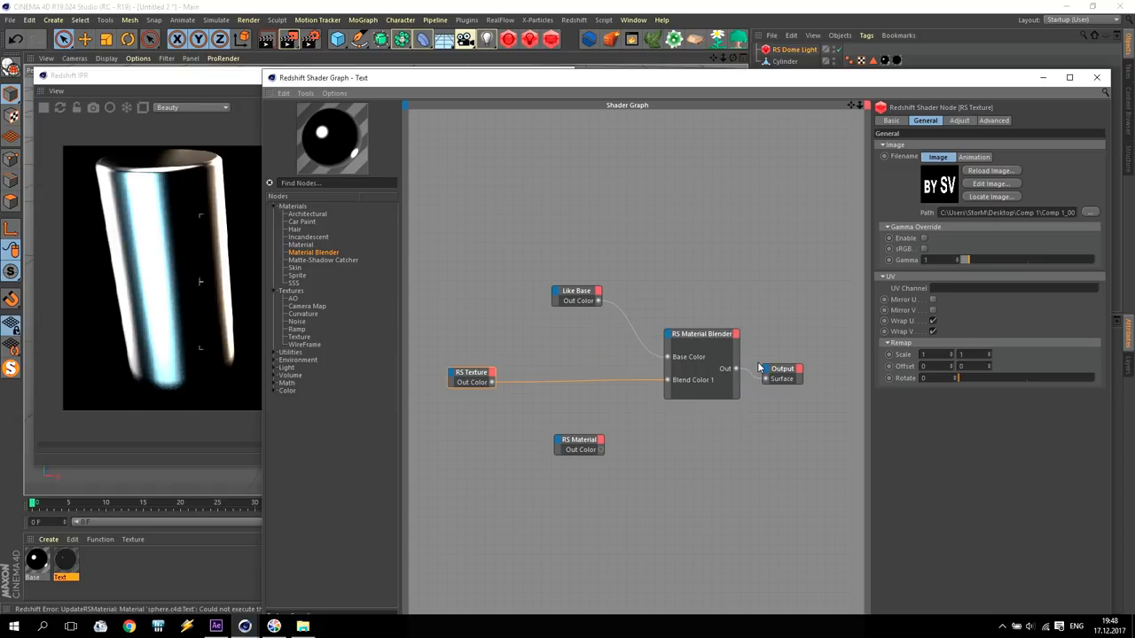
- Feed the lower material into the blender's Layer Color 1 input
left_click(578, 439)
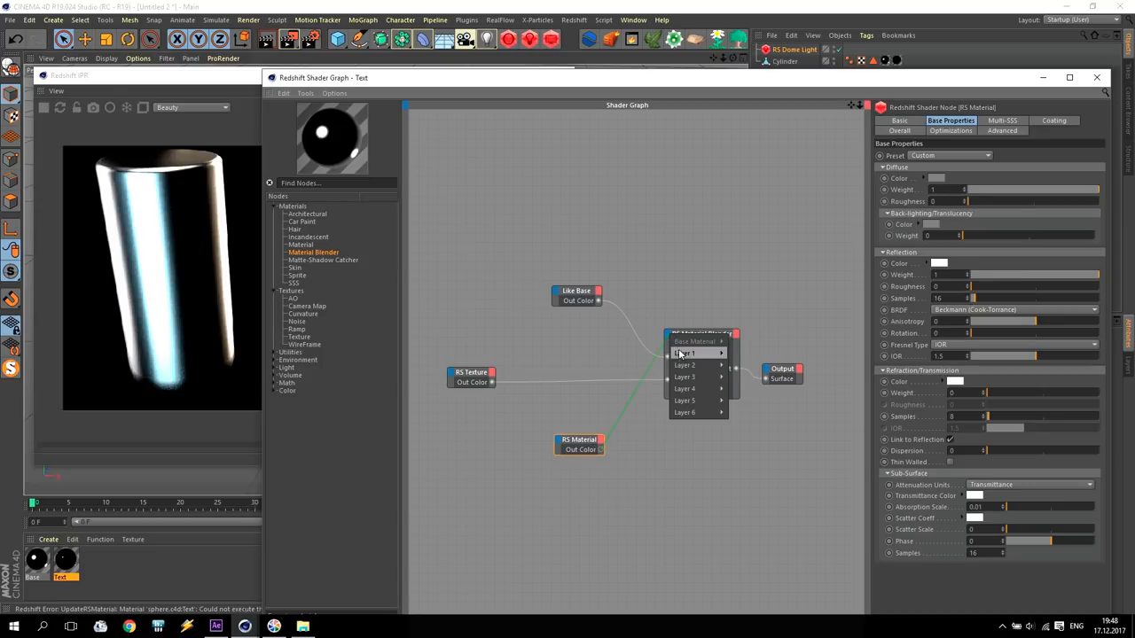
left_click(685, 353)
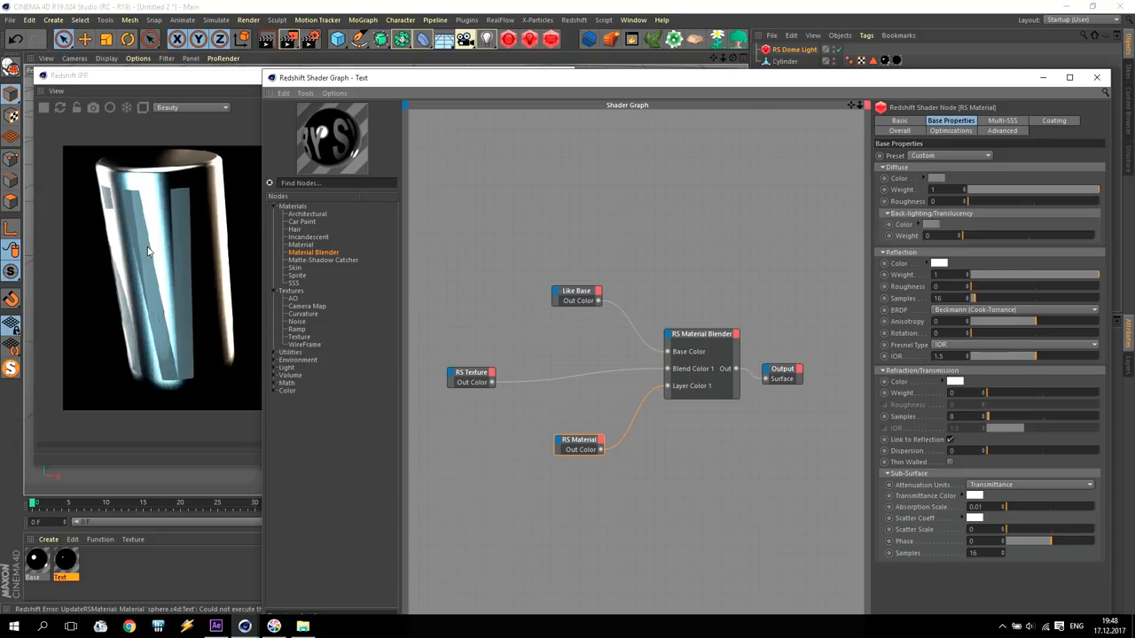
left_click(471, 373)
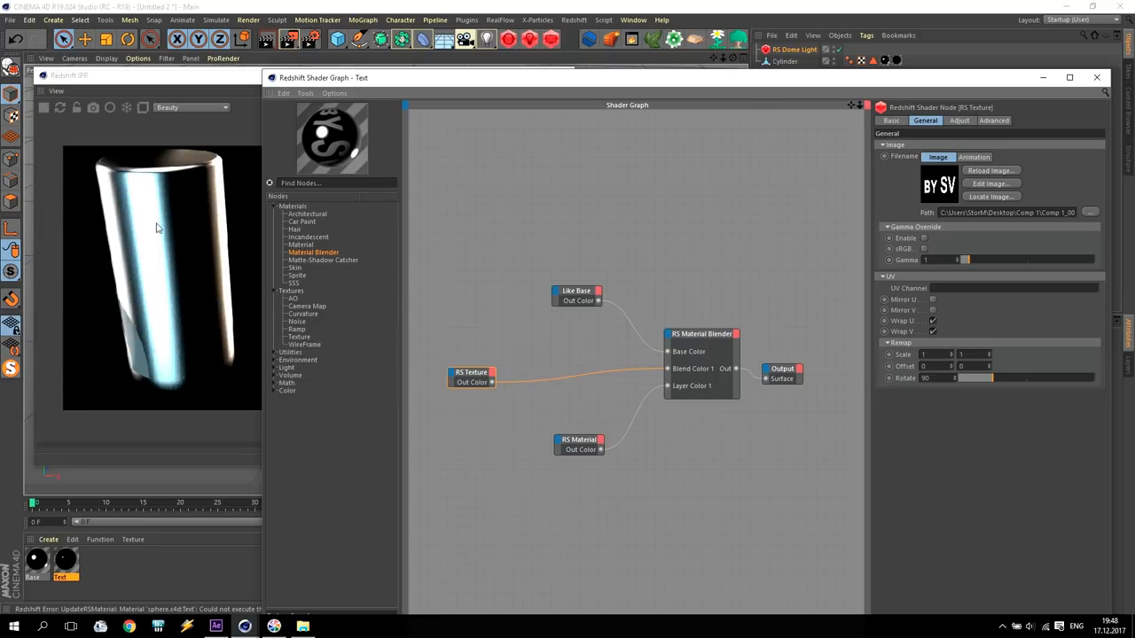
mouse_move(88, 376)
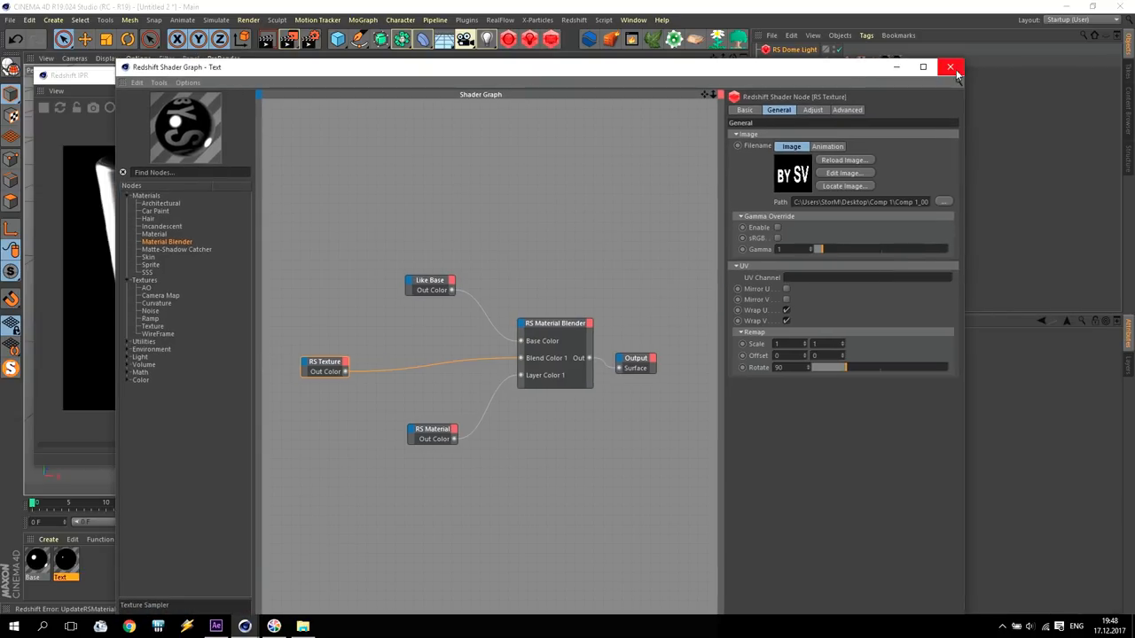
- Set the cylinder's texture tag Projection to Cylindrical
left_click(951, 68)
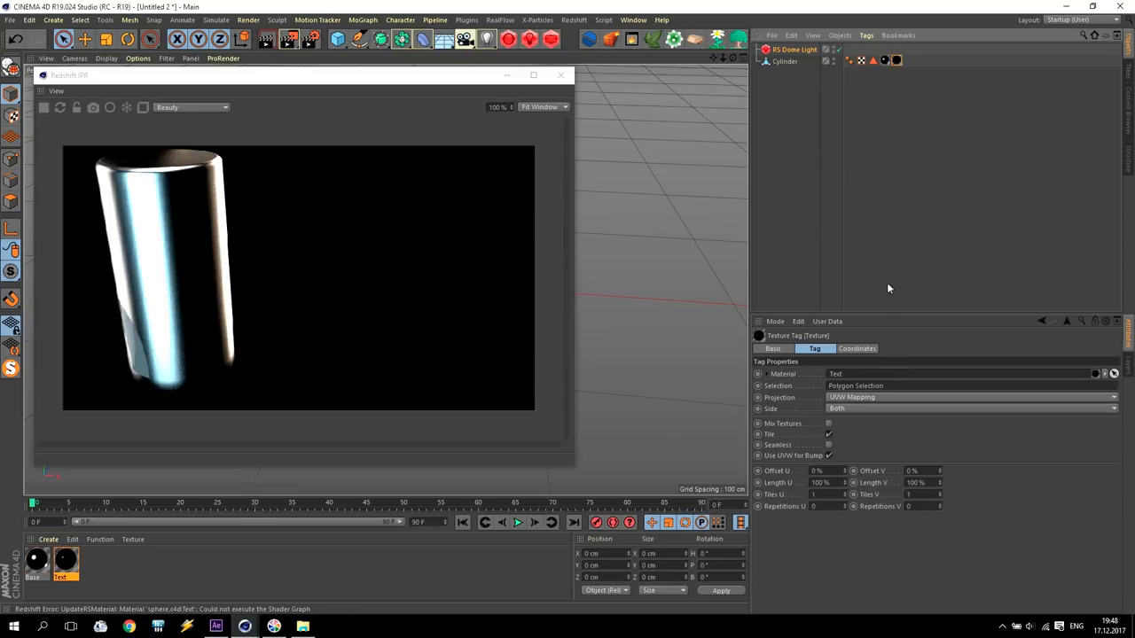
left_click(972, 397)
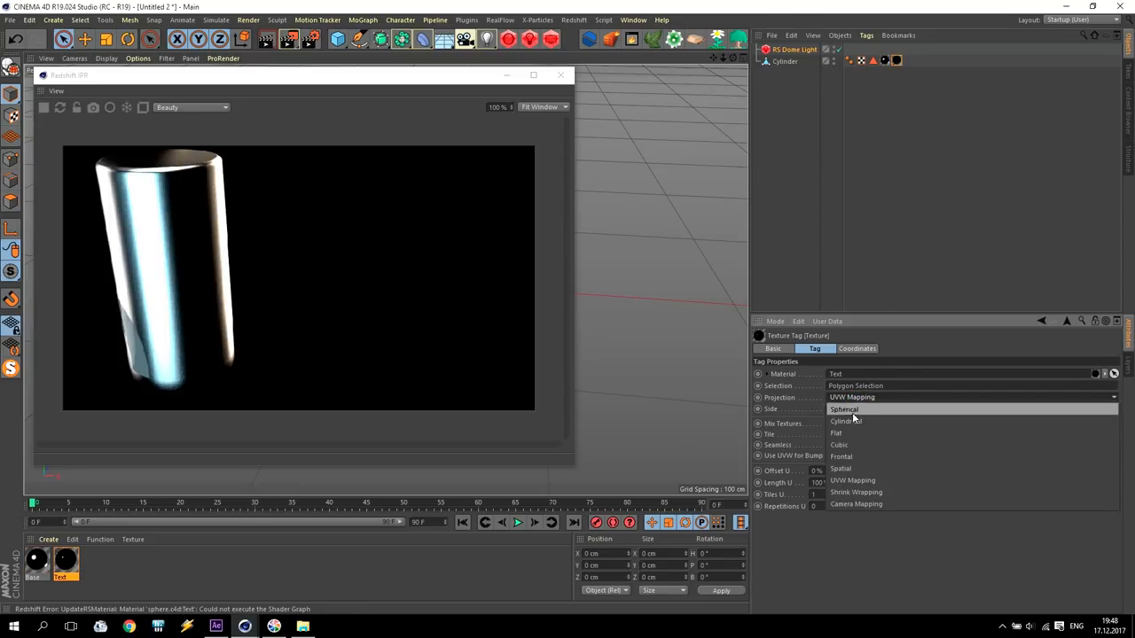
left_click(837, 433)
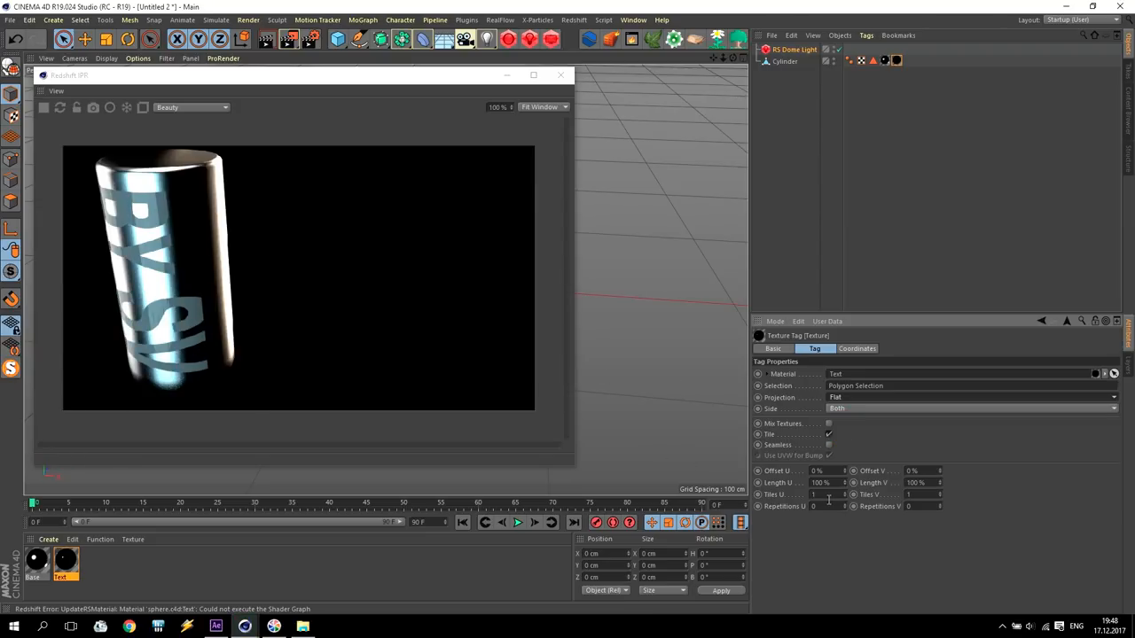
- Adjust the texture tag's Length/Tiles to 5 so BY SV reads large along the side
left_click(816, 482)
type("90")
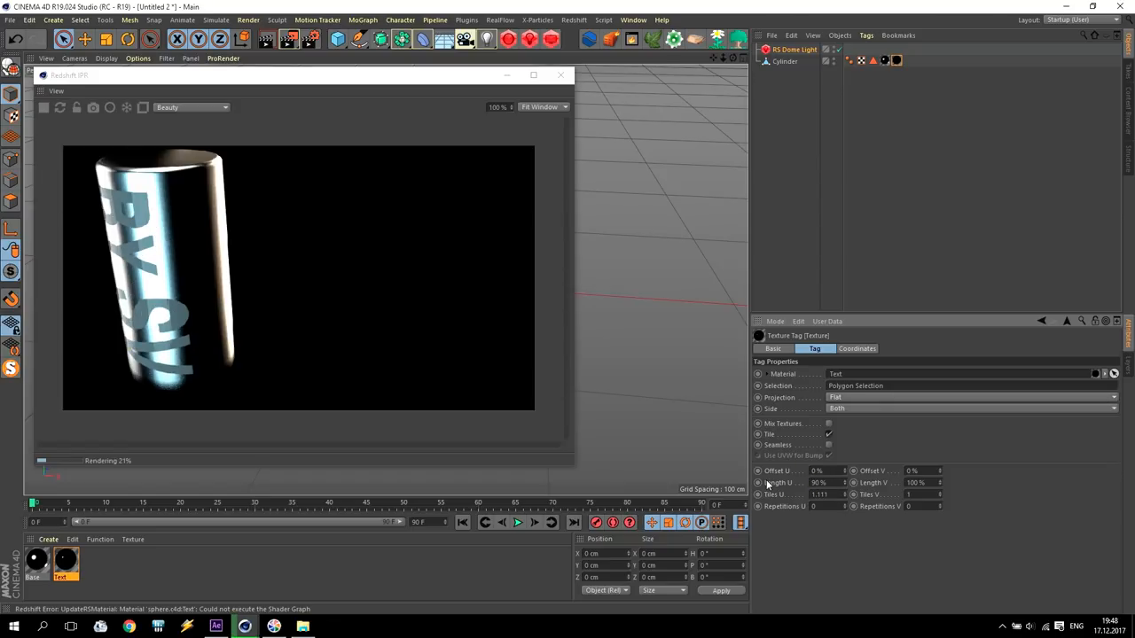
left_click(816, 471)
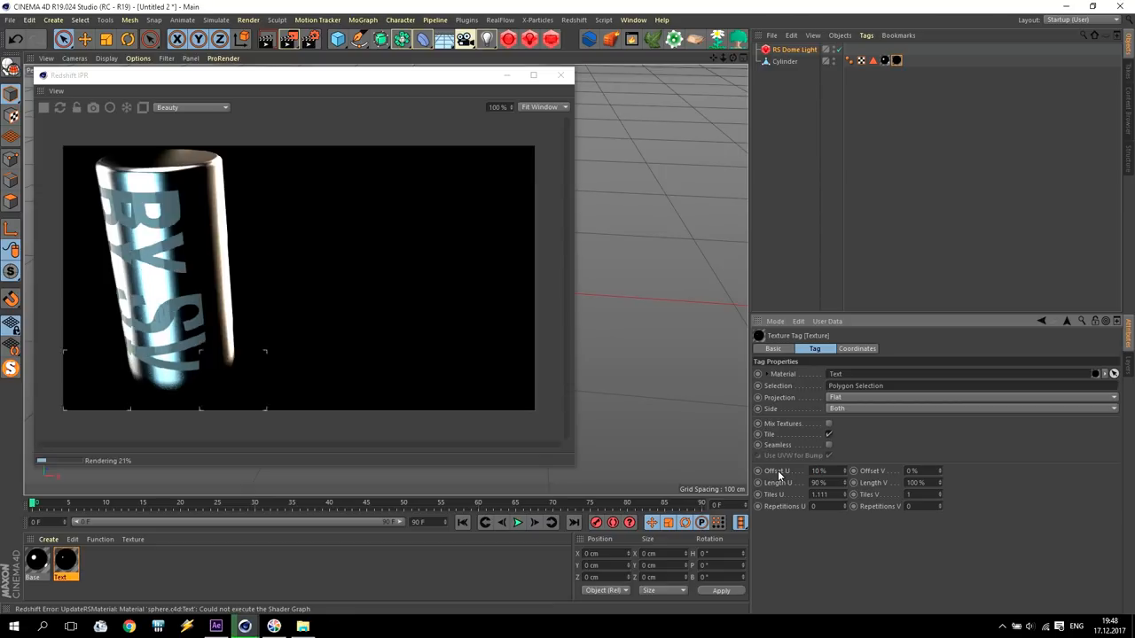
left_click(818, 472)
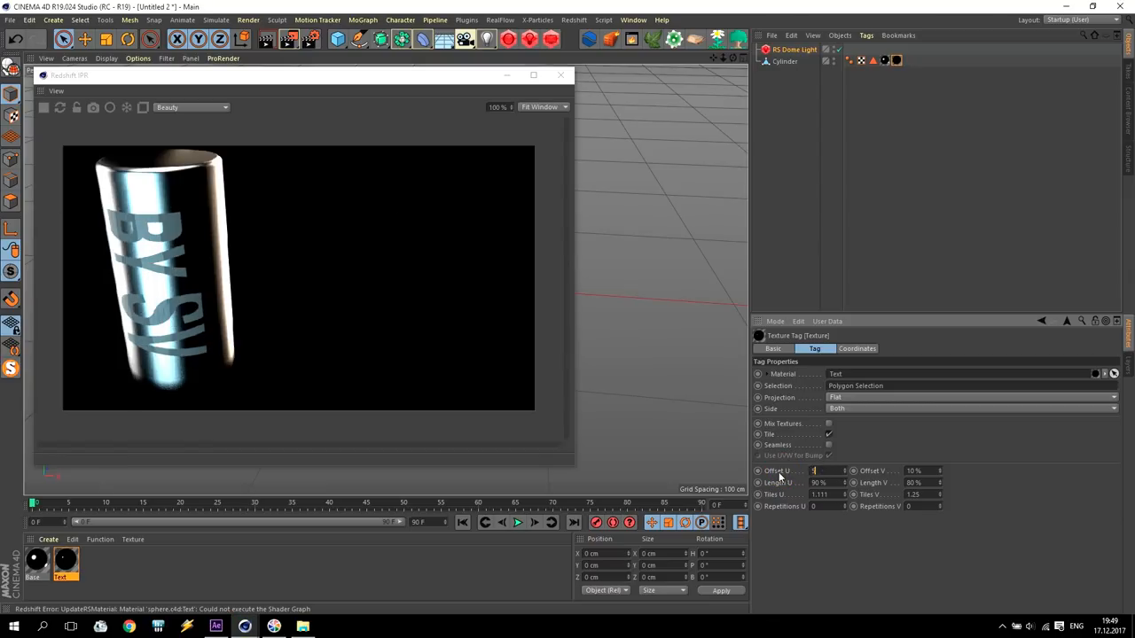
type("5")
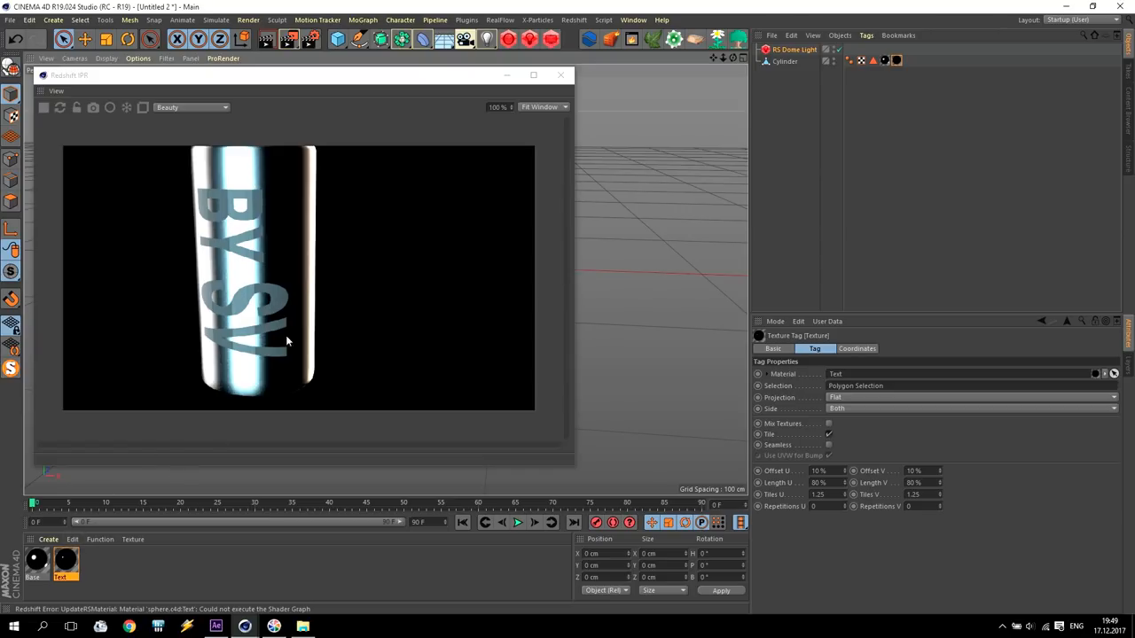
mouse_move(204, 387)
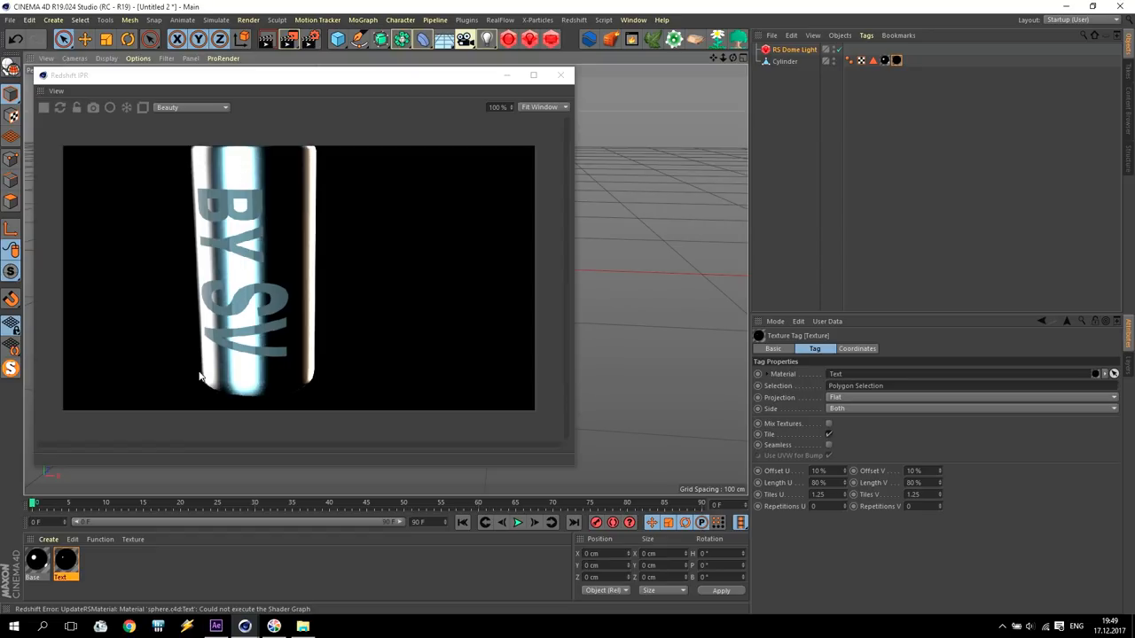
mouse_move(188, 362)
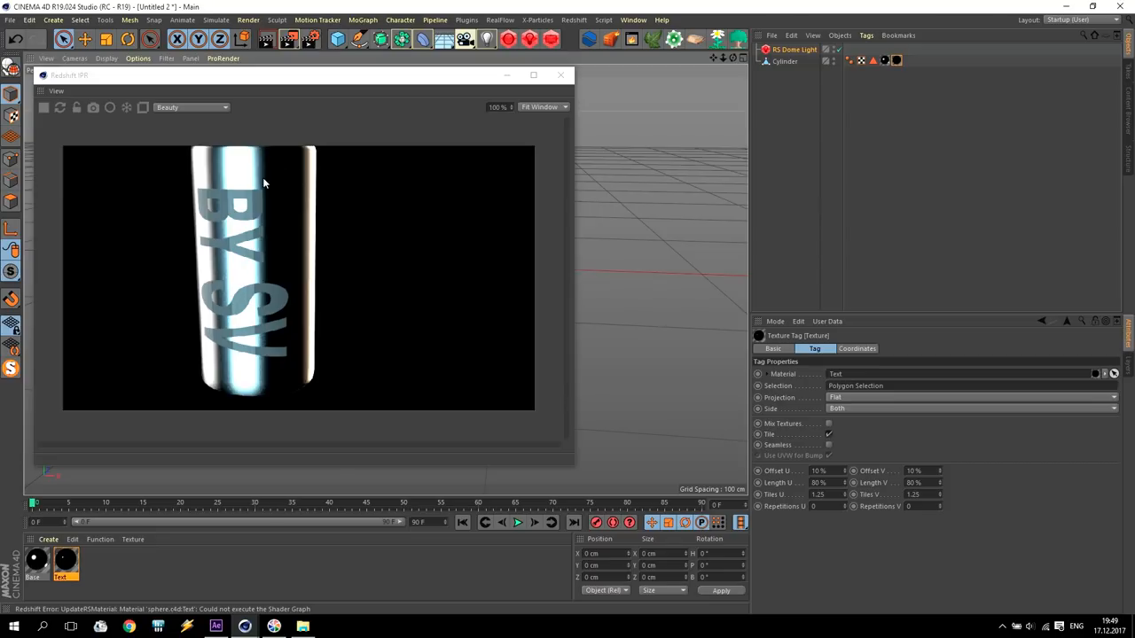
mouse_move(219, 313)
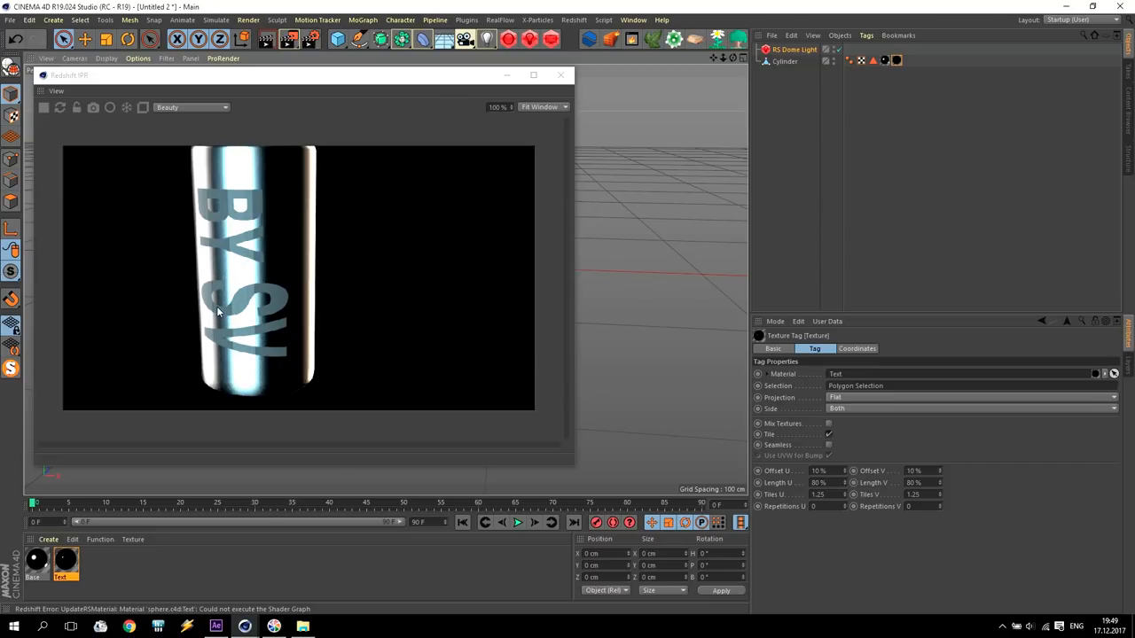
- Inspect the second material node's colour in the cylinder's shader graph
left_click(65, 560)
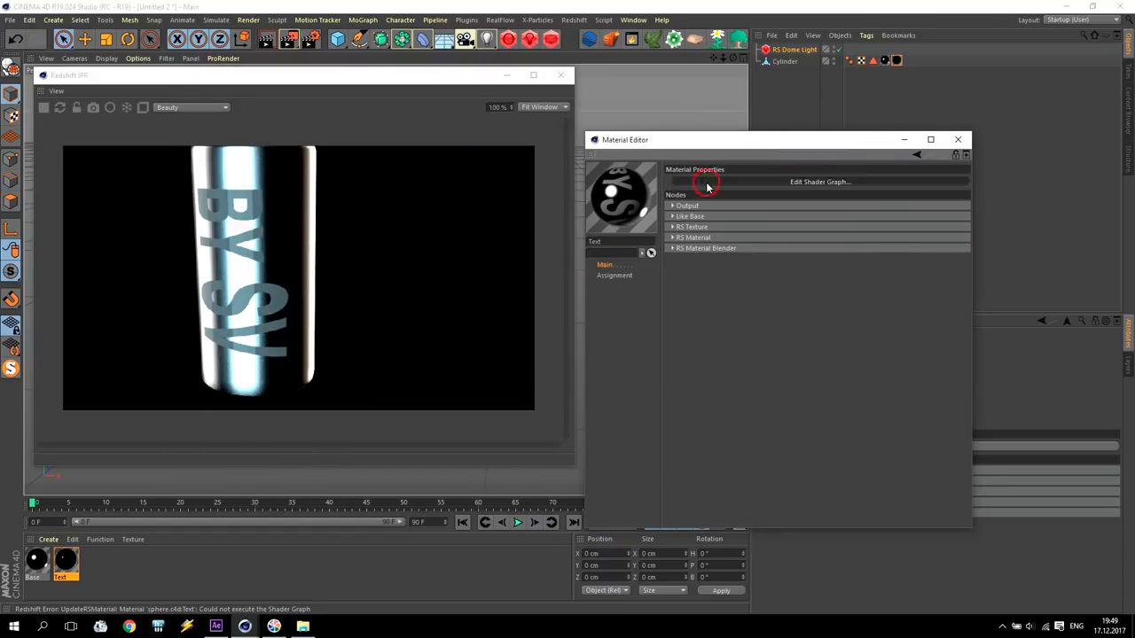
left_click(819, 180)
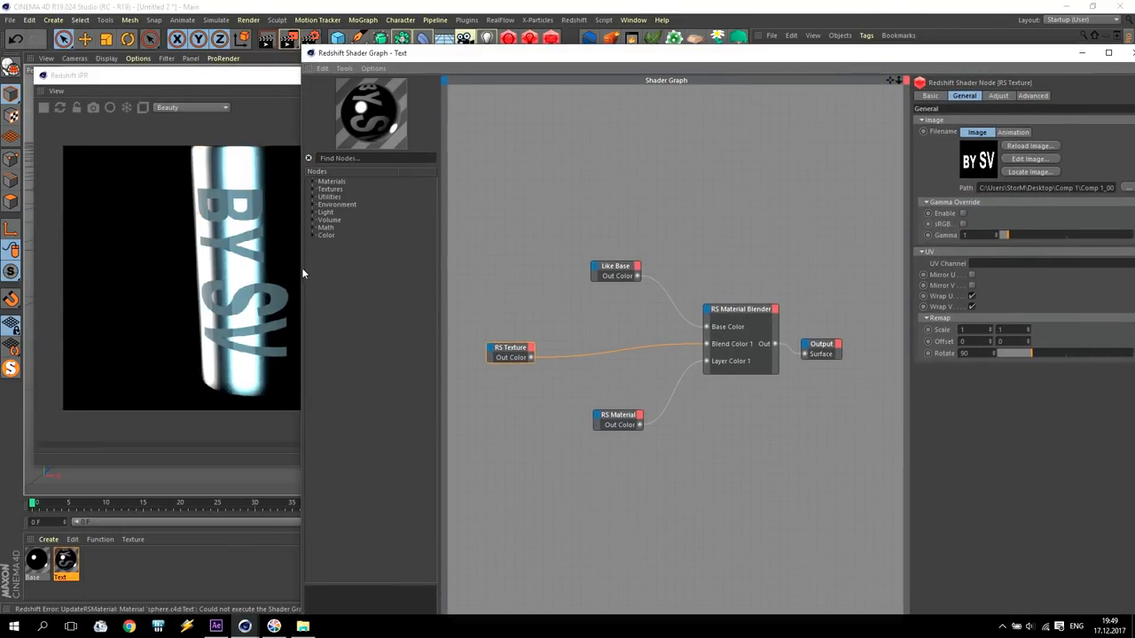
left_click(617, 415)
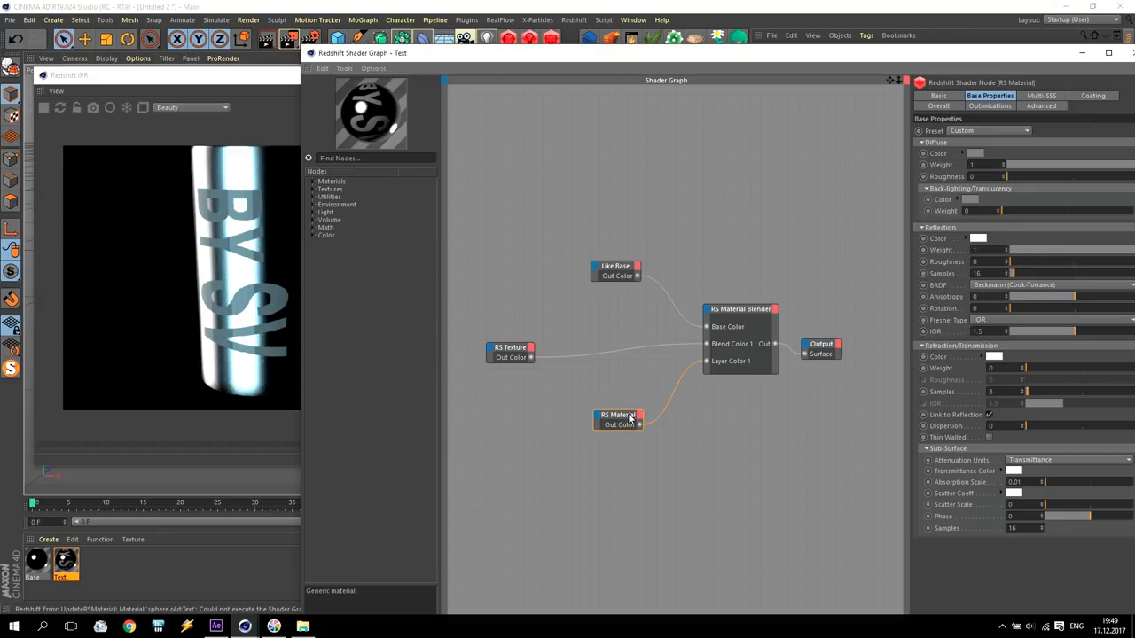
left_click(976, 153)
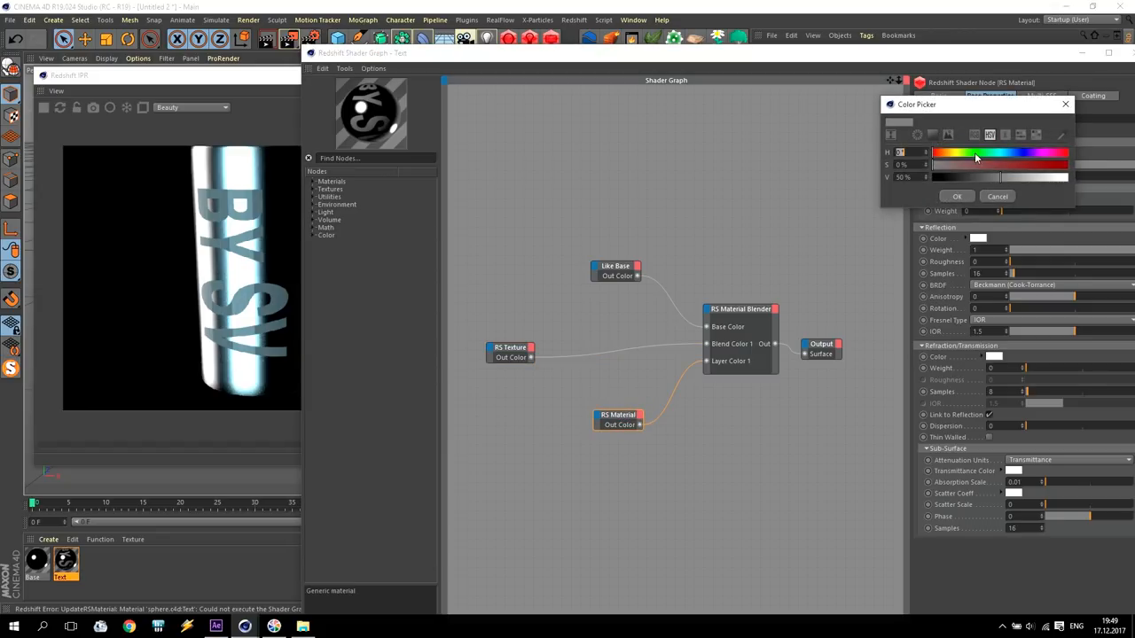
left_click(958, 195)
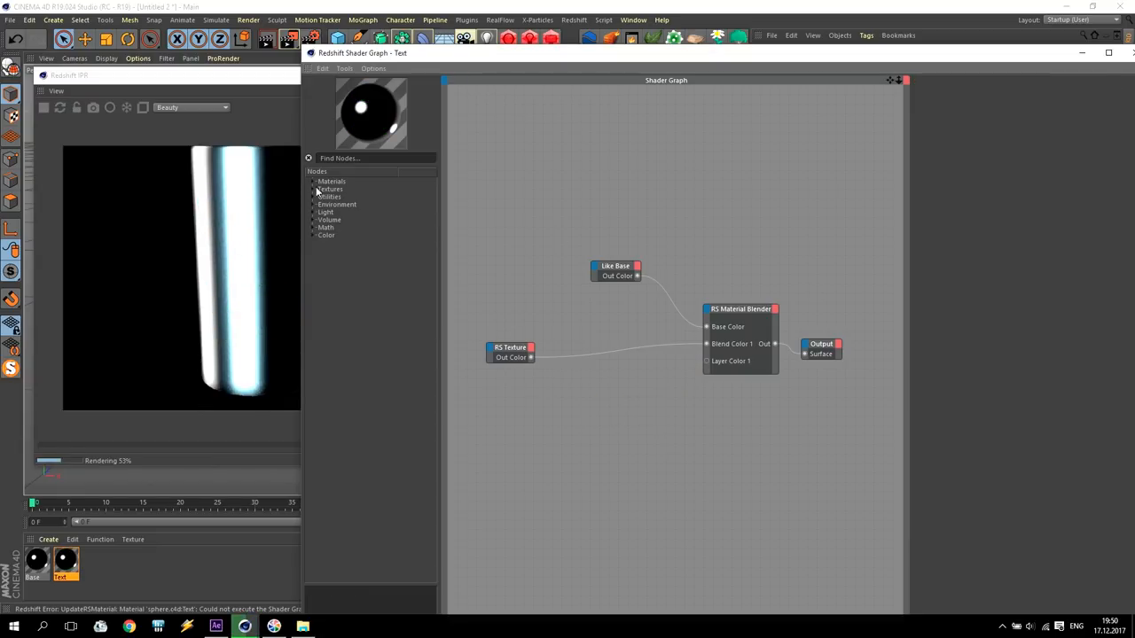
- Replace it with an RS Incandescent node wired to Layer Color 1 and choose its glow colour
left_click(312, 181)
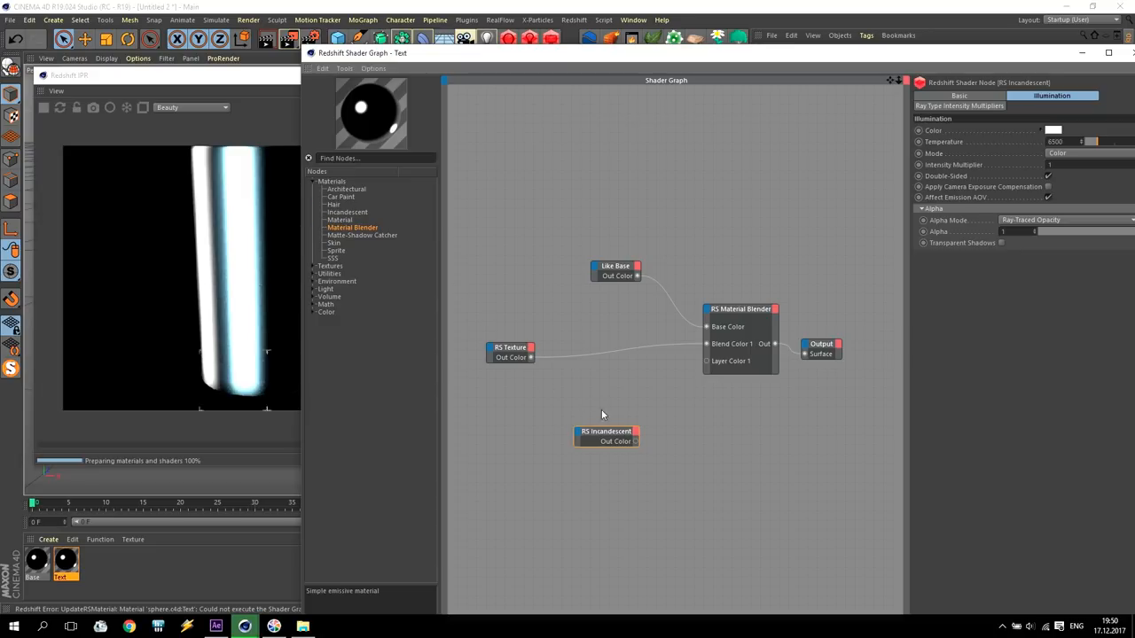
left_click_drag(635, 441, 708, 362)
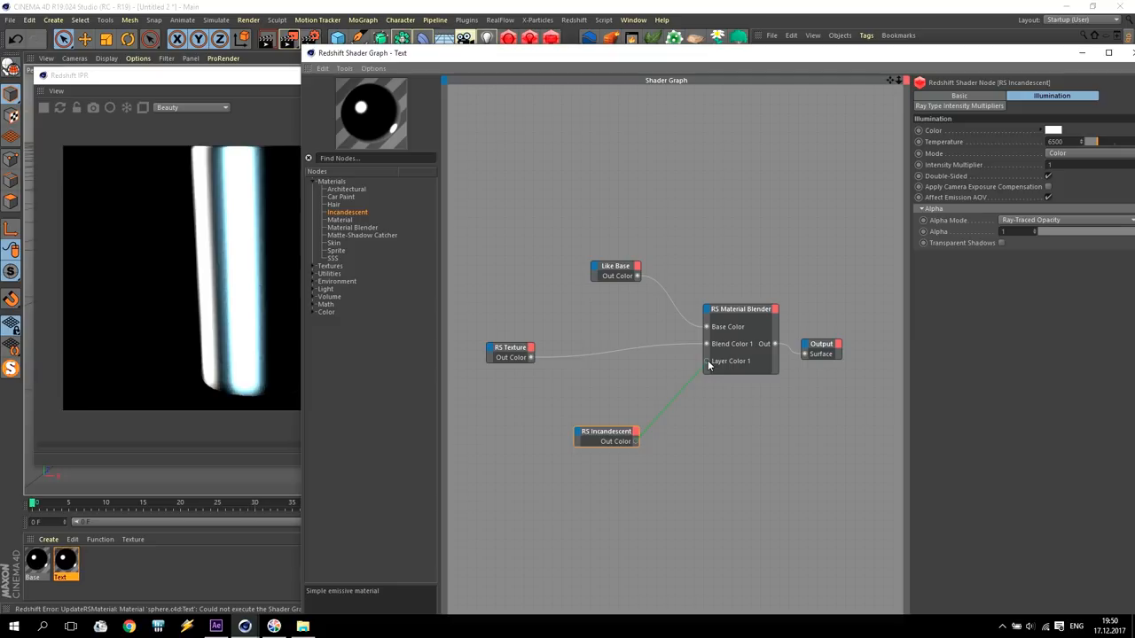
left_click(1054, 131)
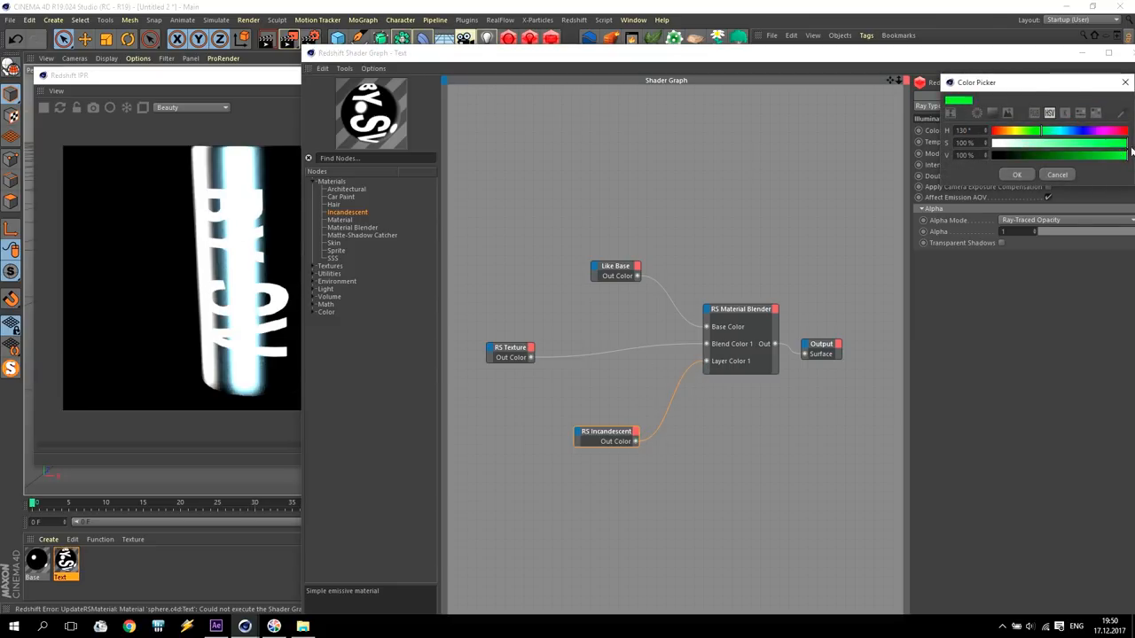
left_click(1018, 174)
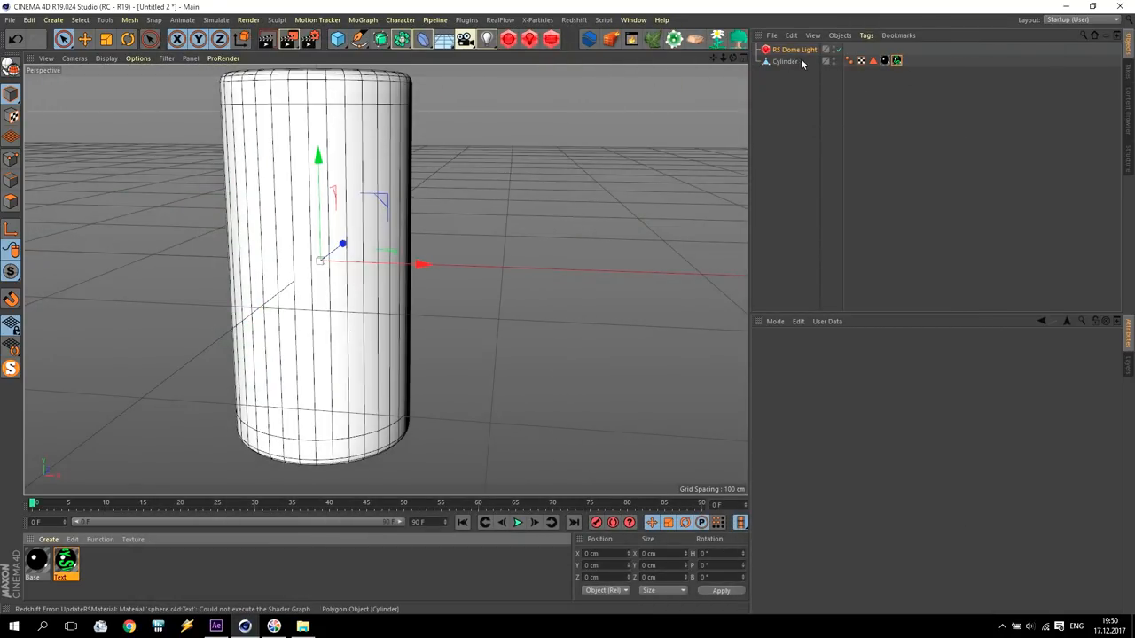
- Duplicate the textured Cylinder as Cylinder.1 and select the copy's material
left_click(784, 49)
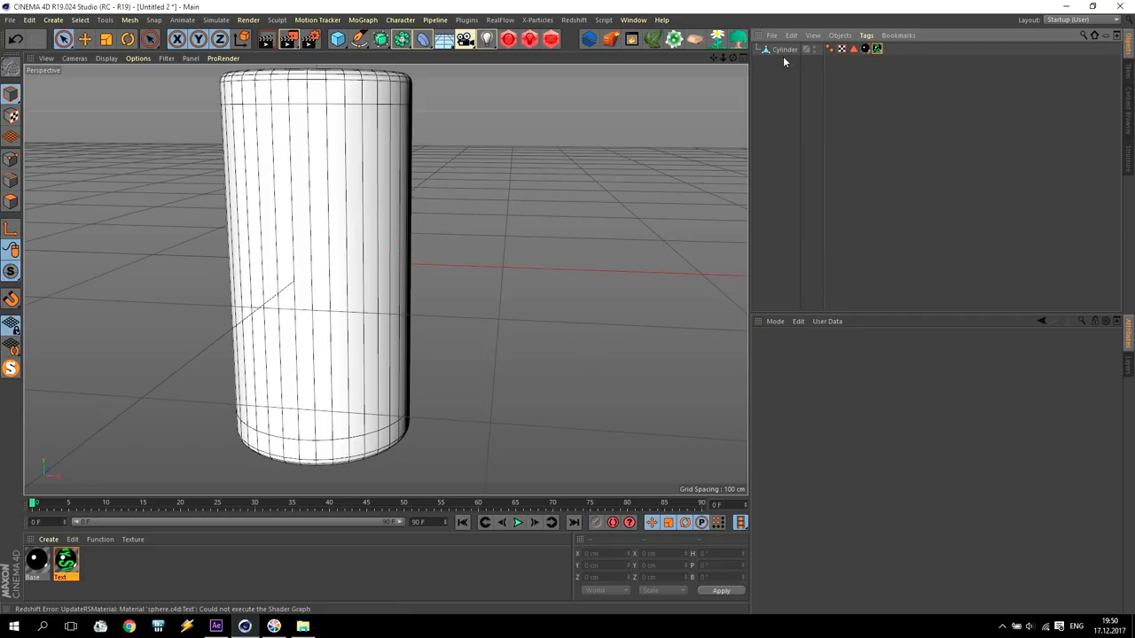
left_click(784, 50)
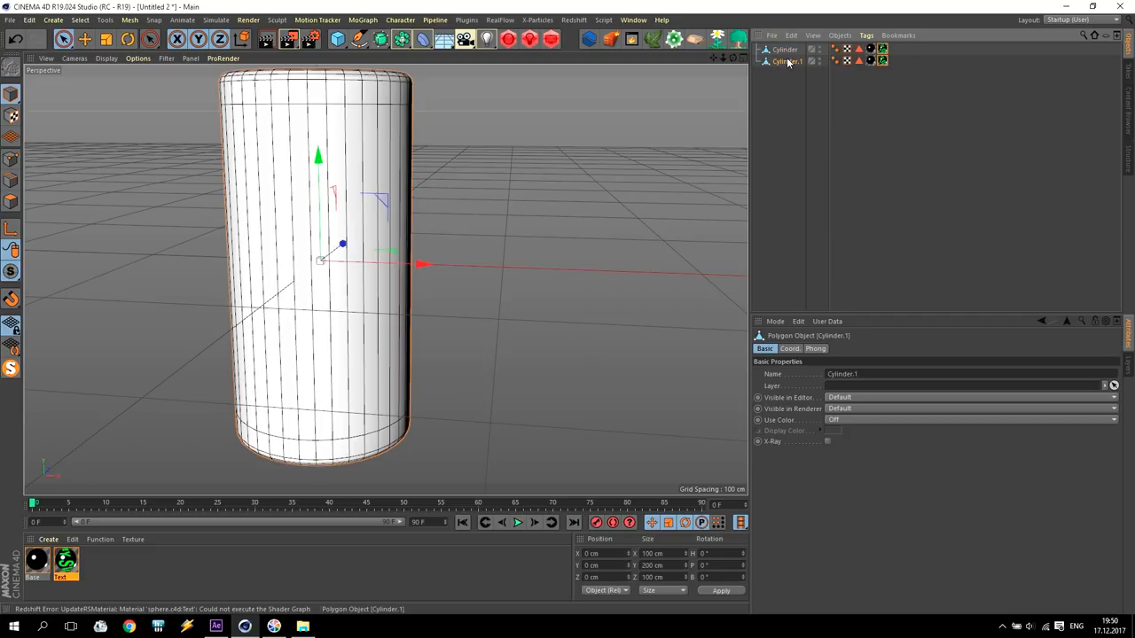
left_click(66, 564)
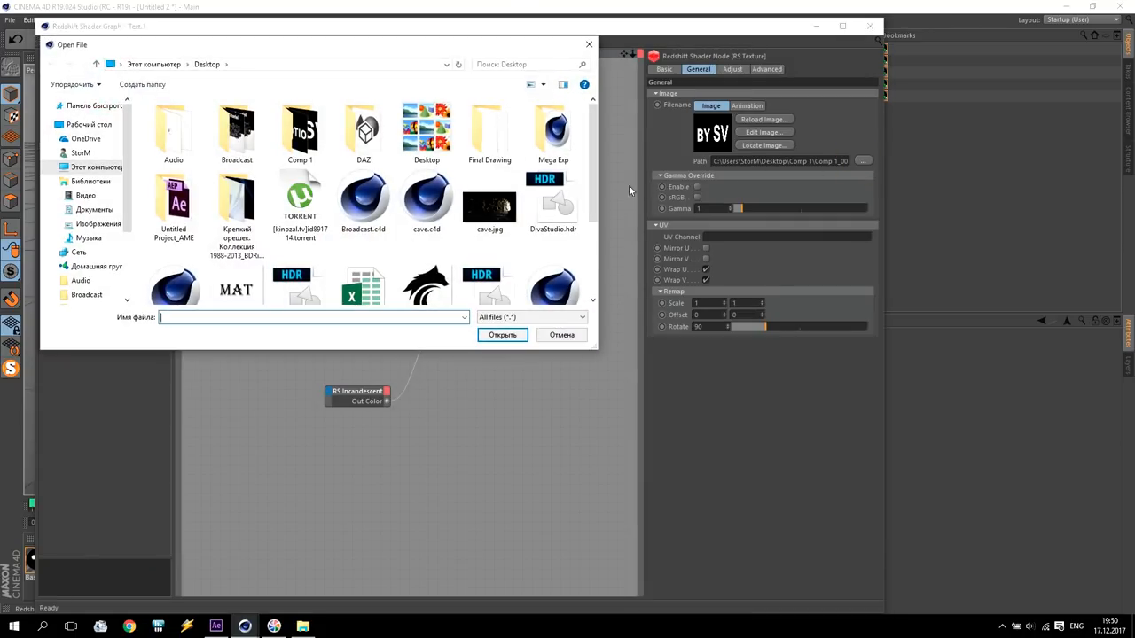
- Load the Motion logo image from Comp 1 and set this material's glow to green
left_click(299, 128)
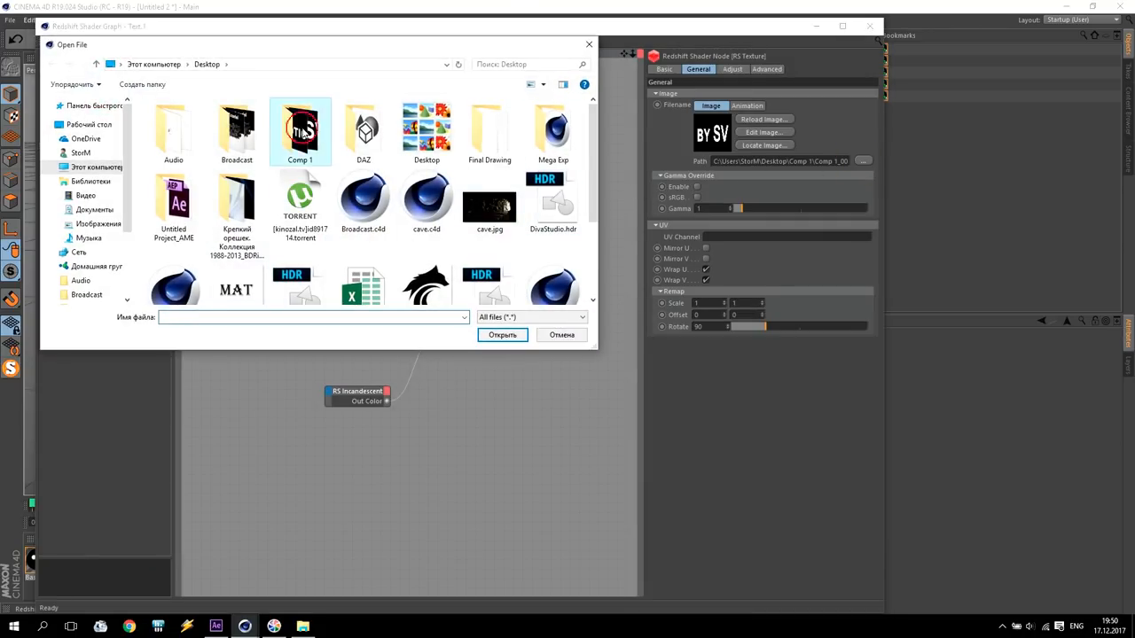
double_click(299, 133)
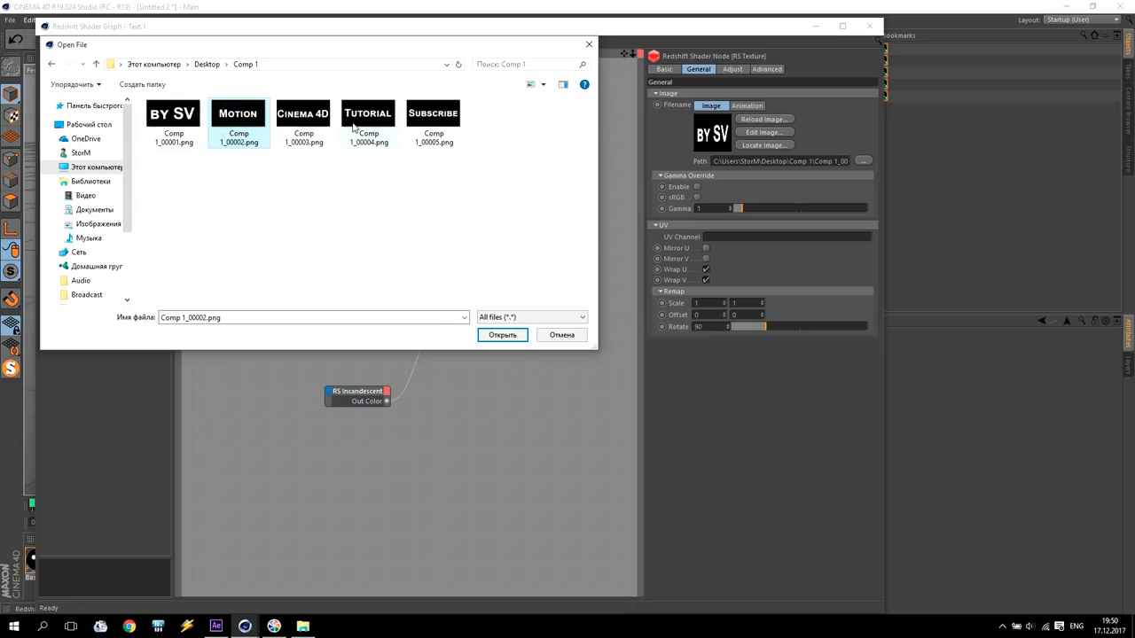
left_click(502, 333)
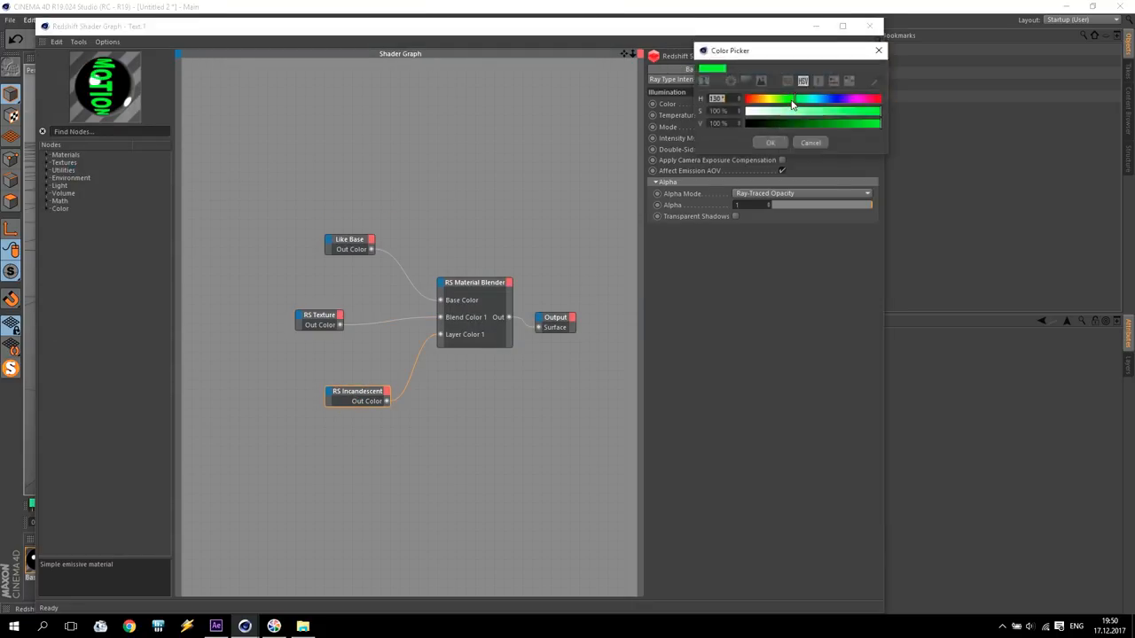
left_click_drag(795, 97, 880, 97)
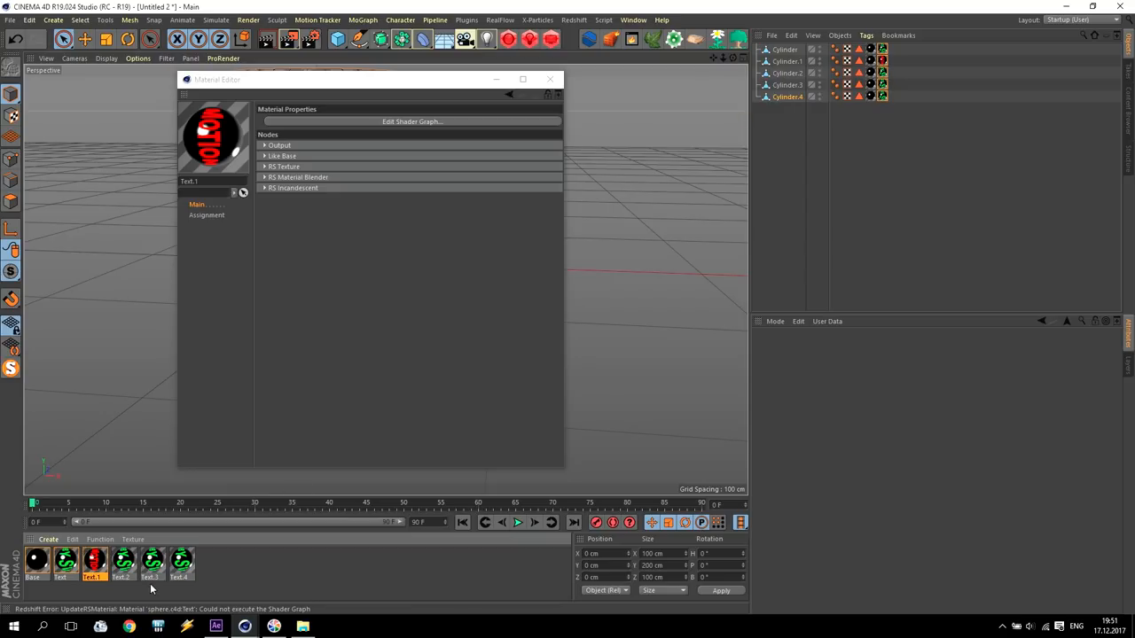
- Give the next material the Cinema 4D logo image and a new glow colour
left_click(122, 560)
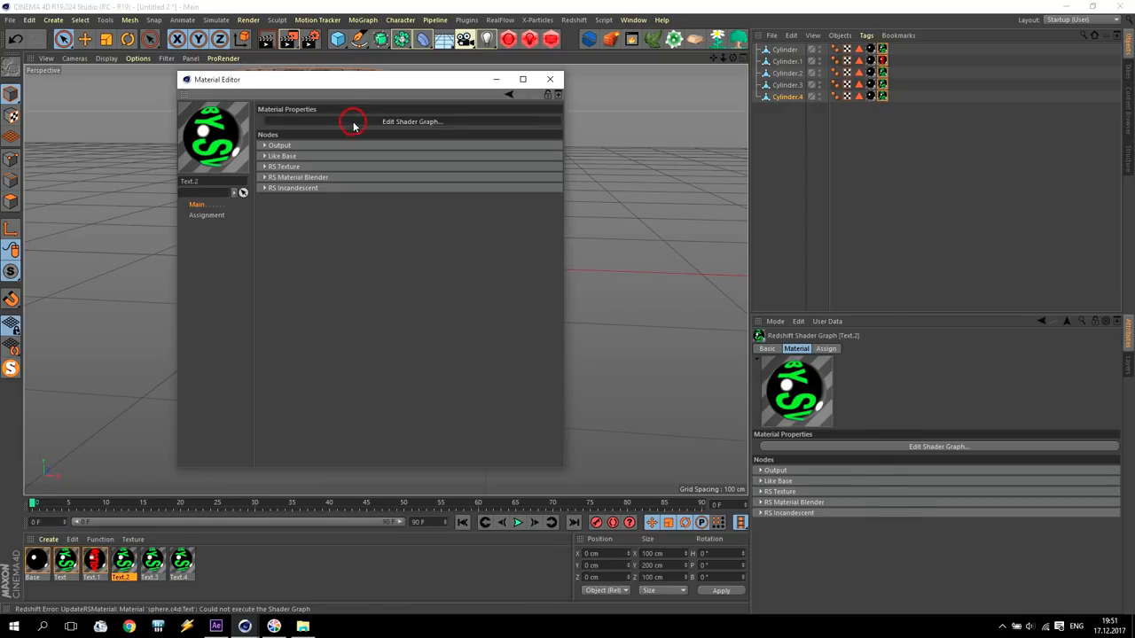
left_click(411, 121)
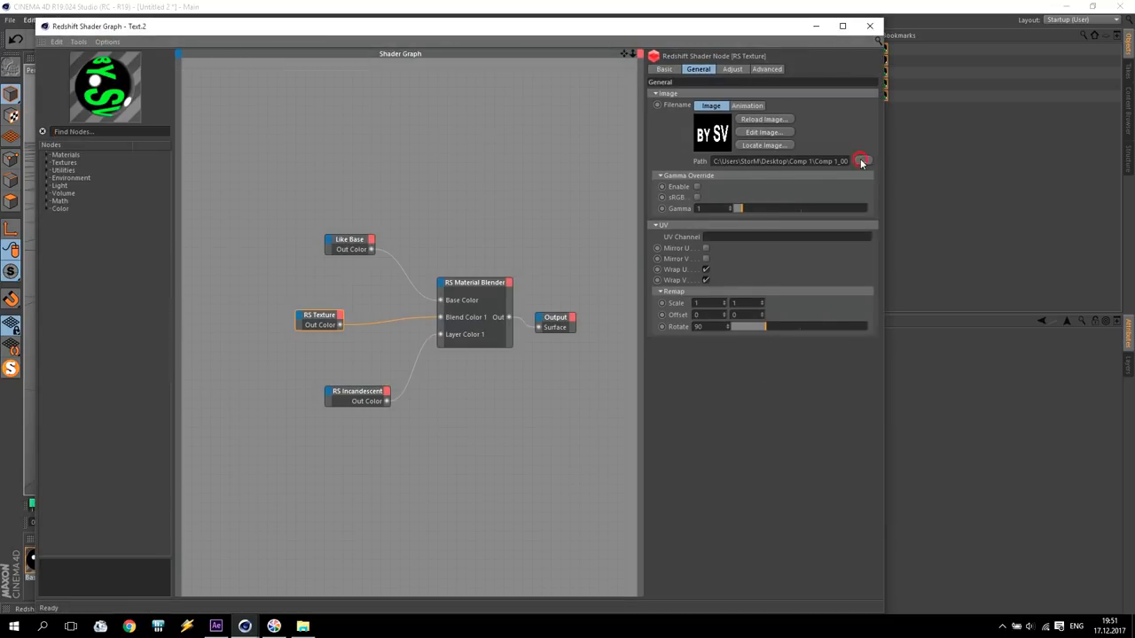
left_click(862, 159)
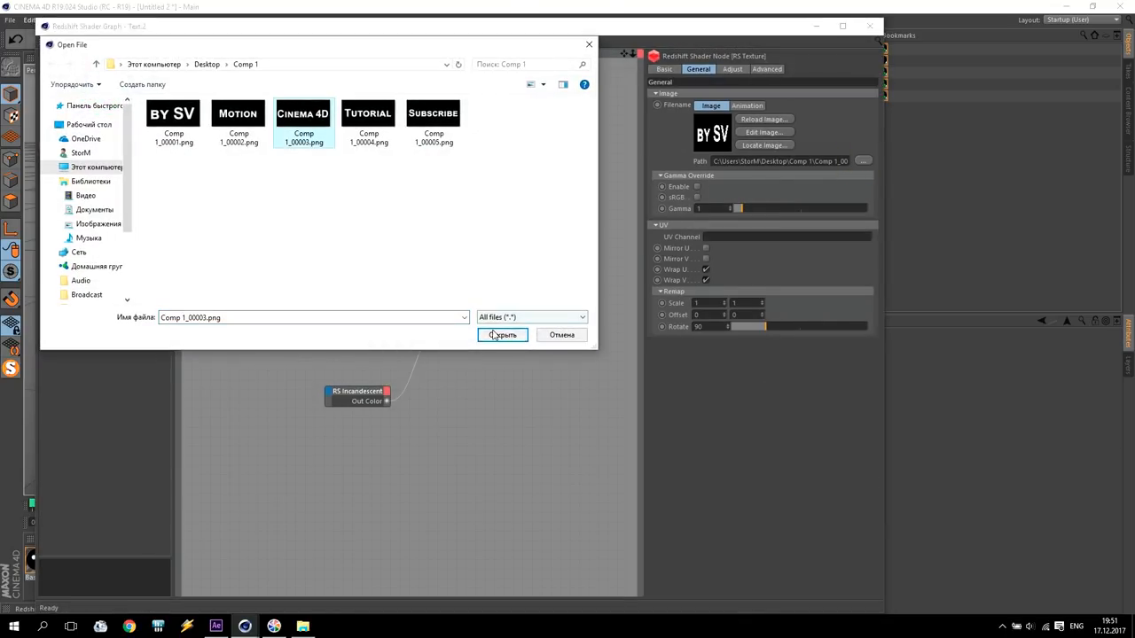
left_click(502, 333)
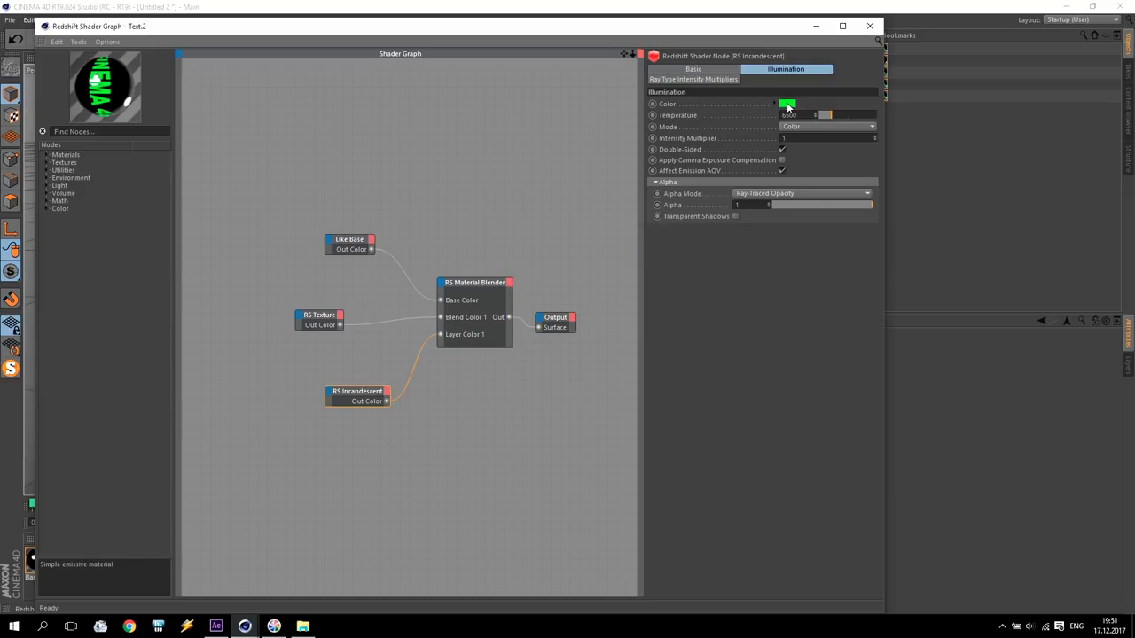
left_click(788, 103)
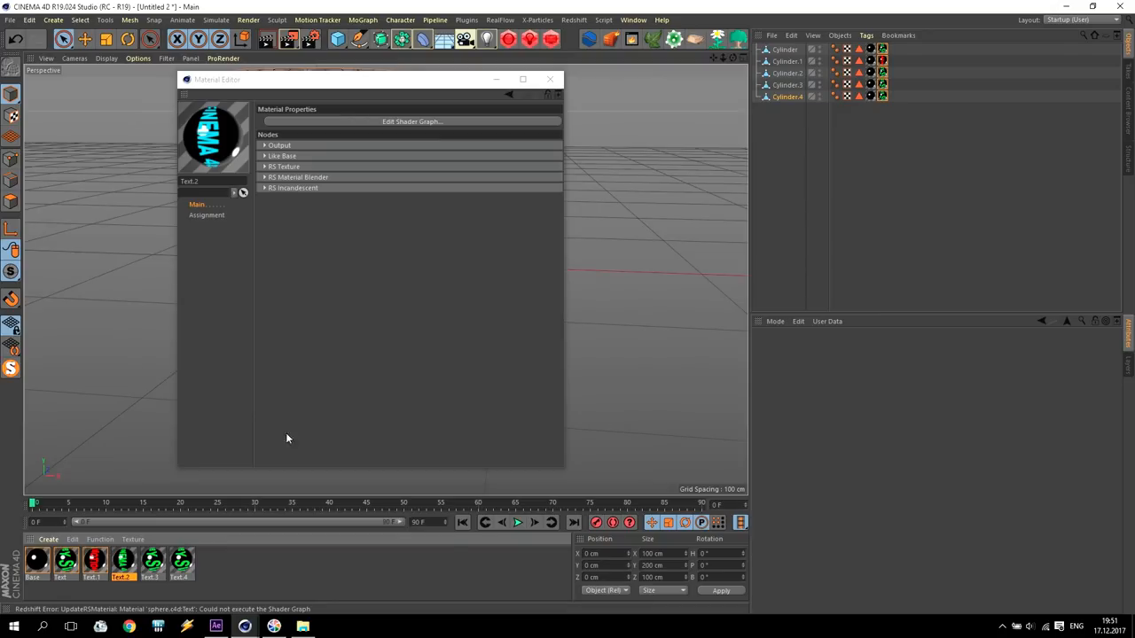
mouse_move(550, 80)
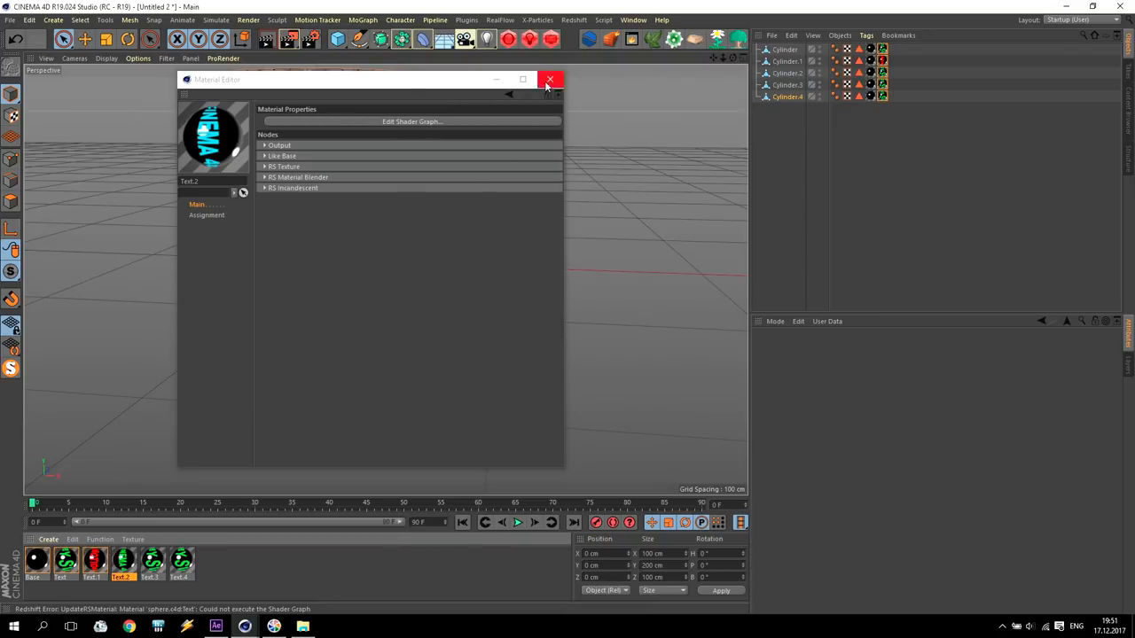
left_click(549, 80)
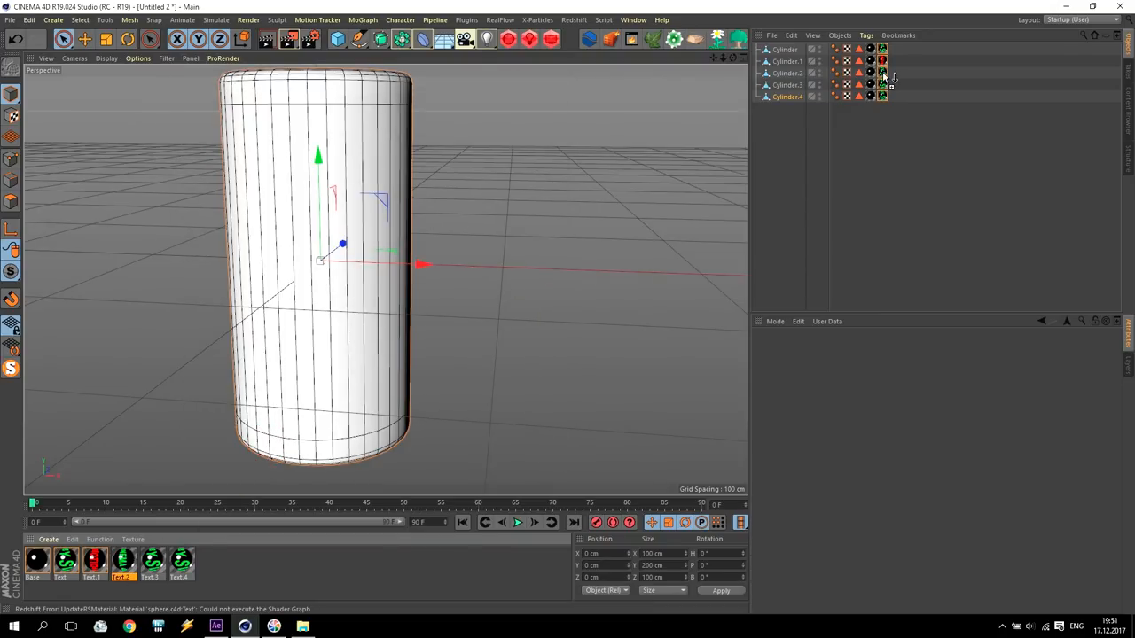
- Give the remaining material another Comp 1 word image and a different glow colour
double_click(151, 561)
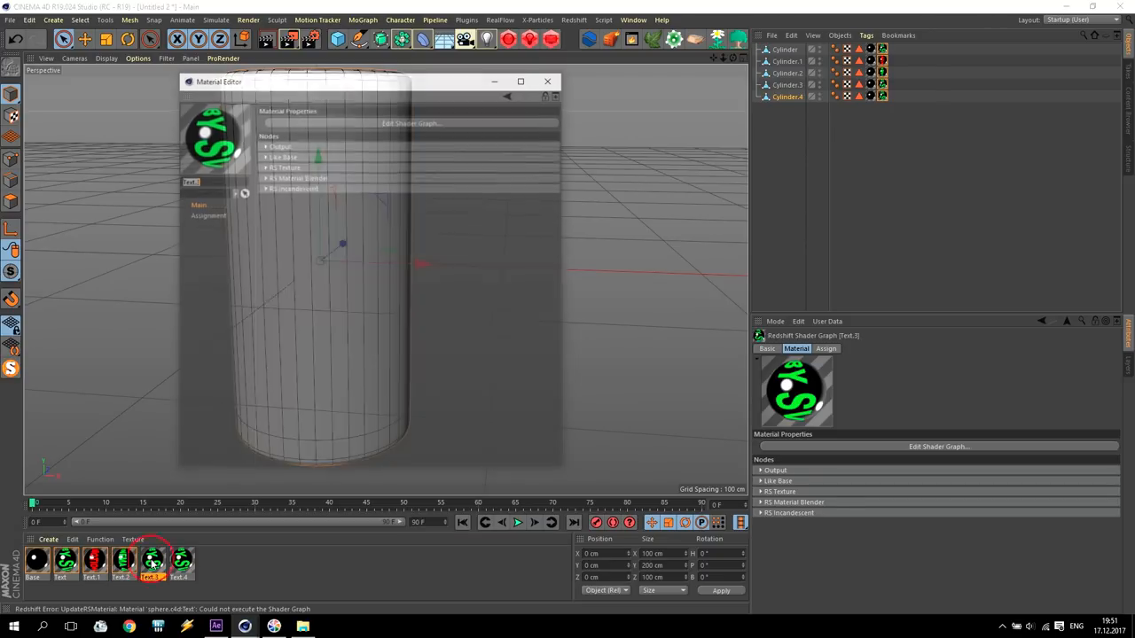
left_click(410, 124)
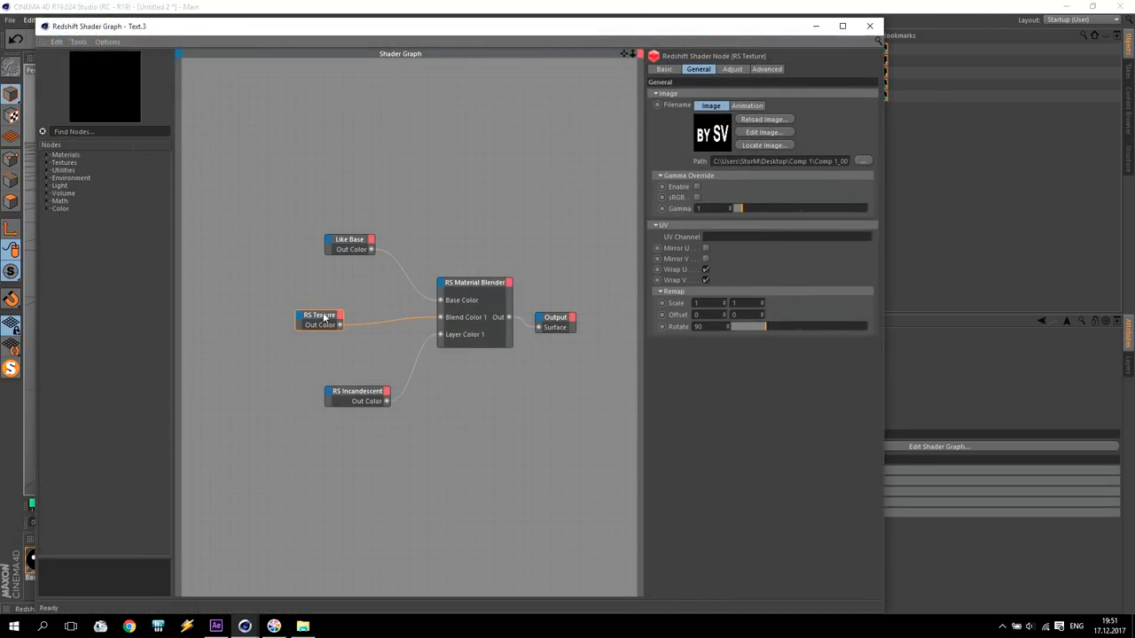
left_click(762, 131)
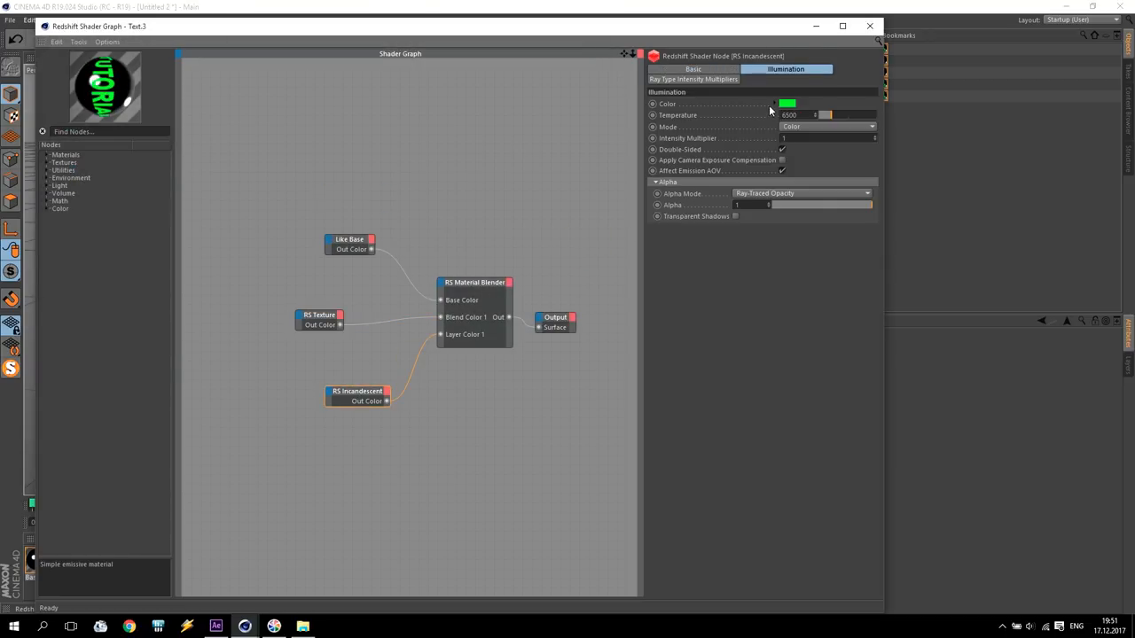
left_click(788, 103)
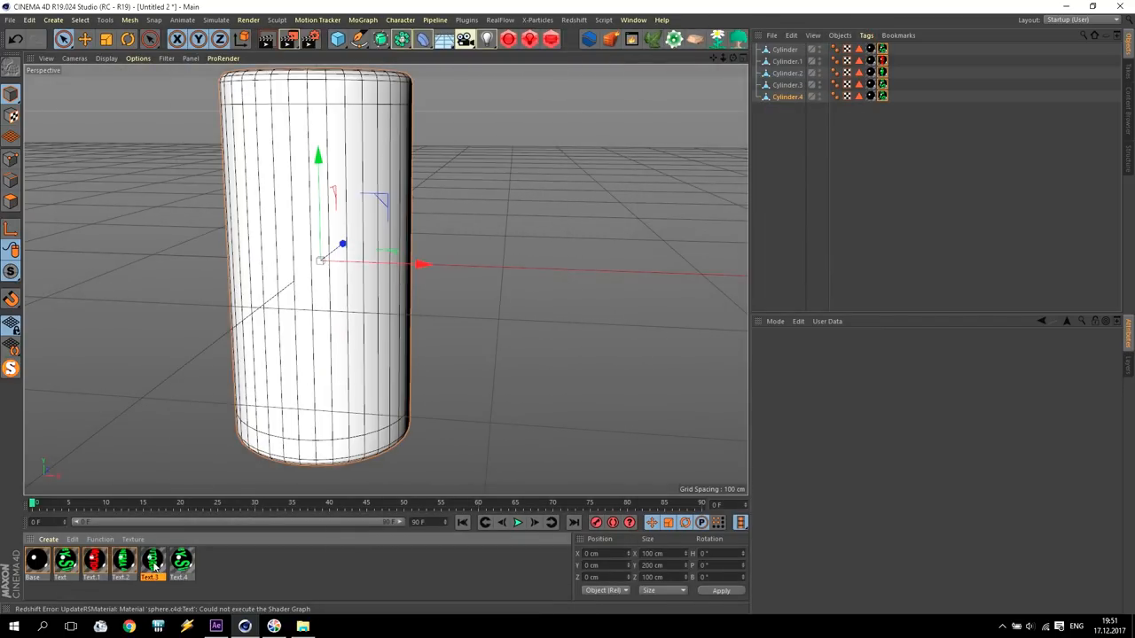
left_click(151, 564)
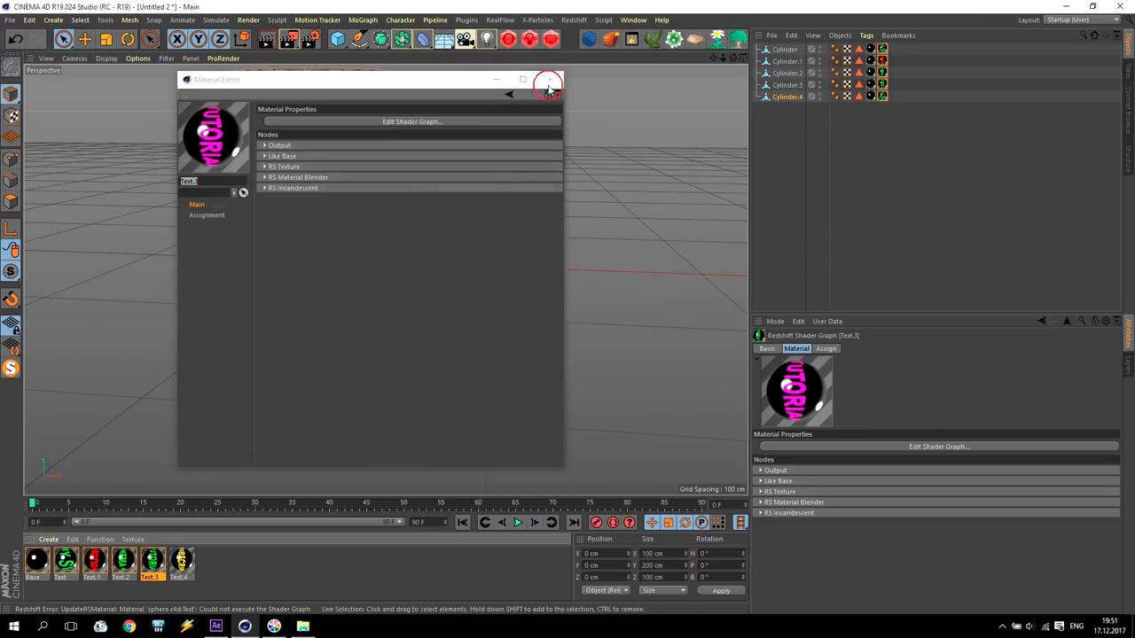
left_click(179, 564)
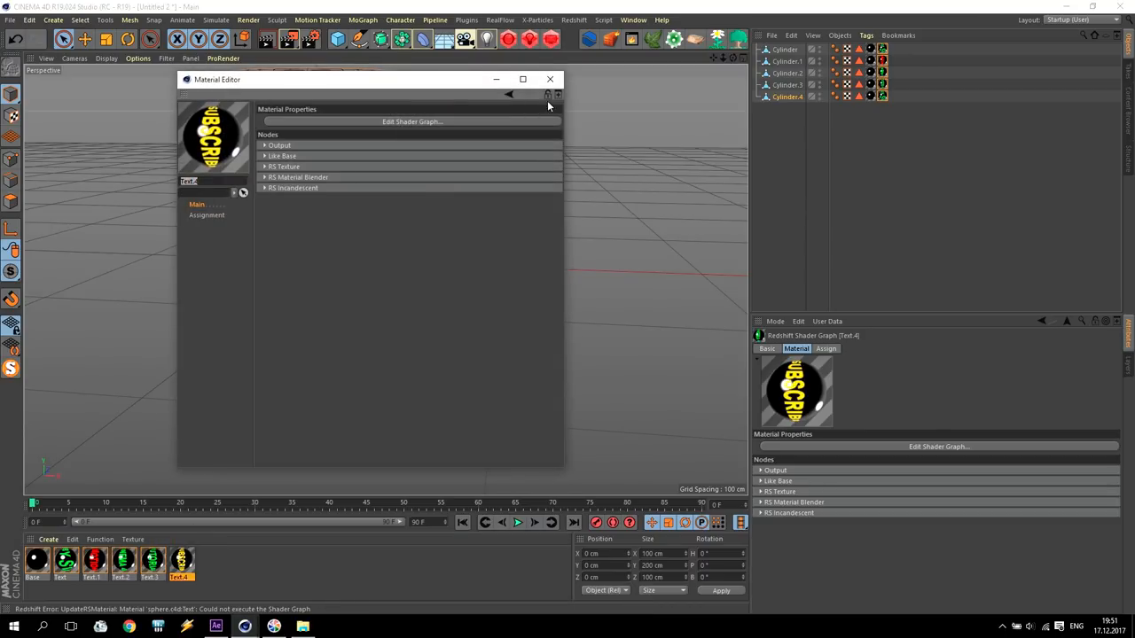
left_click(550, 78)
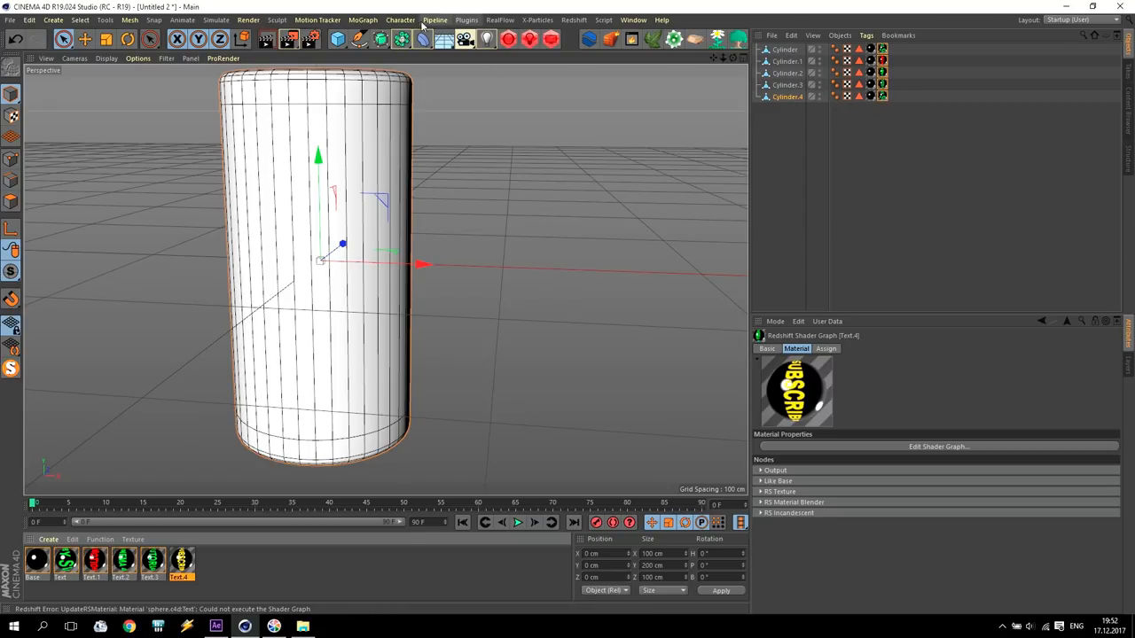
- Put the cylinders under a MoGraph Cloner in Grid Array mode with Count 10
left_click(362, 19)
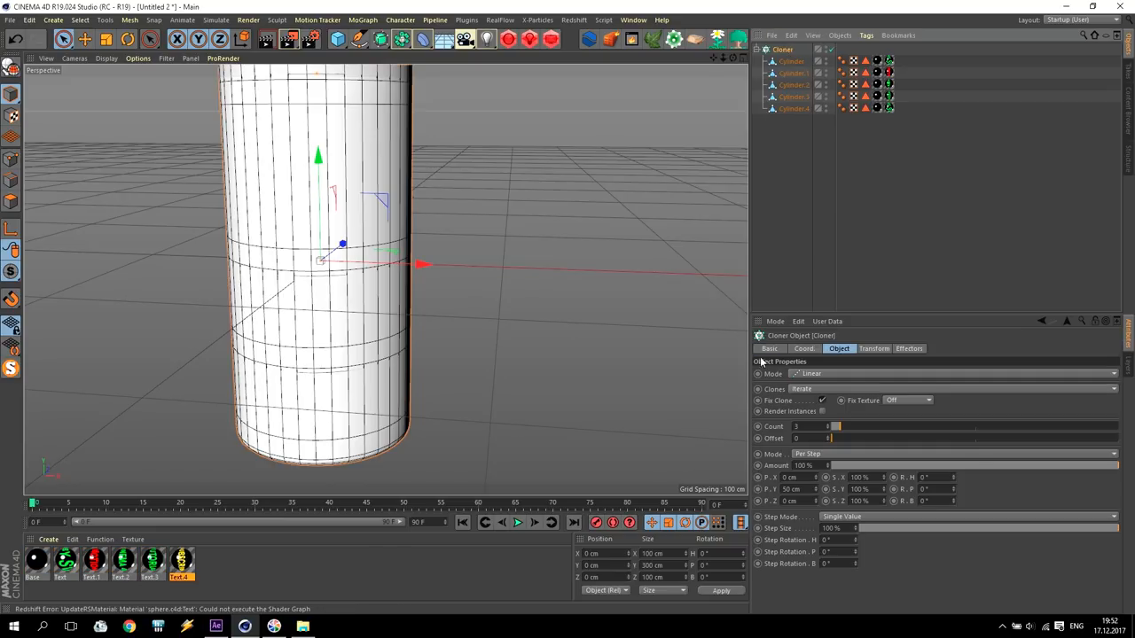
left_click(954, 372)
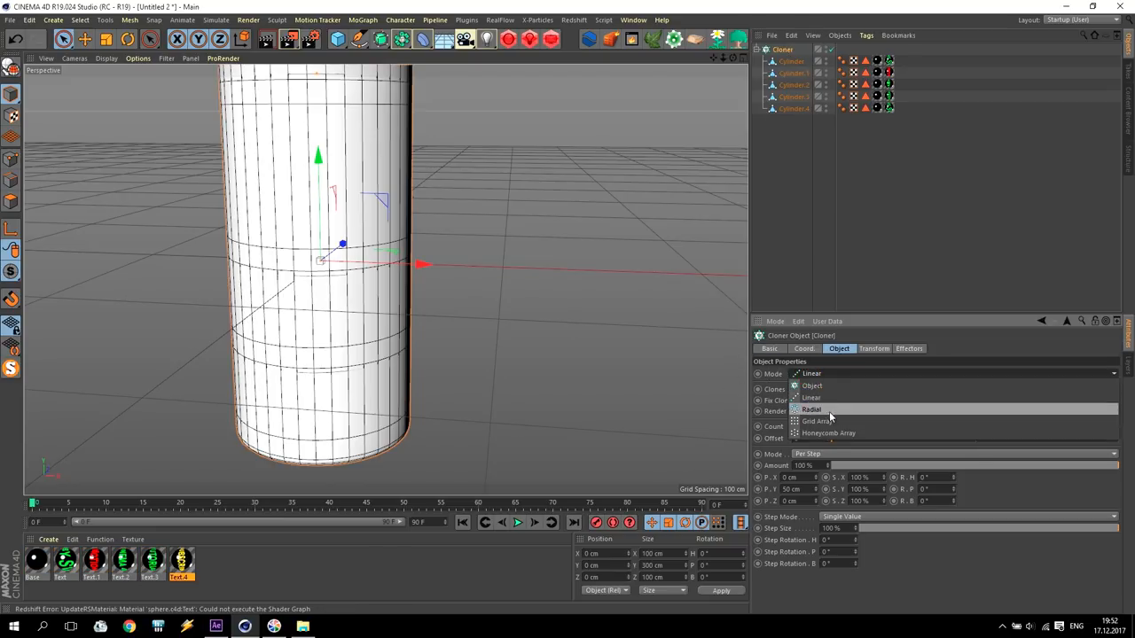
left_click(816, 422)
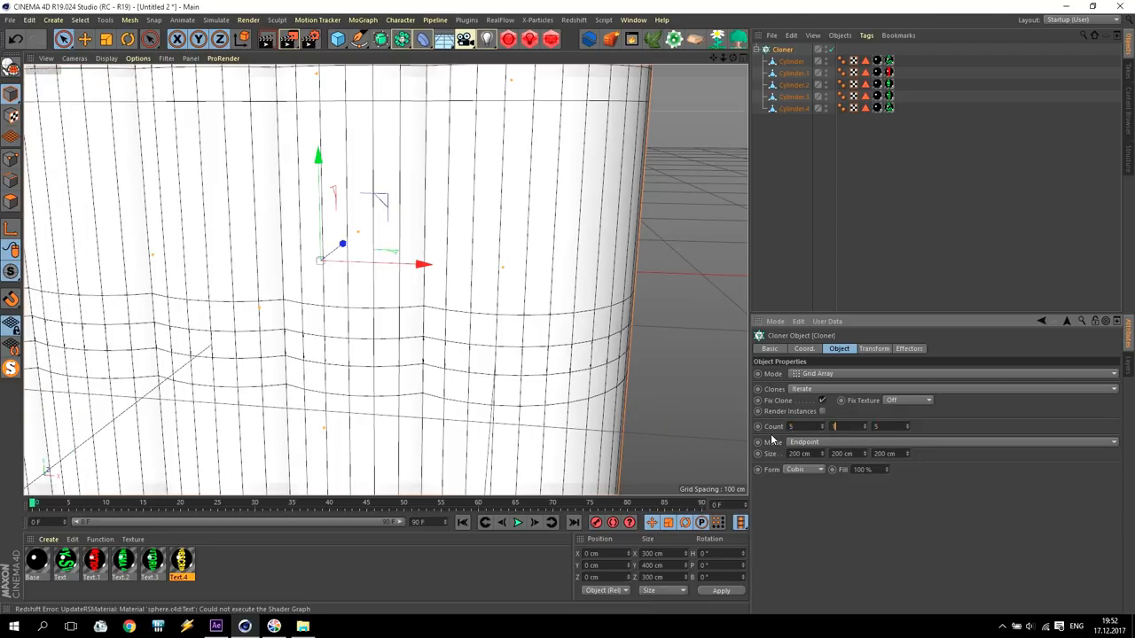
type("10")
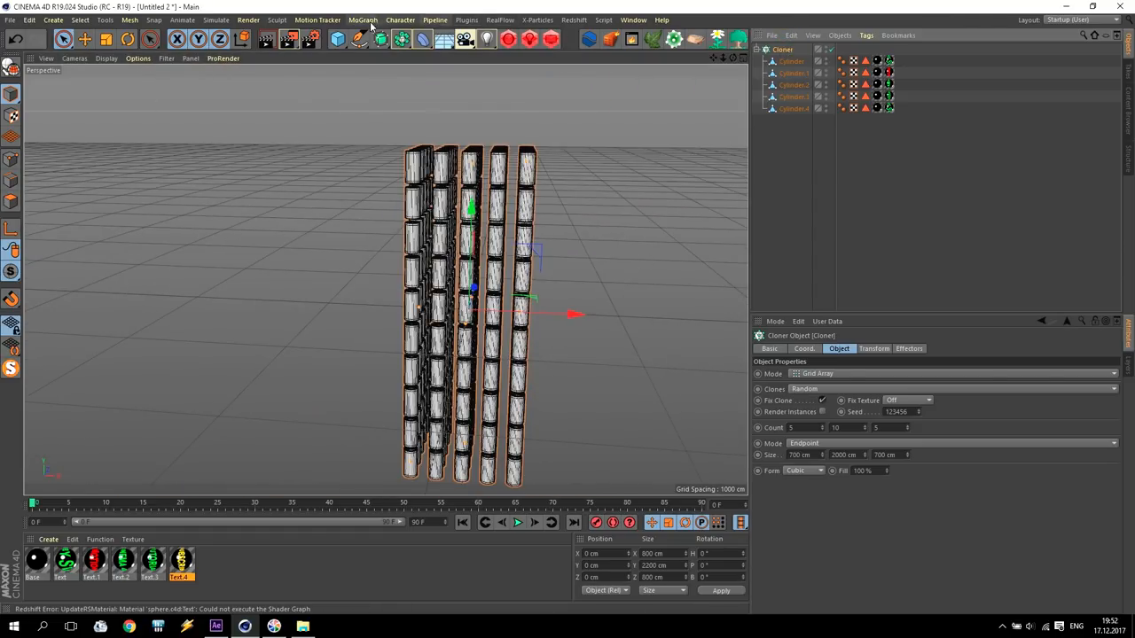
- Add a Random effector to the cloner with rotation values of 20
left_click(362, 20)
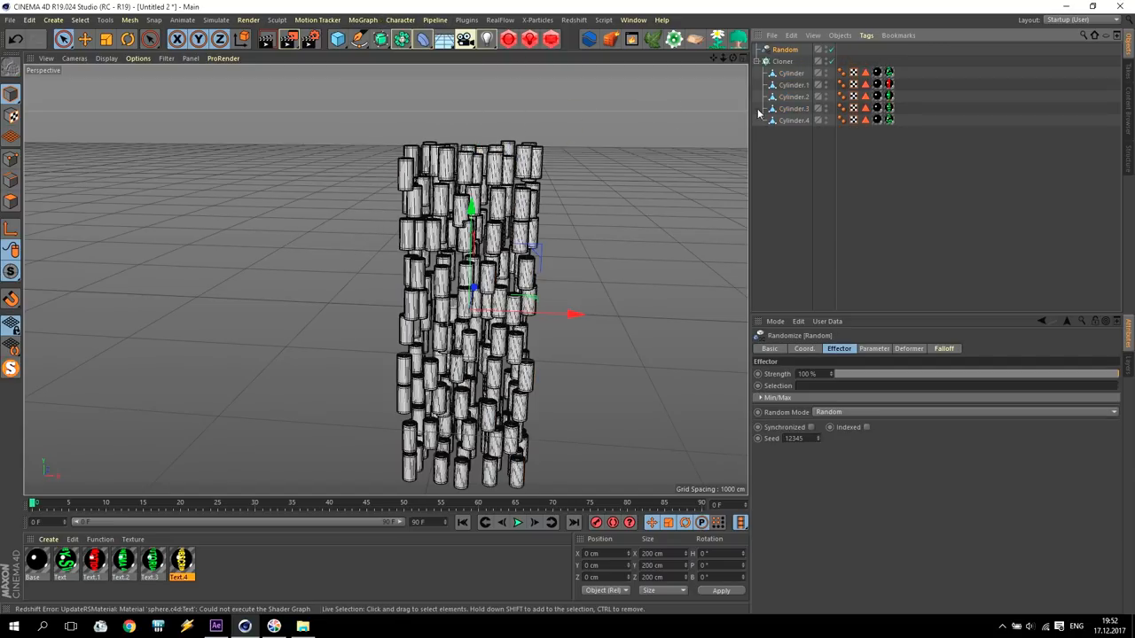
left_click(873, 347)
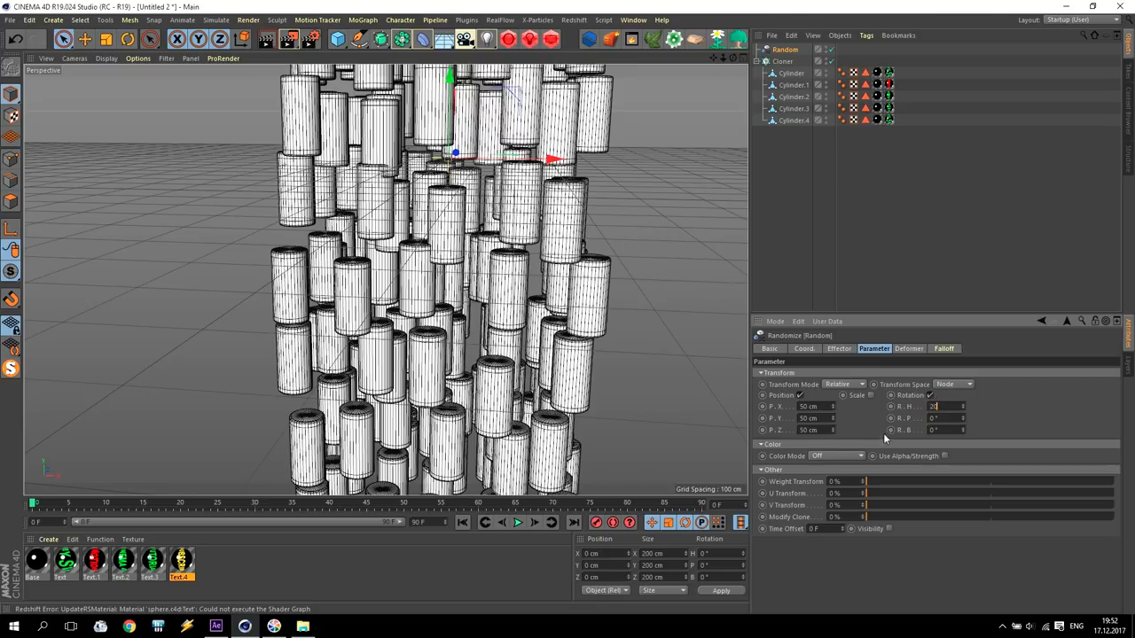
type("20")
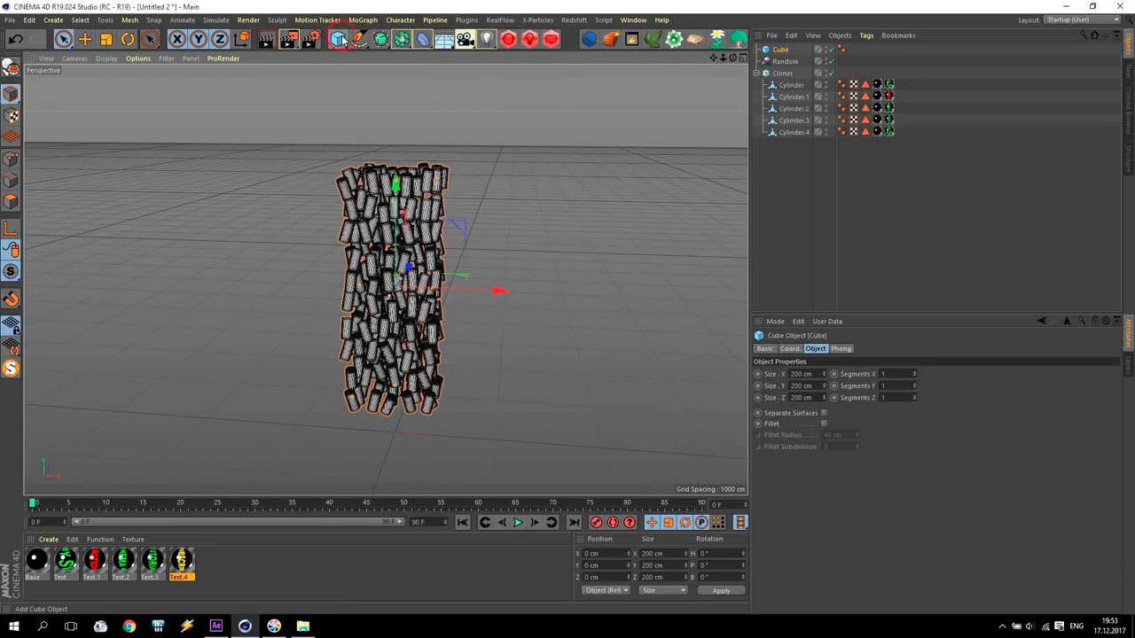
- Create a large Disc floor under the clones and tag it as a Collider Body
left_click(338, 39)
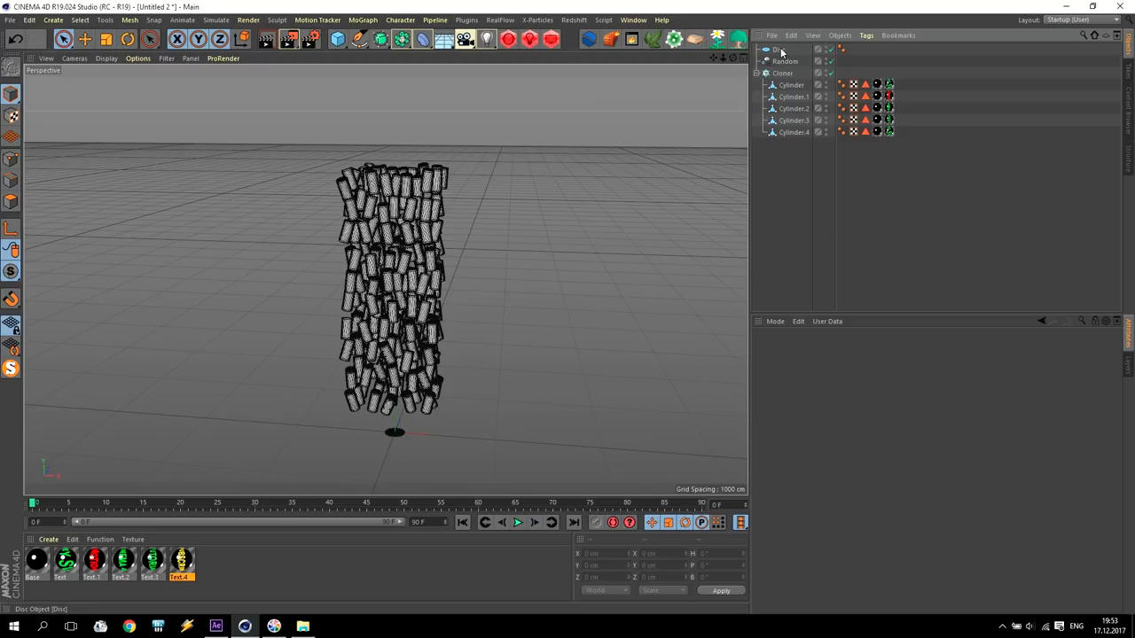
left_click(777, 49)
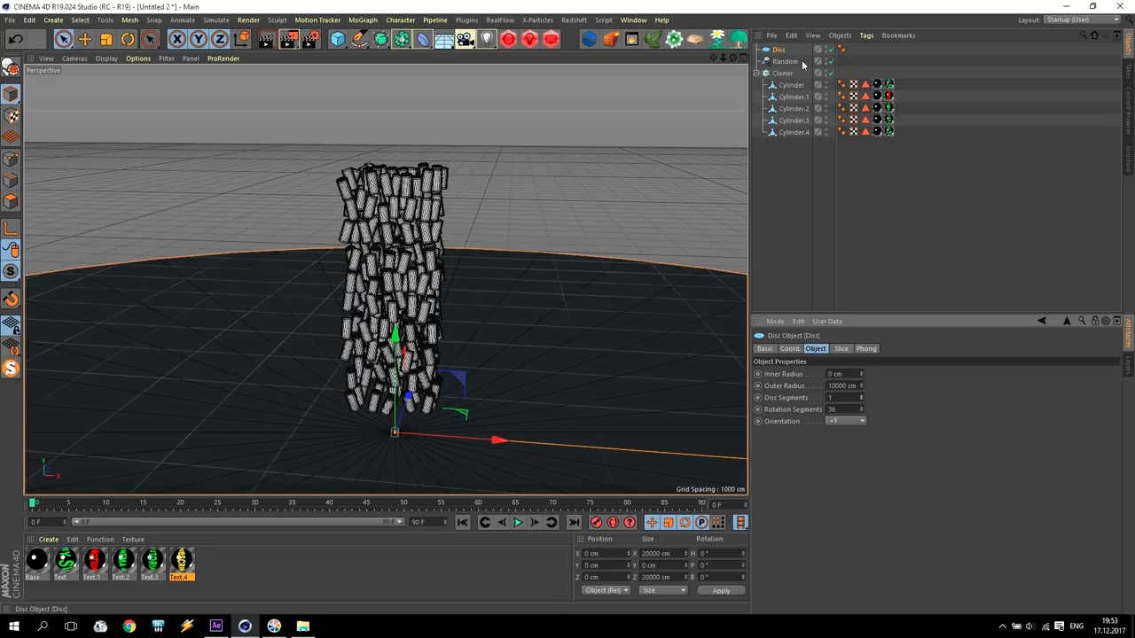
left_click(866, 35)
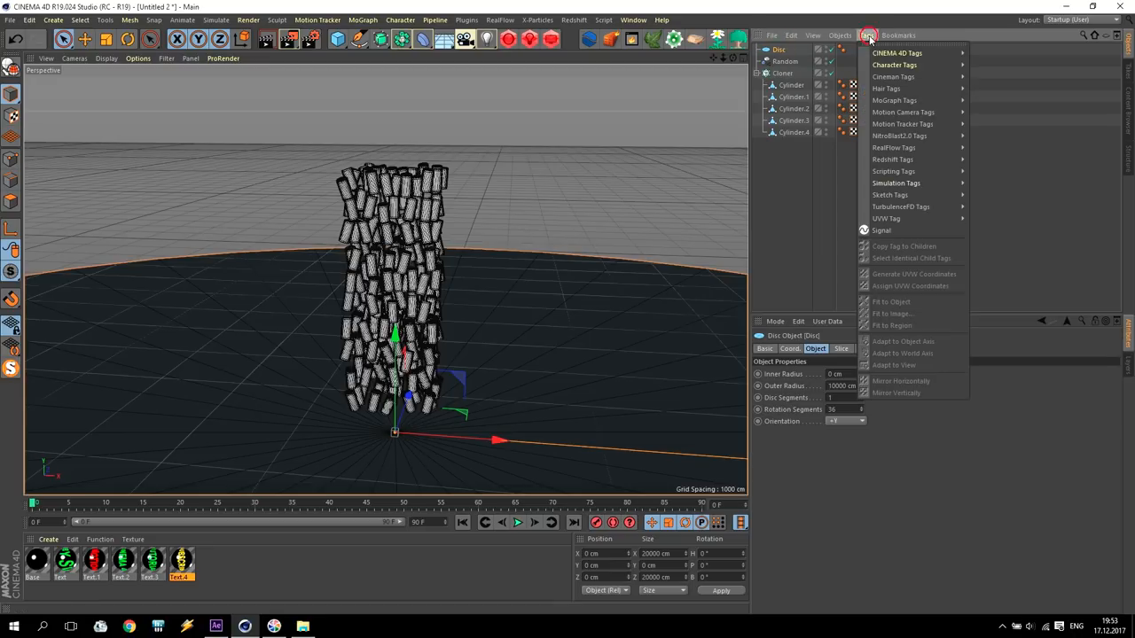
mouse_move(896, 183)
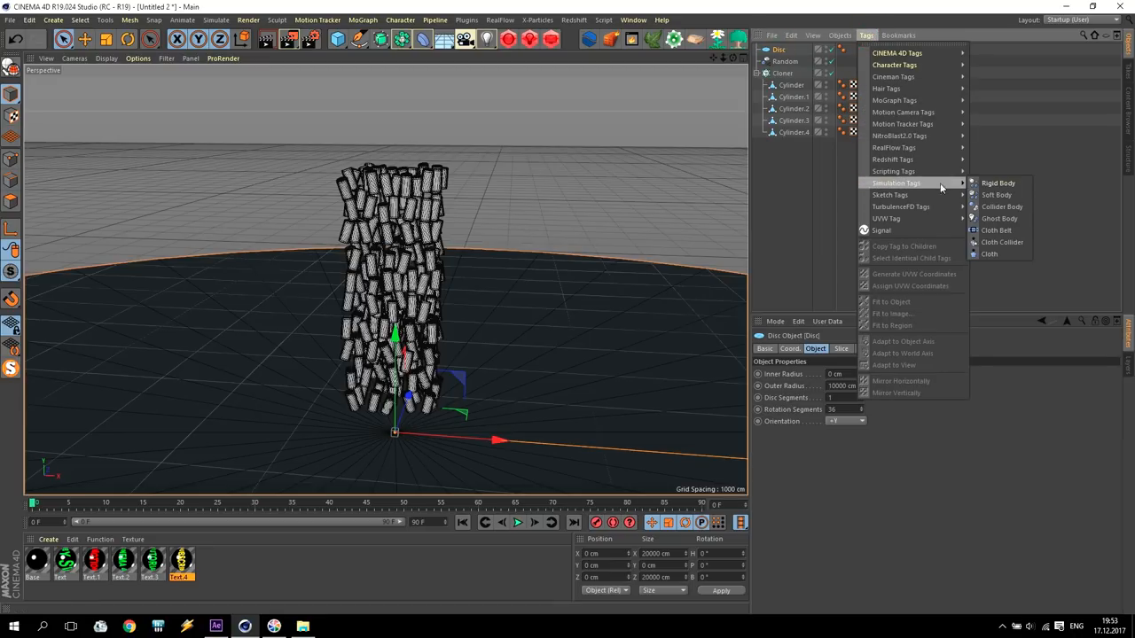
left_click(997, 182)
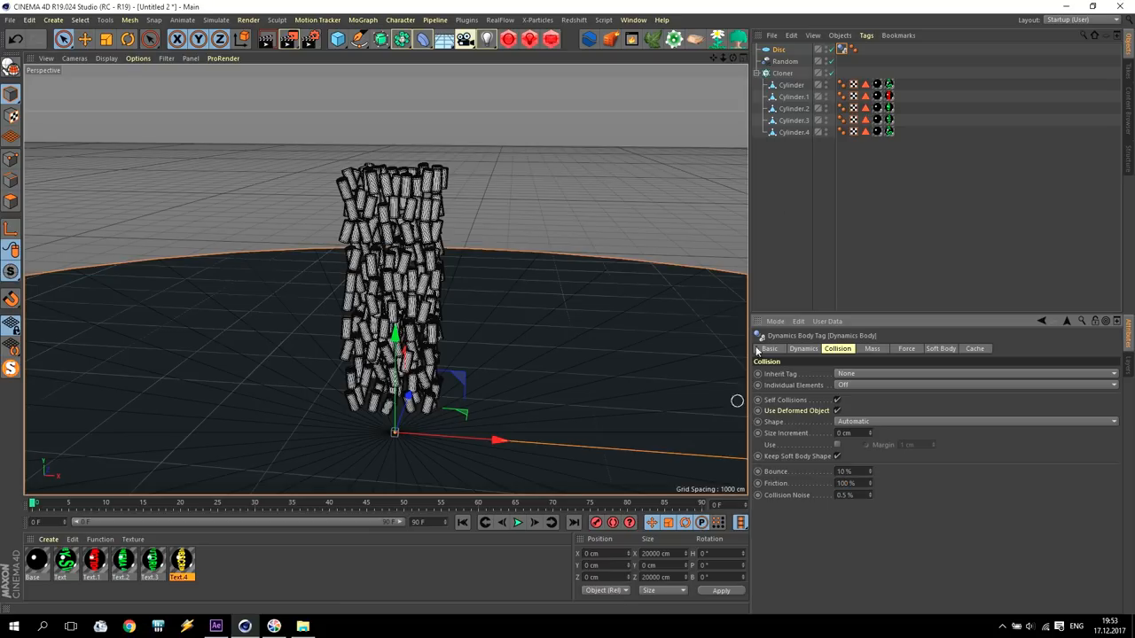
left_click(782, 73)
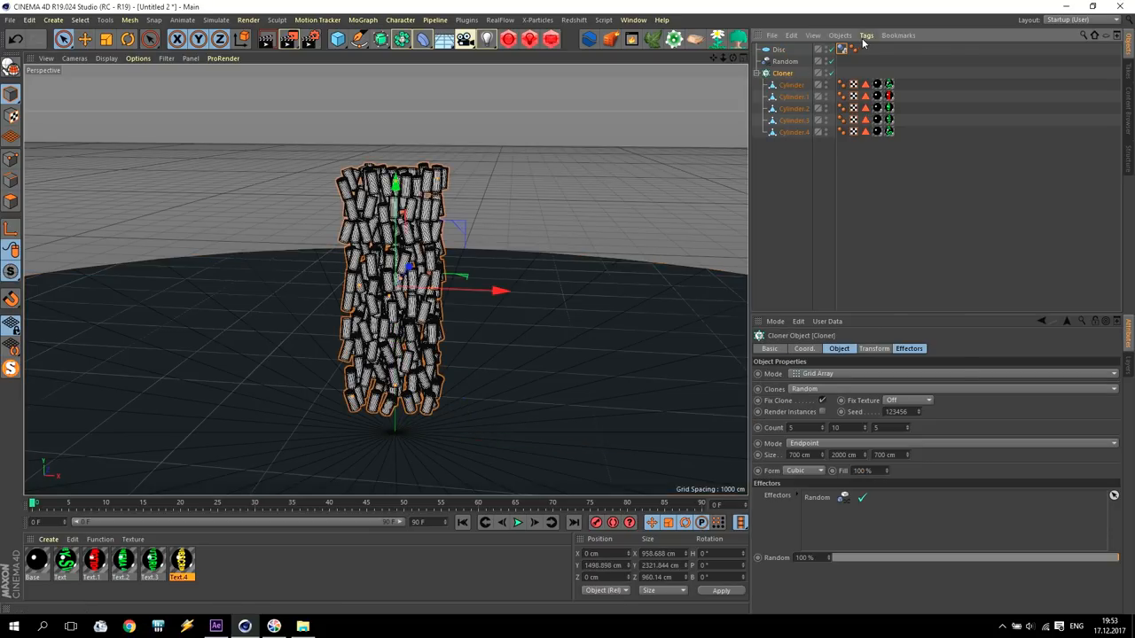
left_click(865, 36)
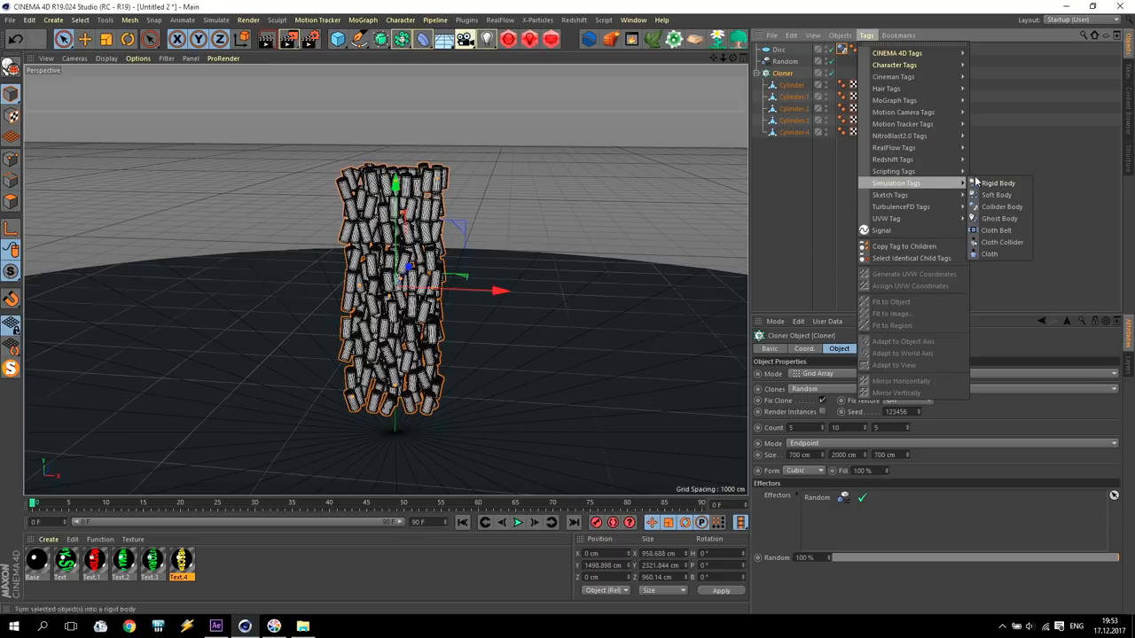
left_click(999, 182)
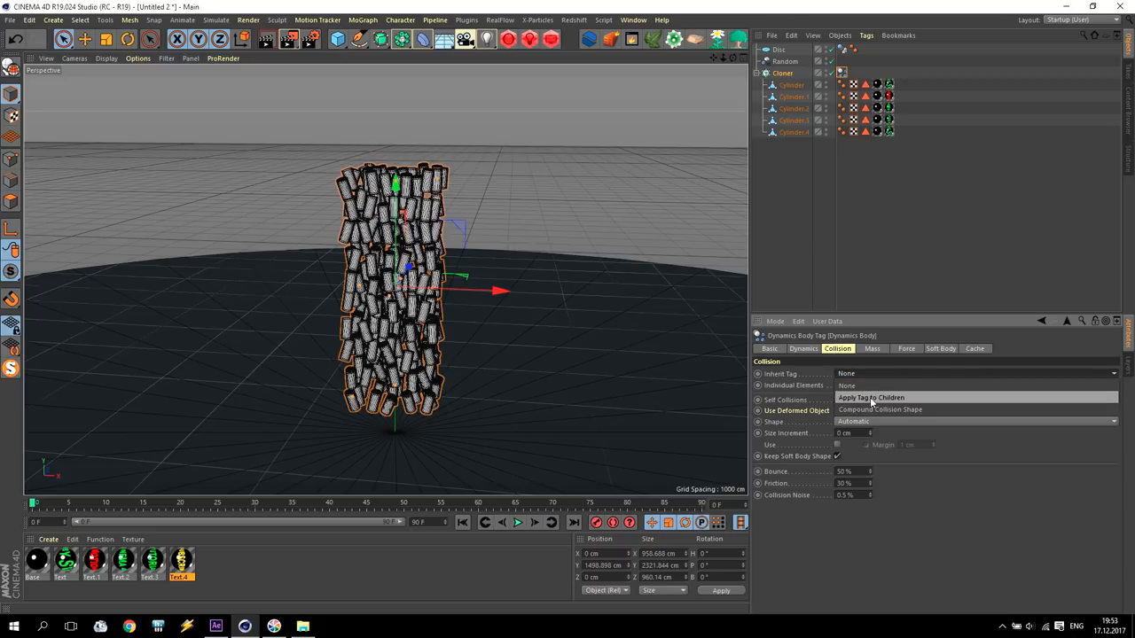
left_click(869, 397)
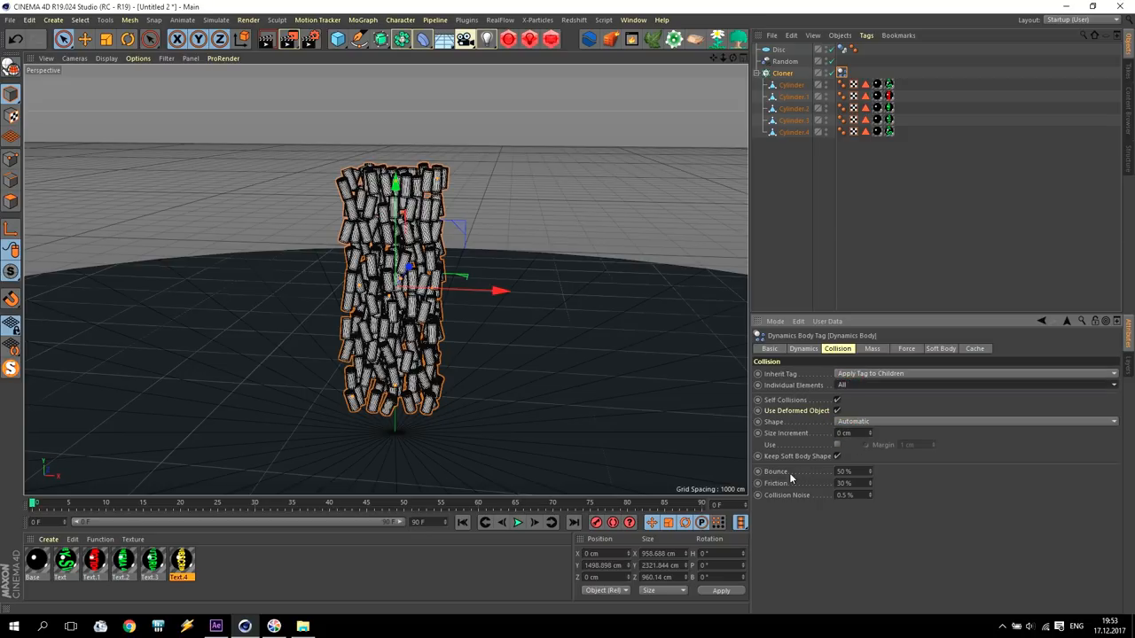
left_click(844, 472)
type("10")
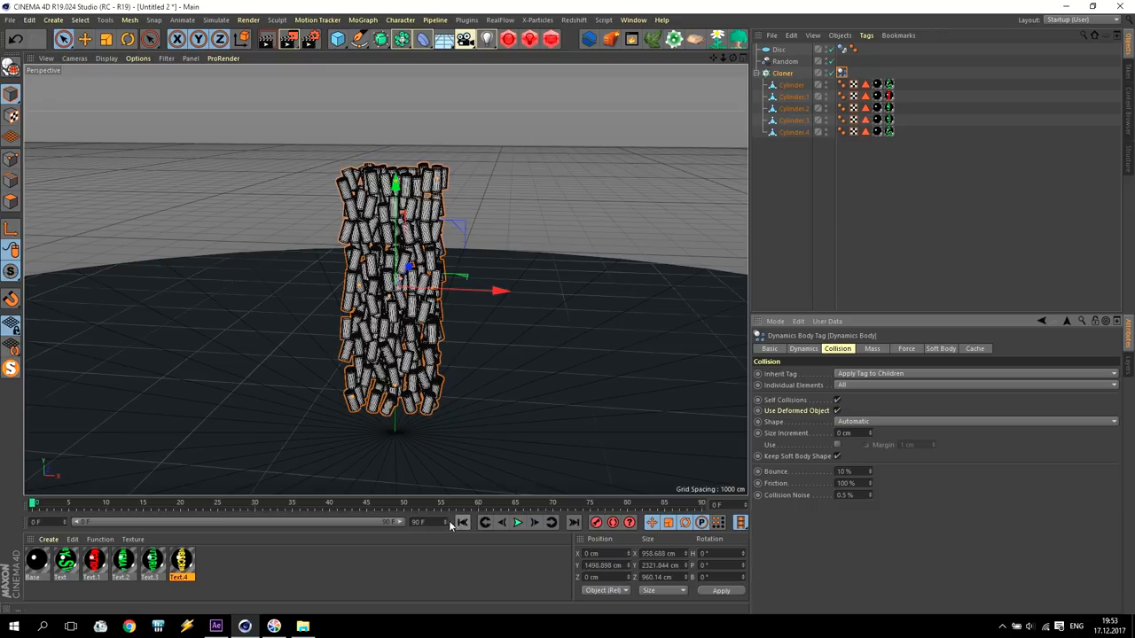
left_click(435, 522)
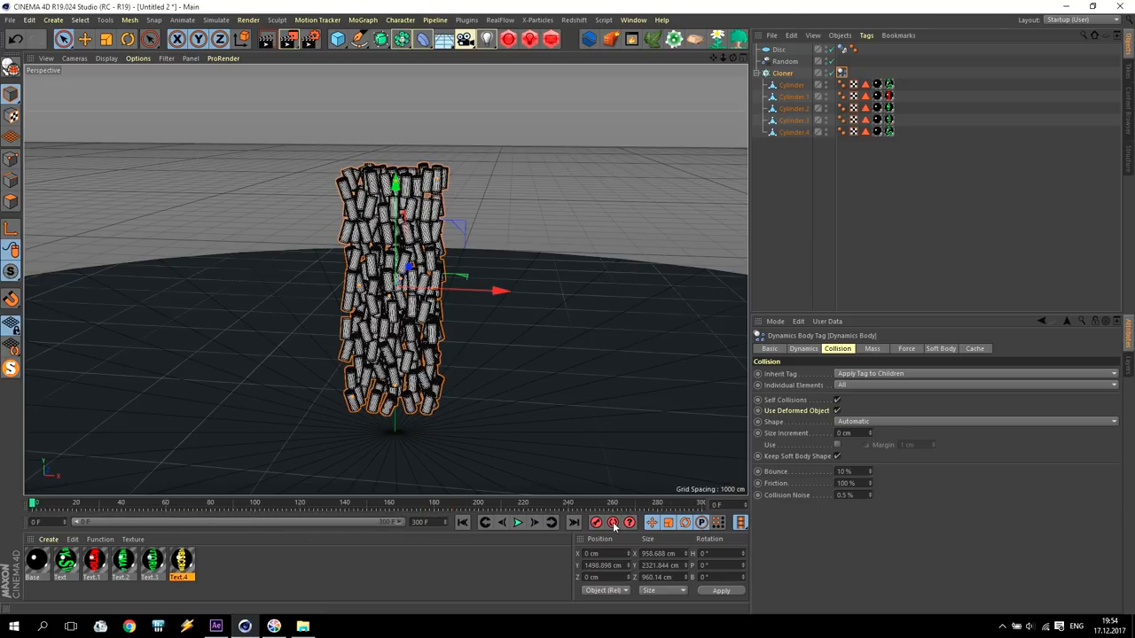
mouse_move(518, 521)
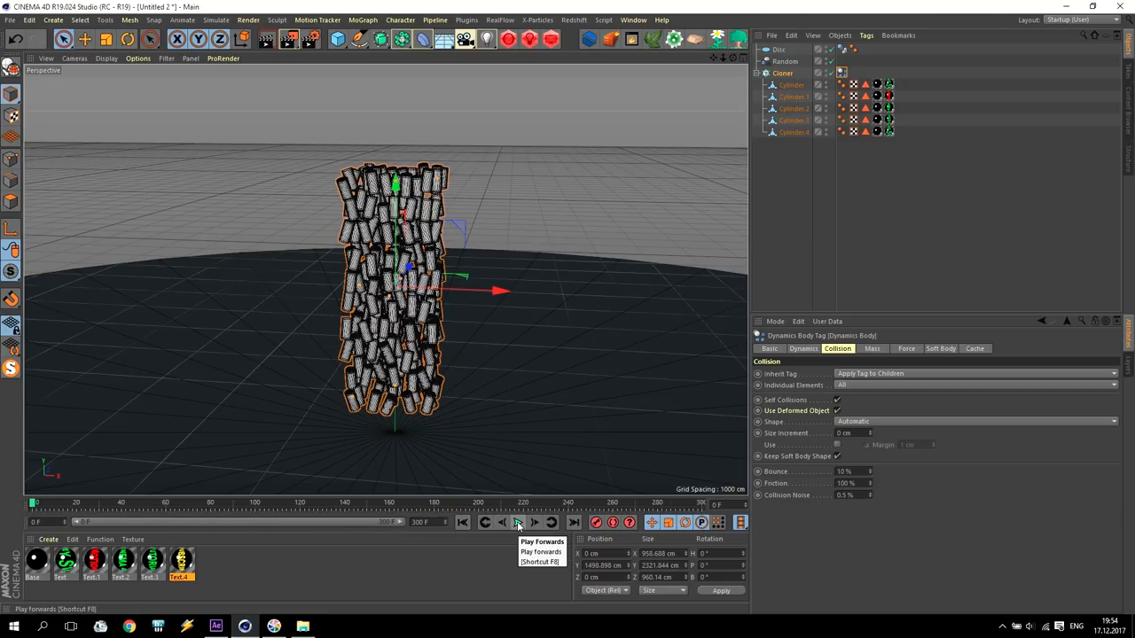
- Play the dynamics forward until the cylinder stack settles into a loose pile, then stop playback
left_click(518, 522)
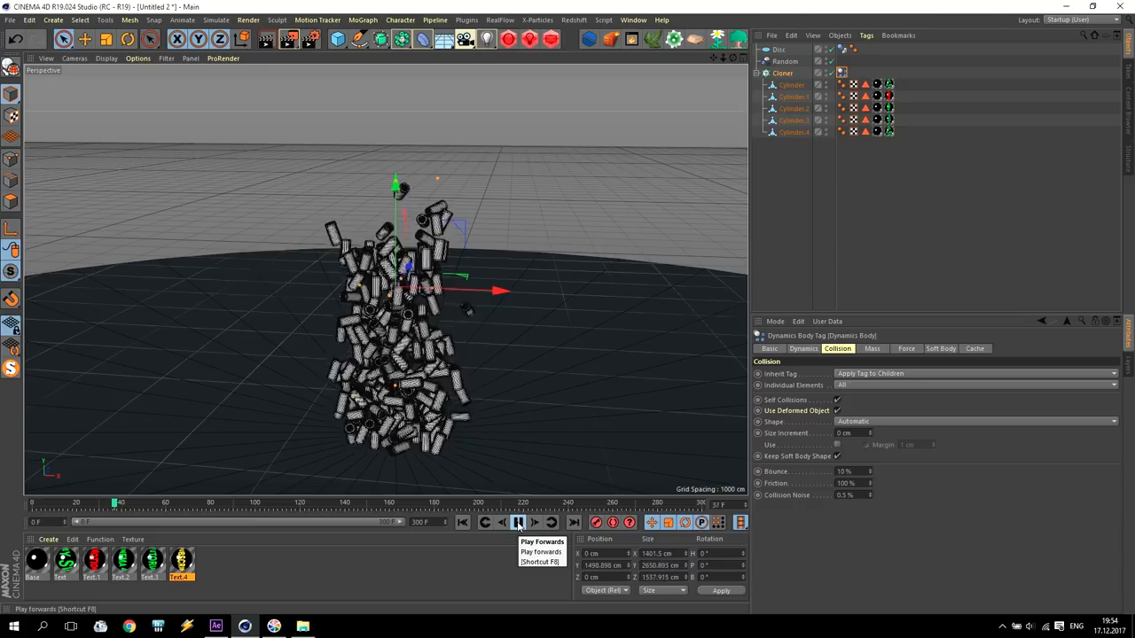
left_click(518, 521)
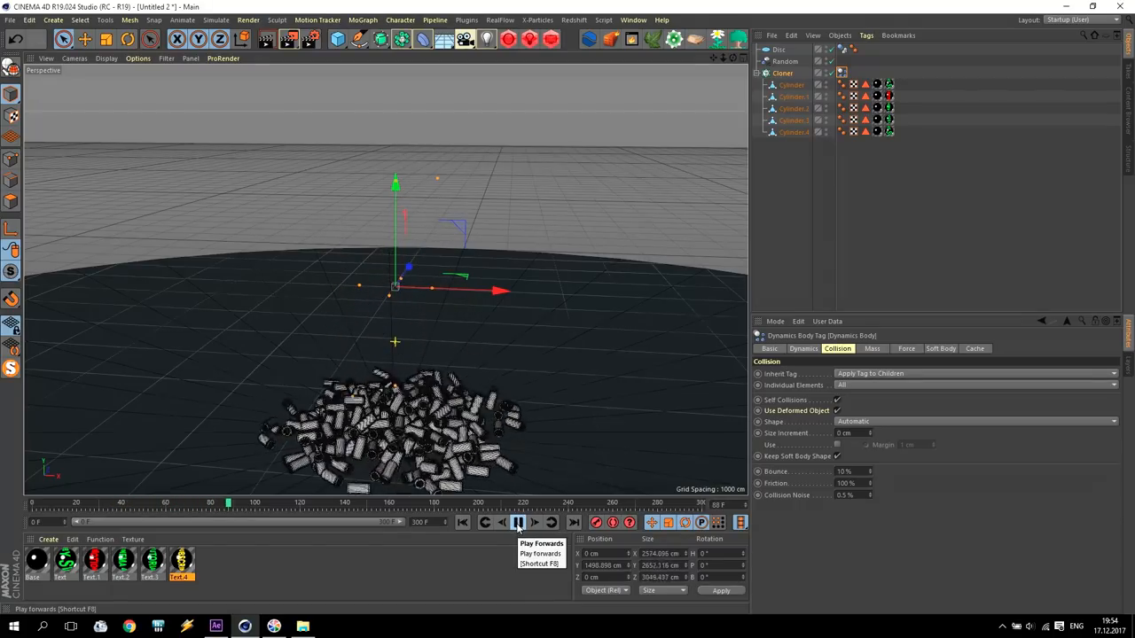
left_click(517, 521)
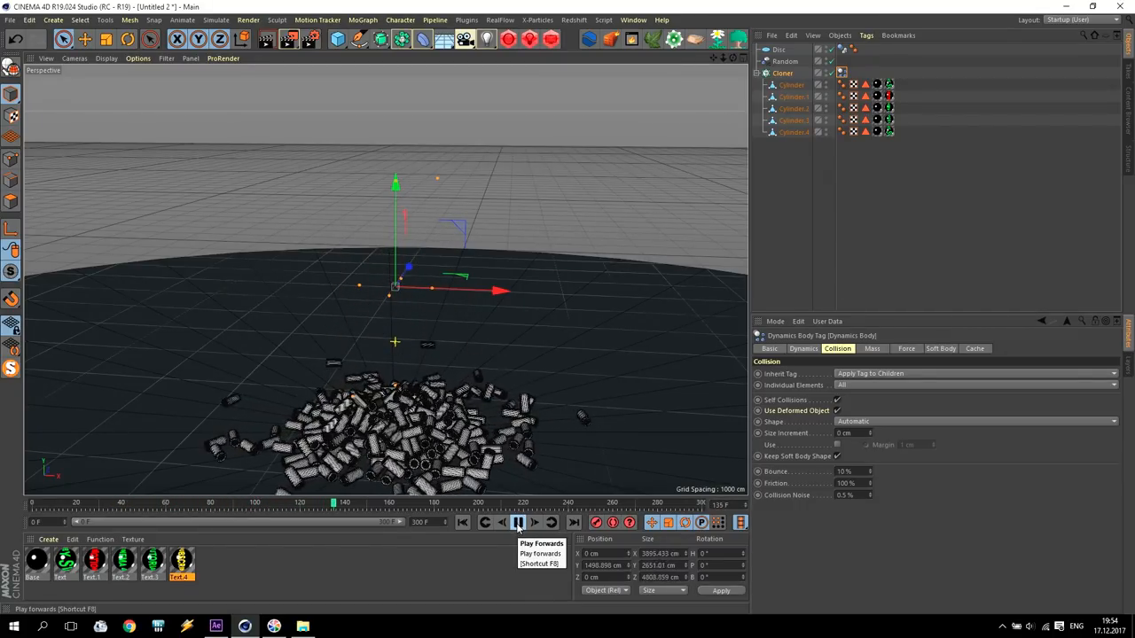
left_click(518, 521)
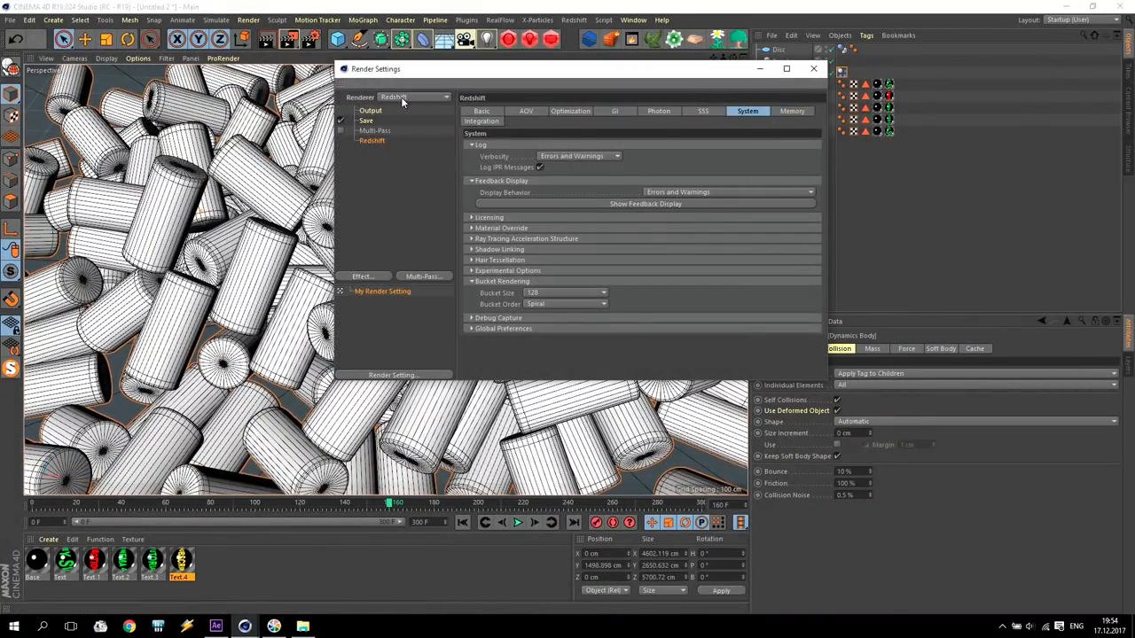
- Set the render output height to 1080 for full HD and close the render settings
left_click(369, 110)
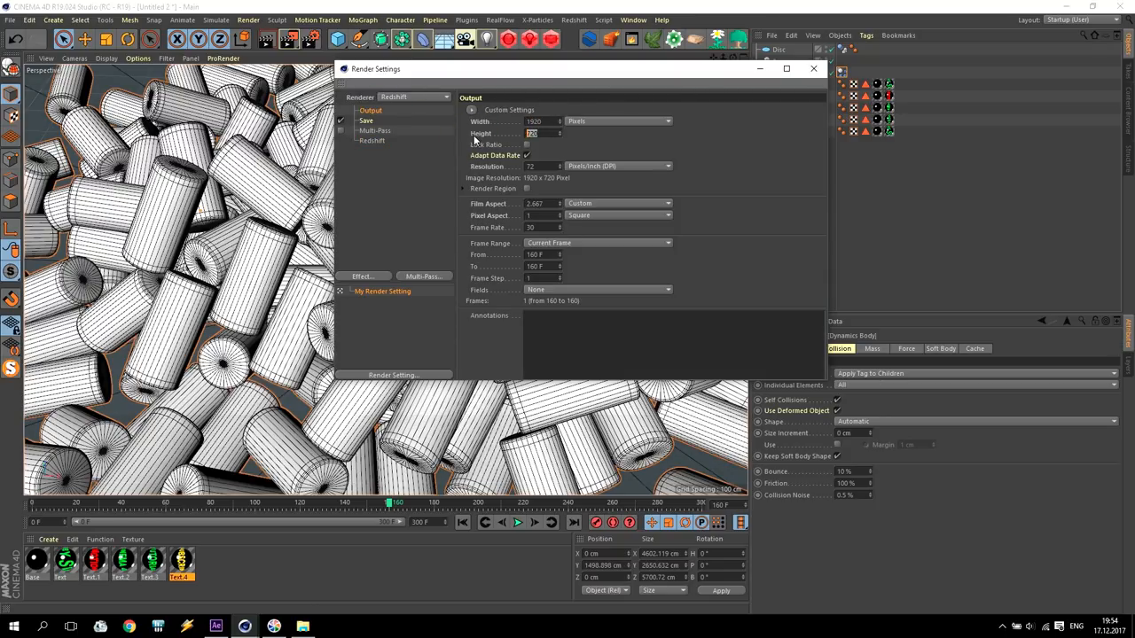
type("1080")
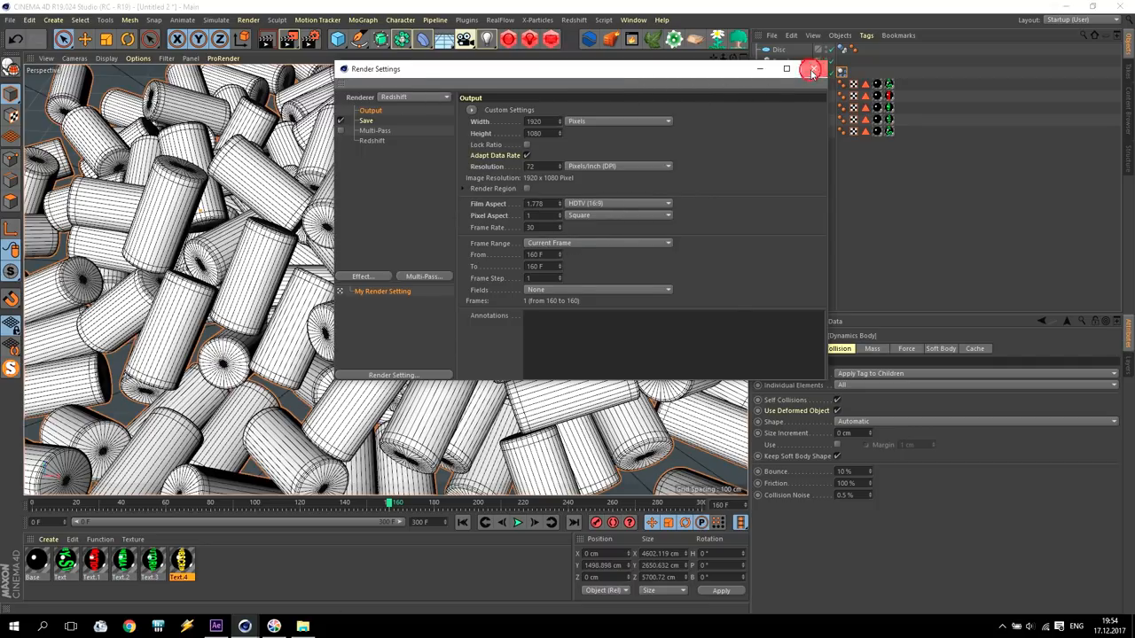
left_click(139, 59)
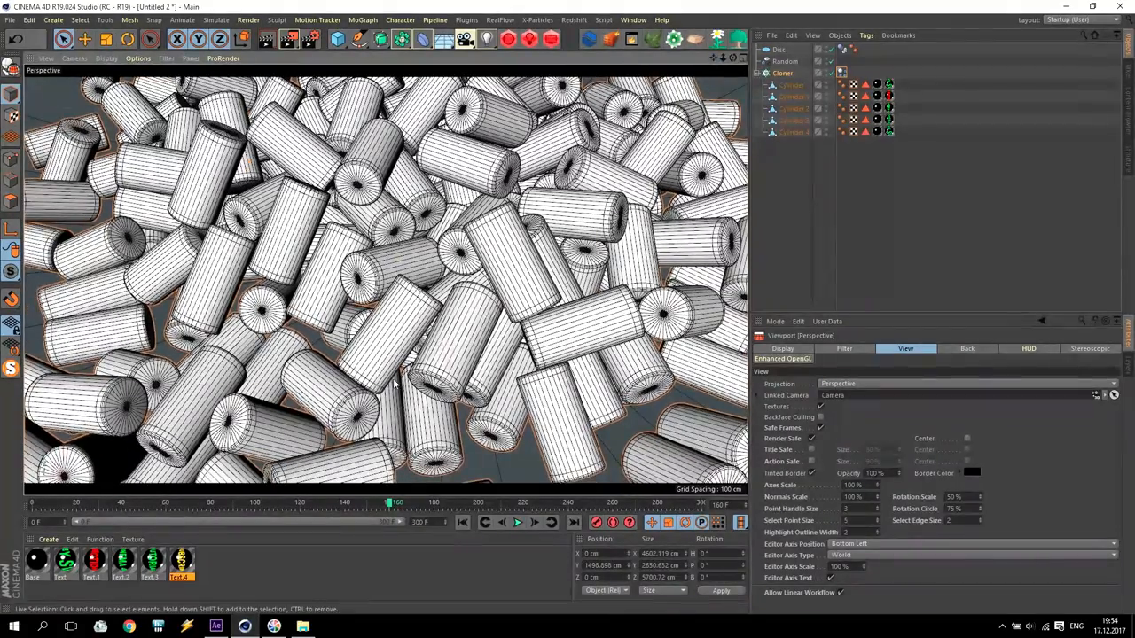
- Start an interactive Redshift preview render of the piled cylinders
left_click(36, 560)
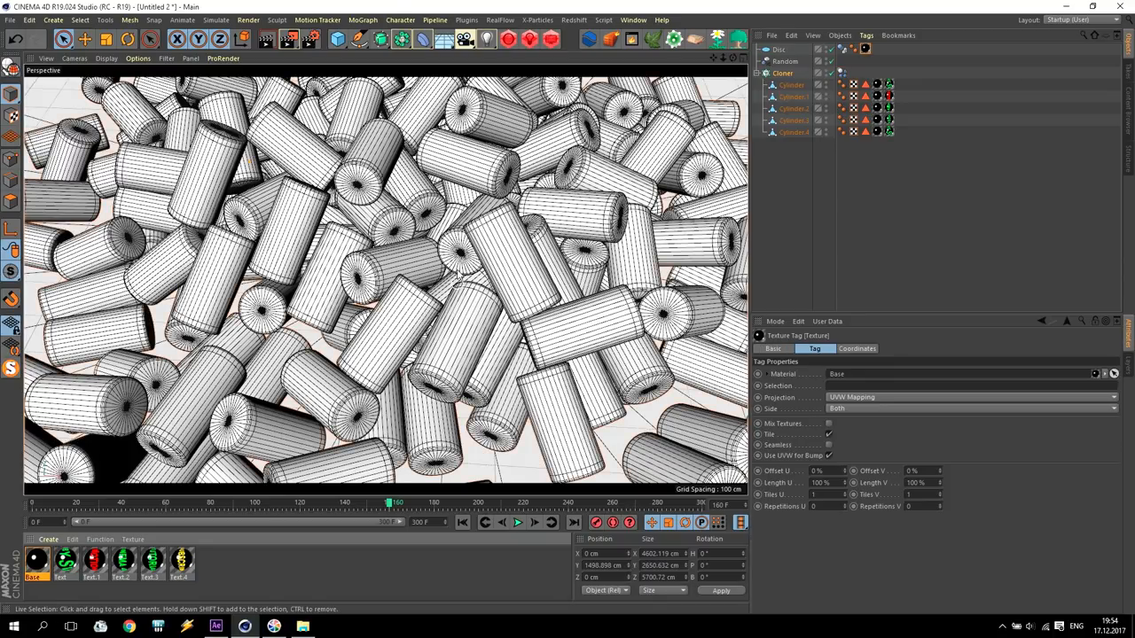
left_click(550, 39)
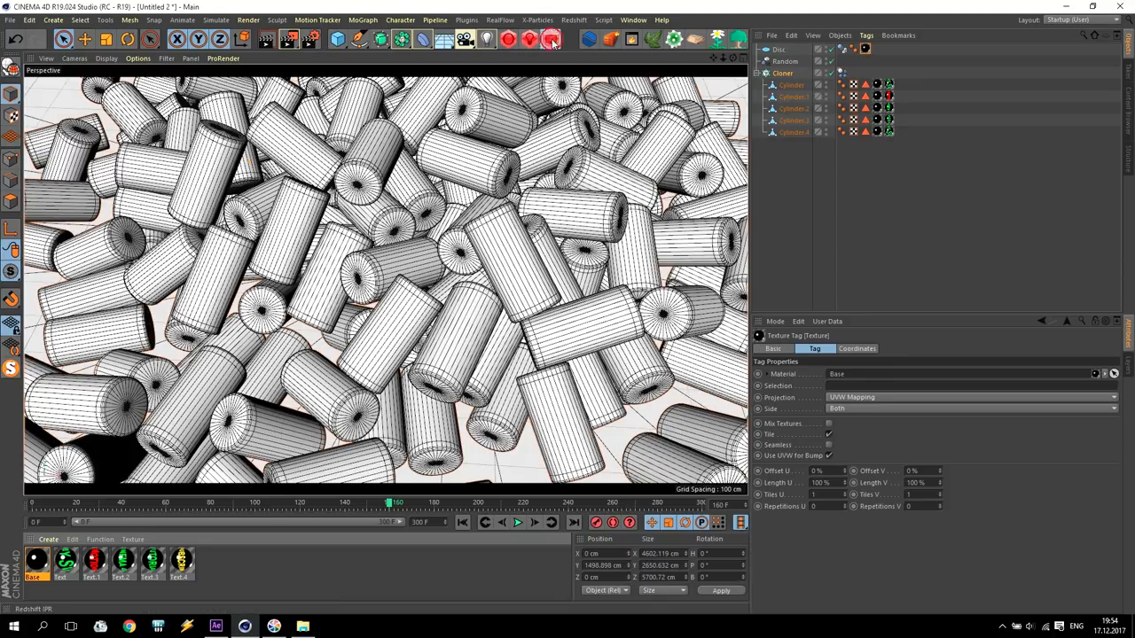
left_click(550, 39)
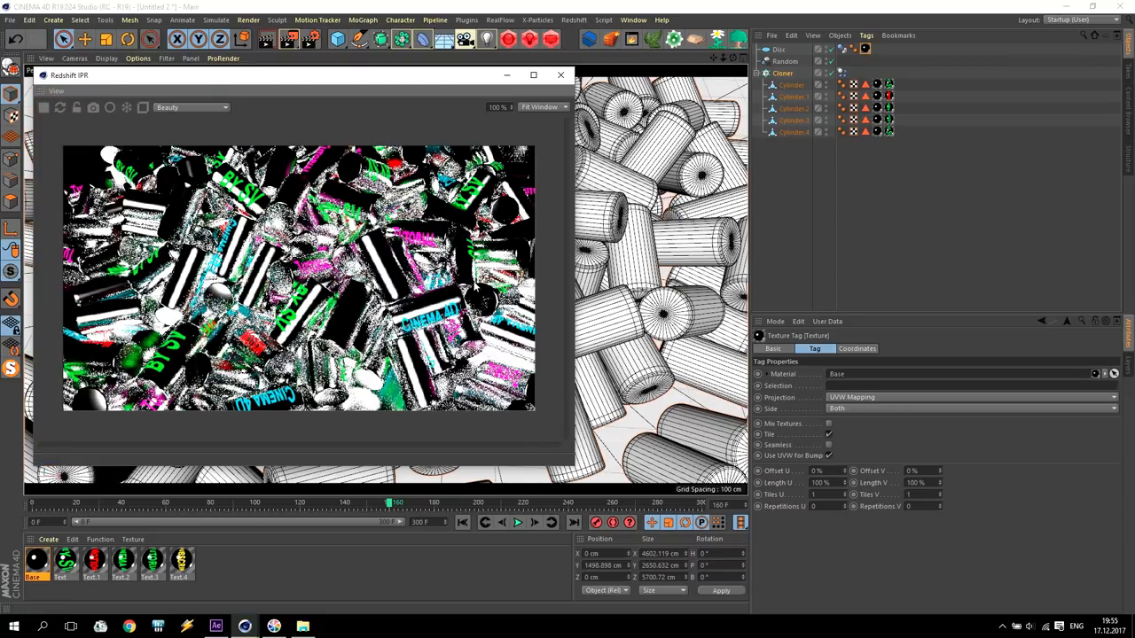
- Set the Redshift bucket size to 256 and toggle the Default Light under Integration
left_click(560, 74)
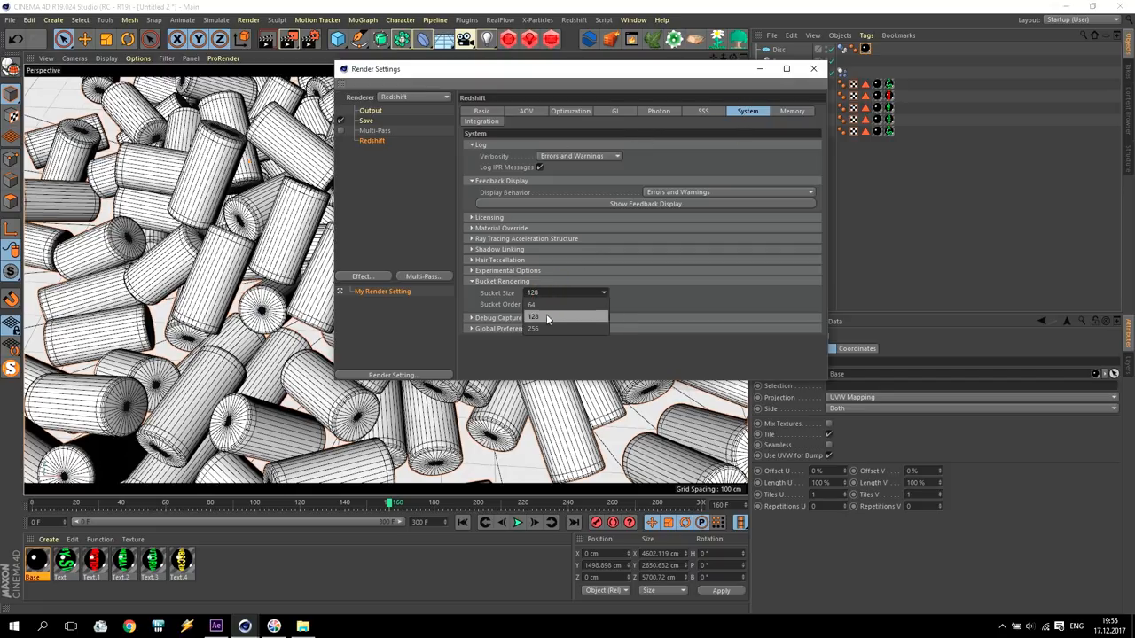
left_click(552, 316)
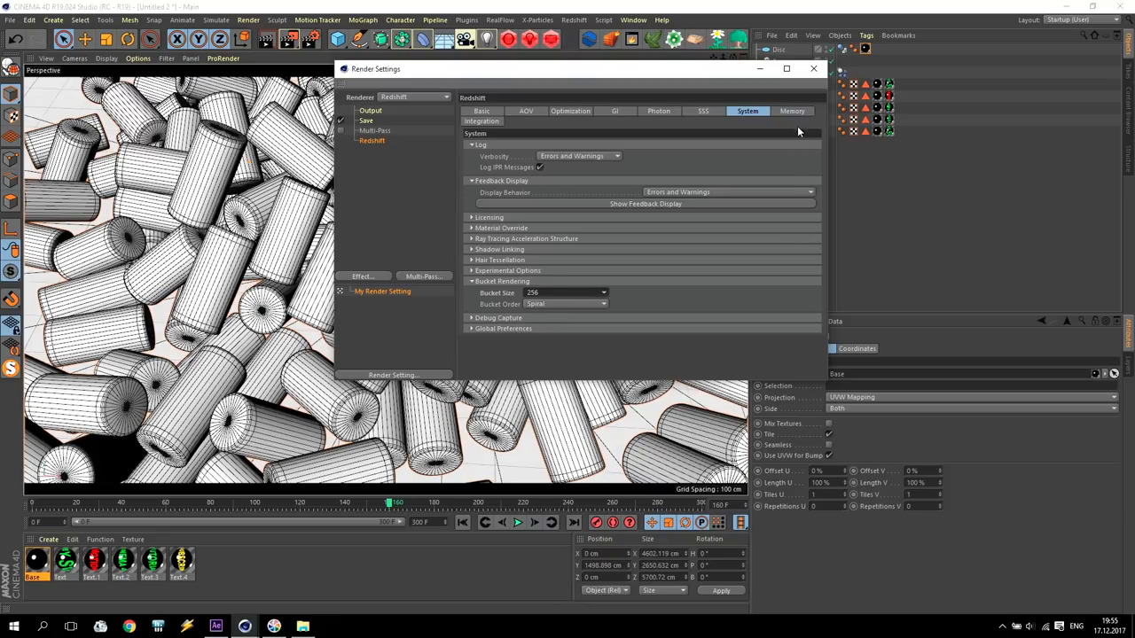
left_click(482, 121)
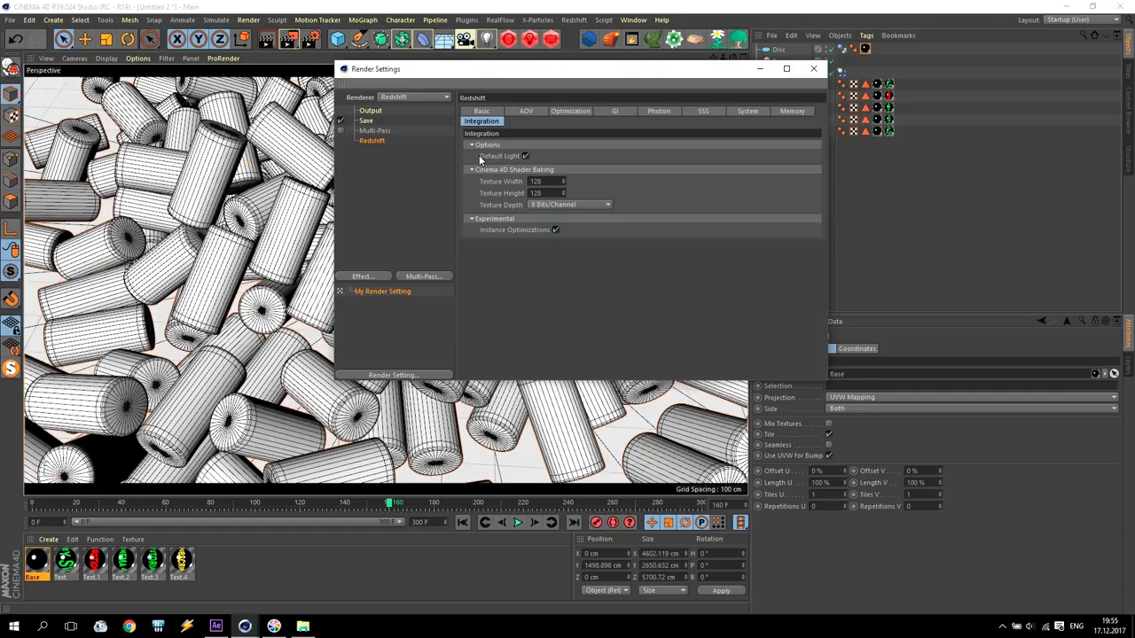
left_click(525, 156)
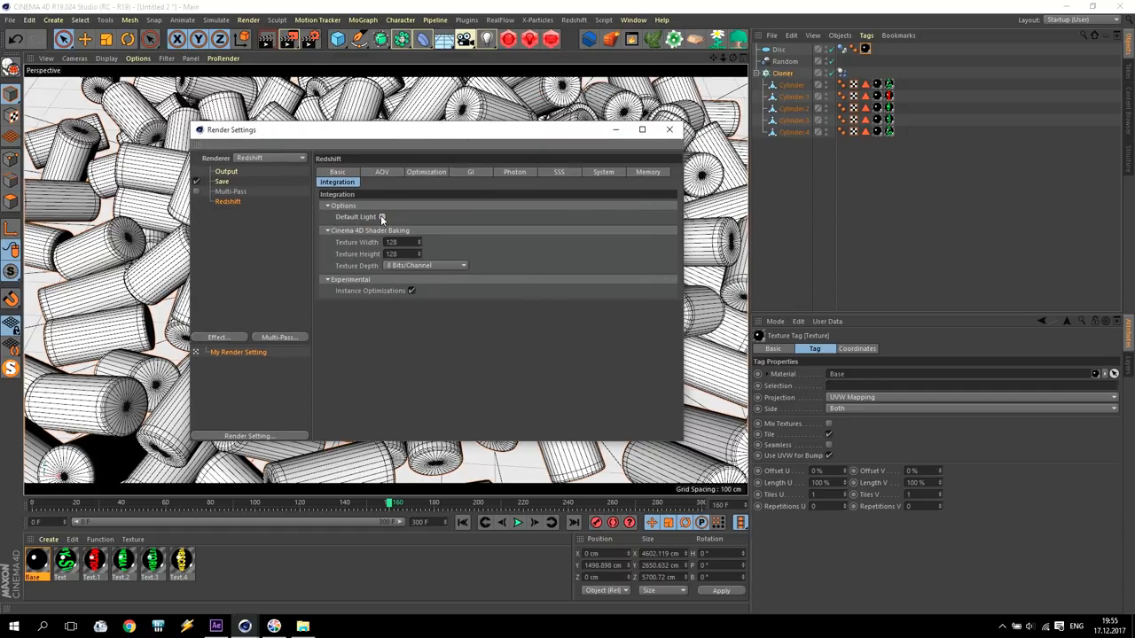
- Check the Basic sampling settings and close the Redshift render settings
left_click(383, 217)
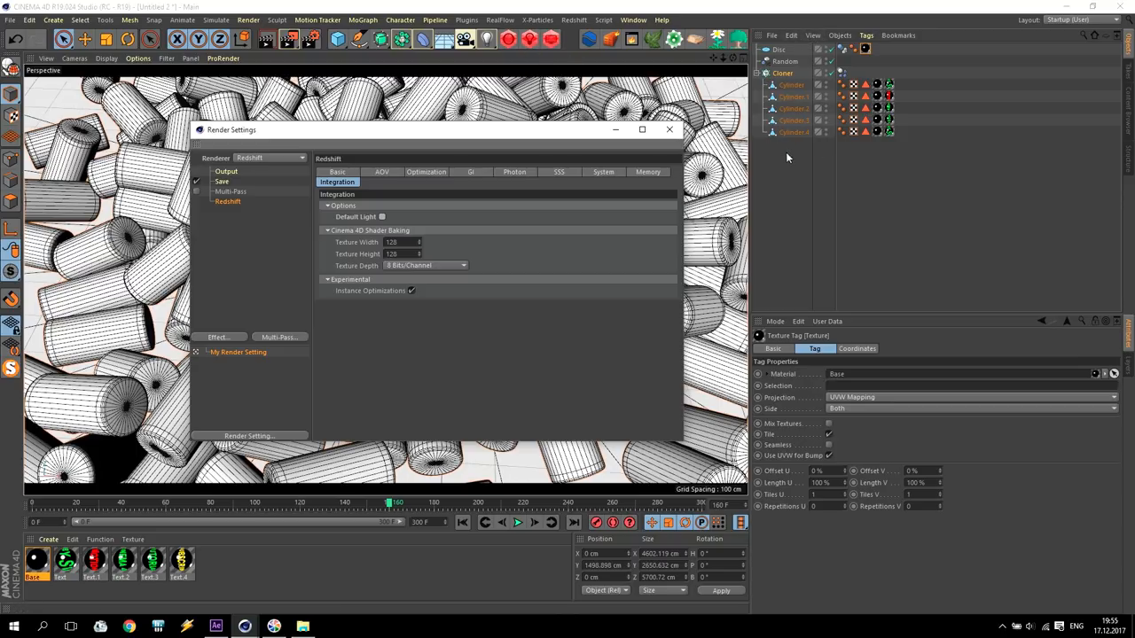
mouse_move(298, 131)
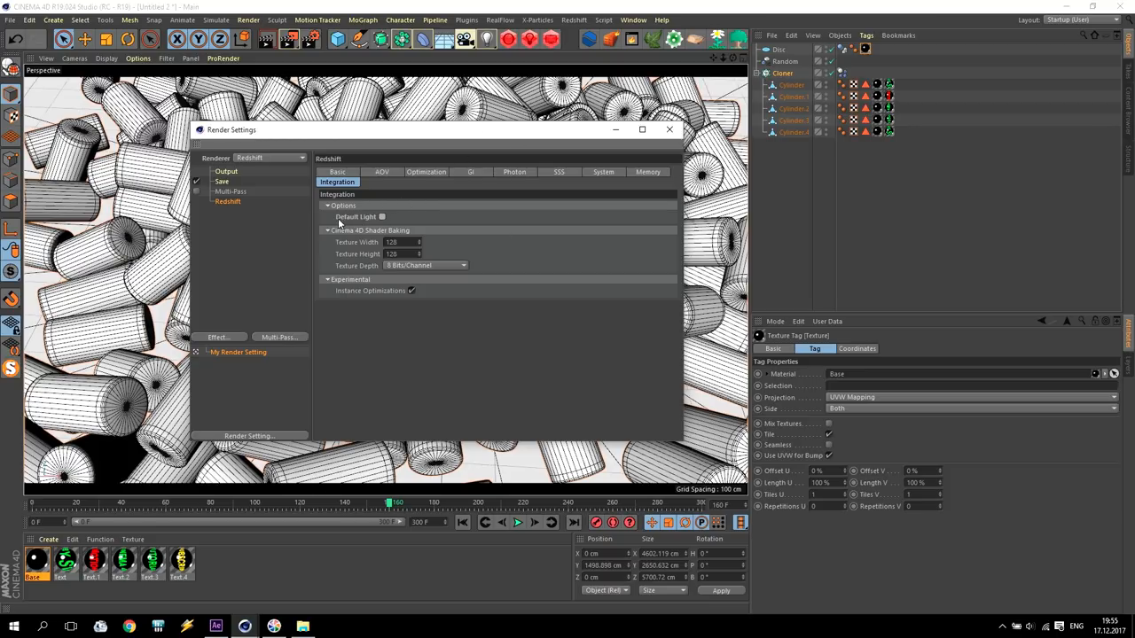
mouse_move(376, 223)
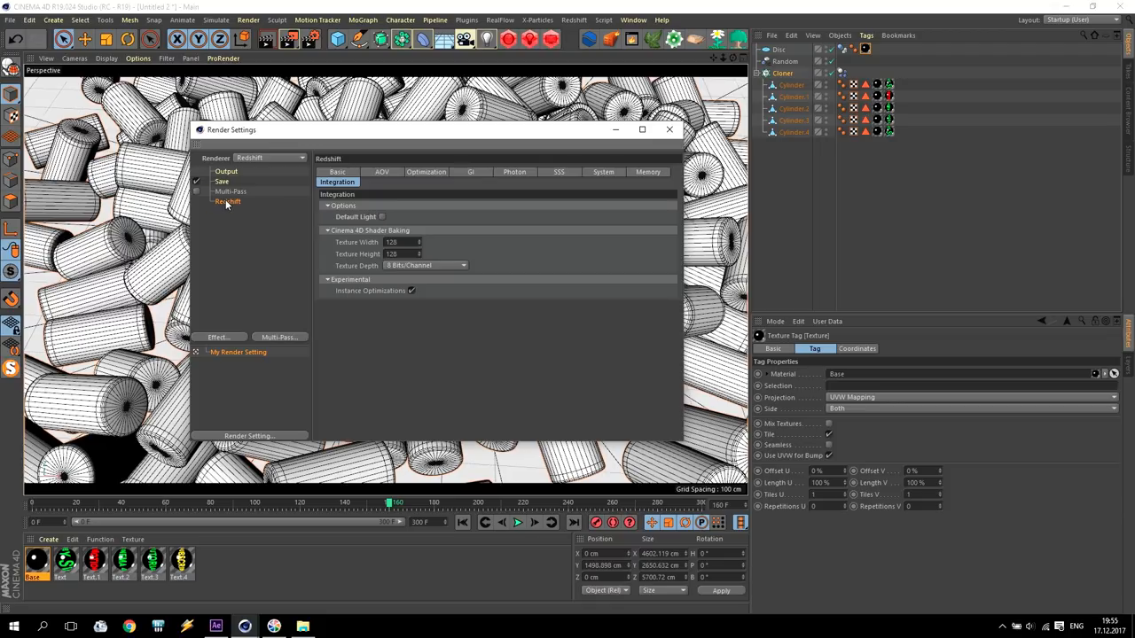
left_click(337, 171)
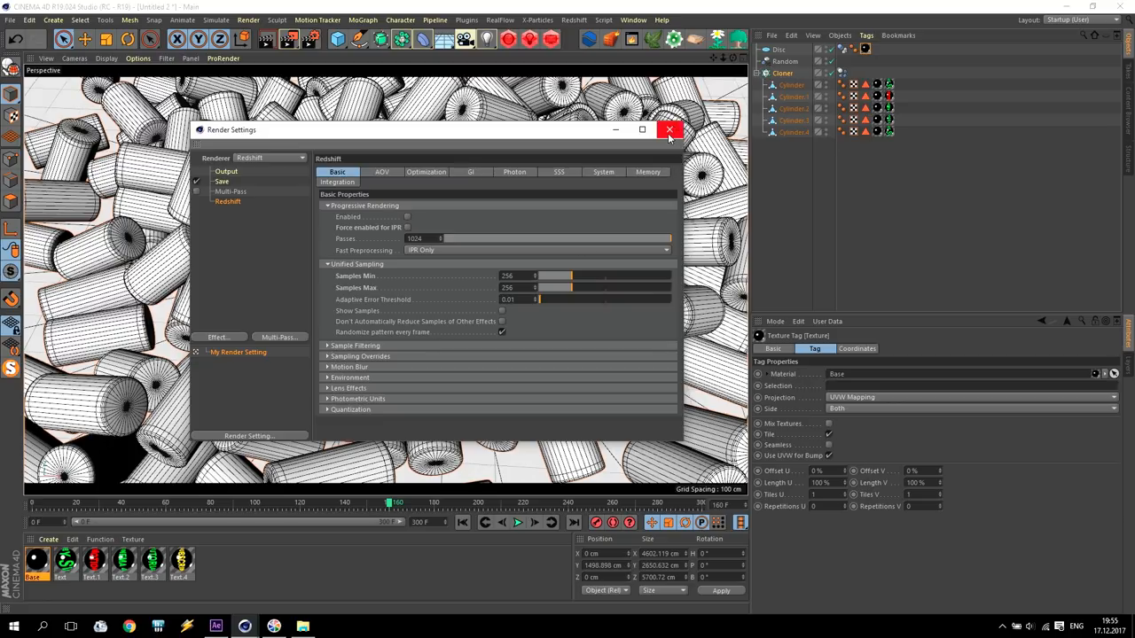
left_click(670, 129)
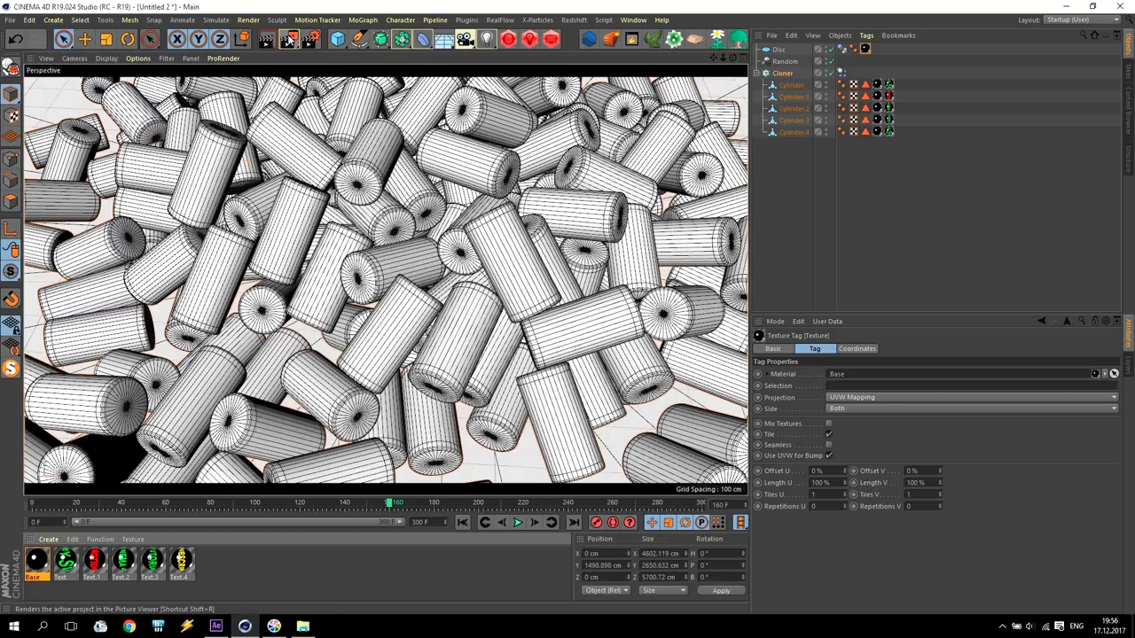
- Render the final frame of the glowing cylinder pile to the Picture Viewer
left_click(287, 39)
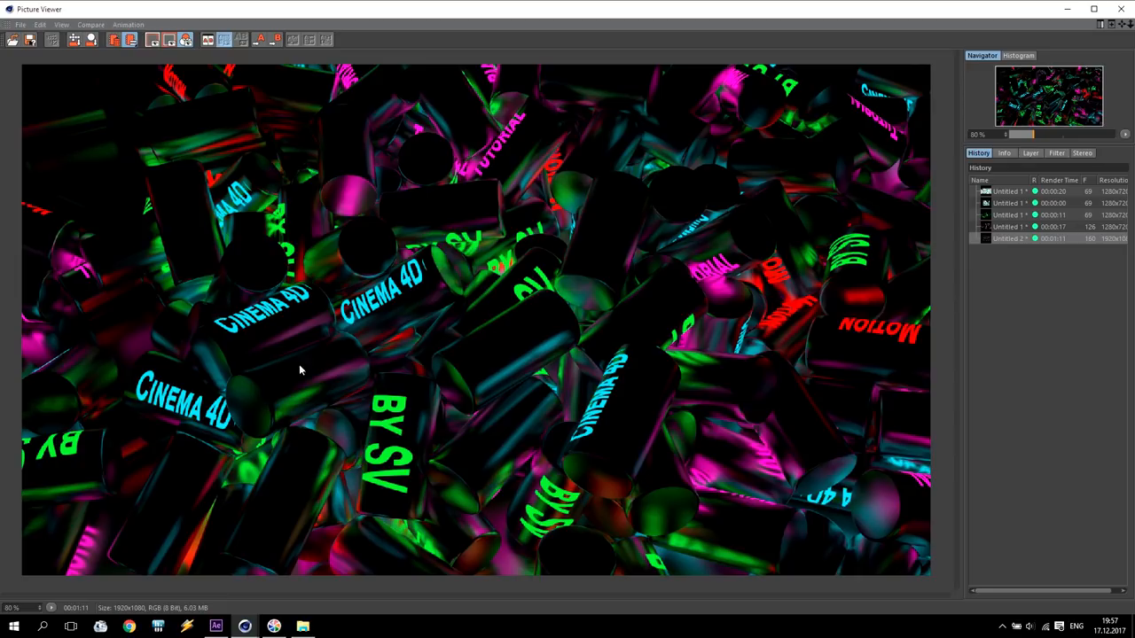
mouse_move(216, 405)
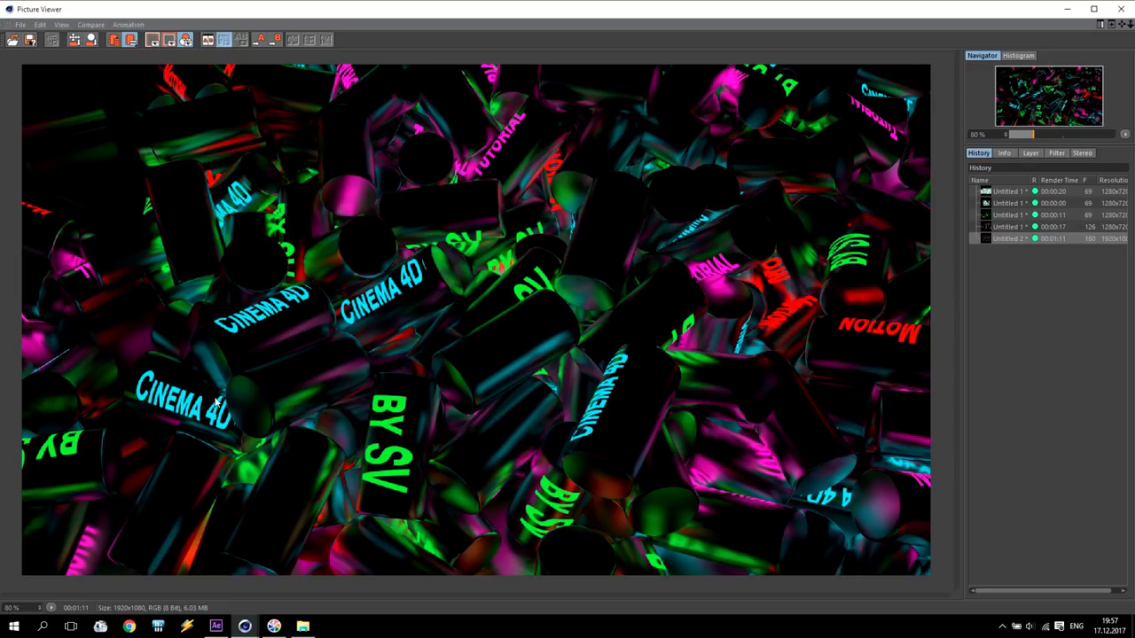
mouse_move(518, 142)
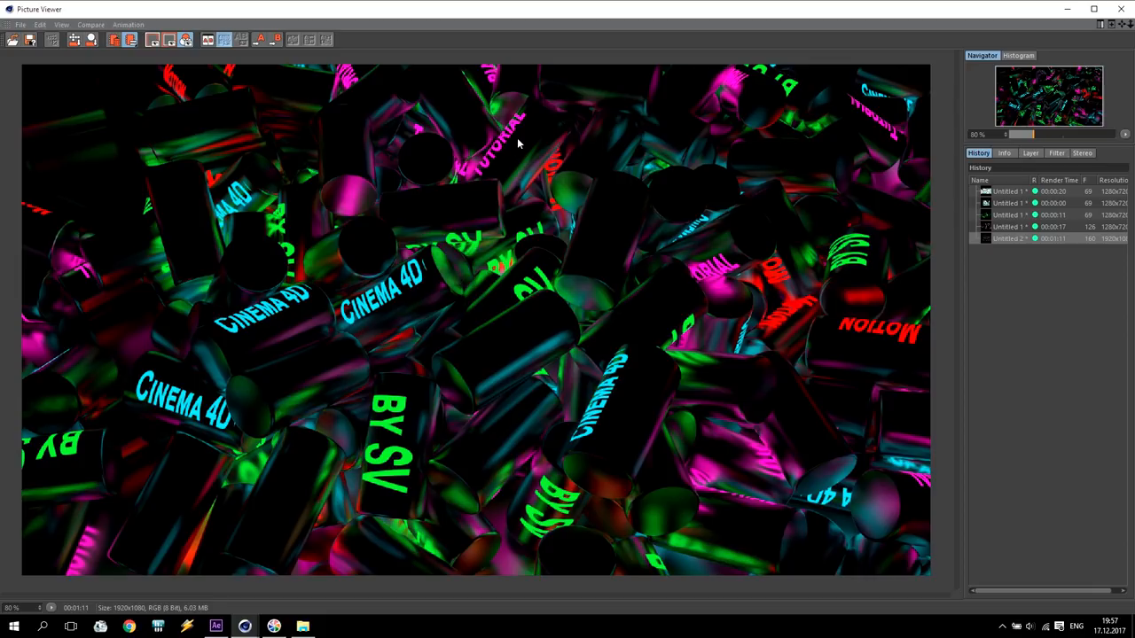
mouse_move(263, 152)
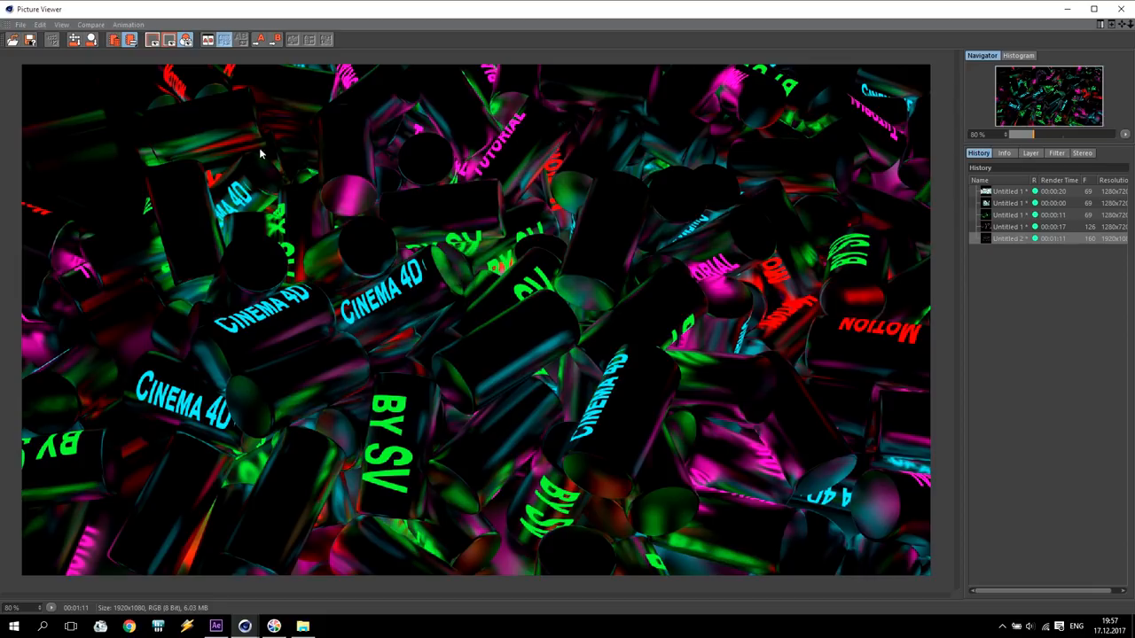
mouse_move(794, 259)
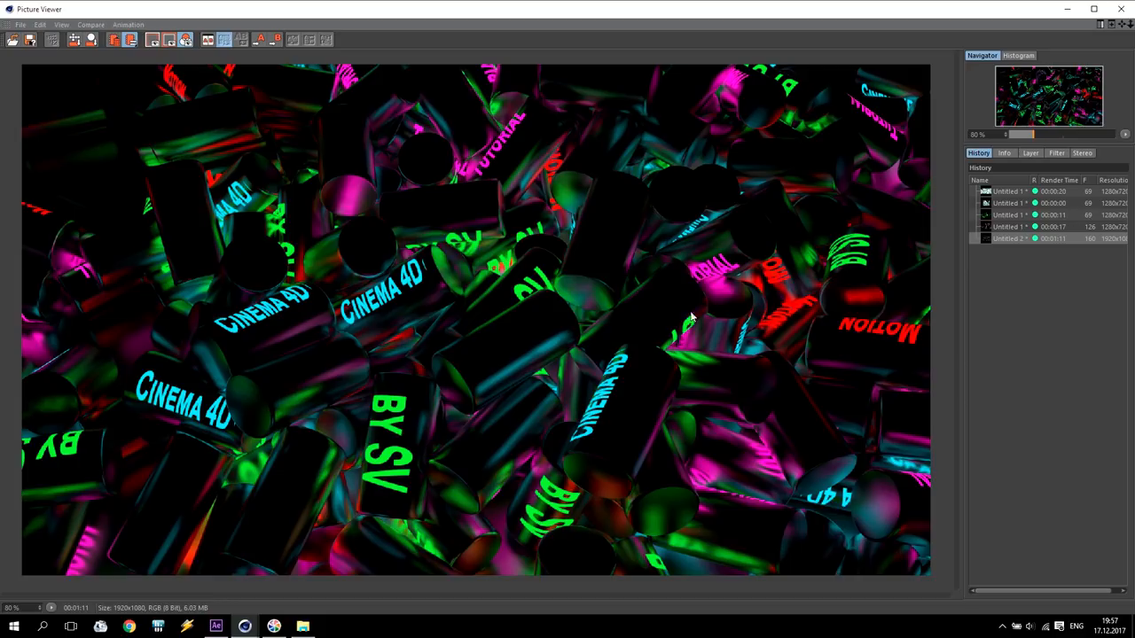
mouse_move(641, 337)
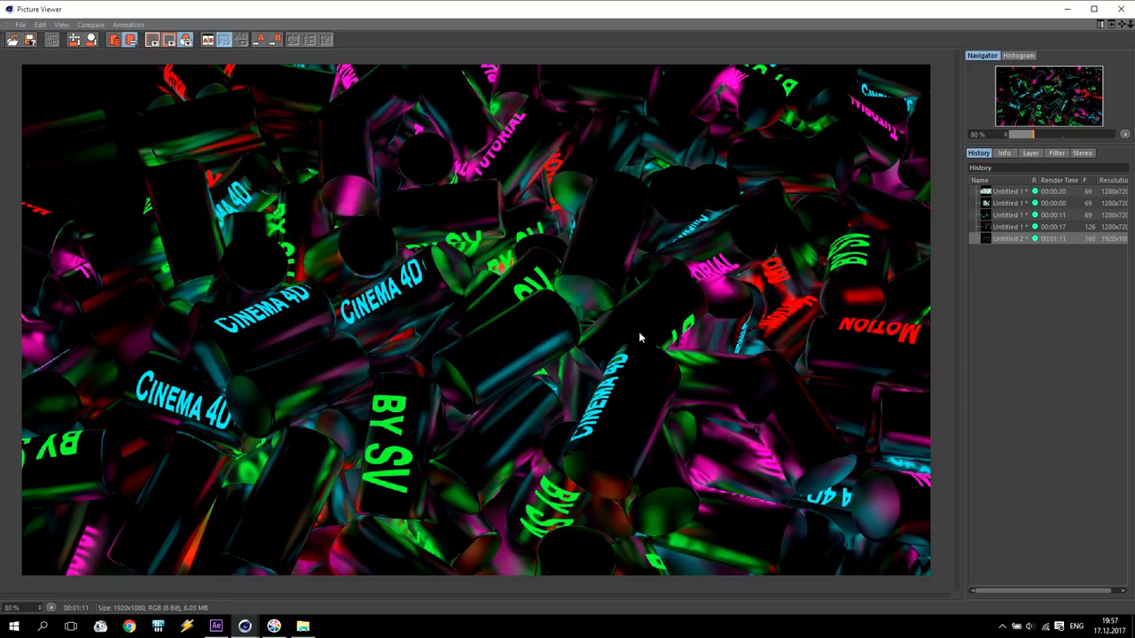